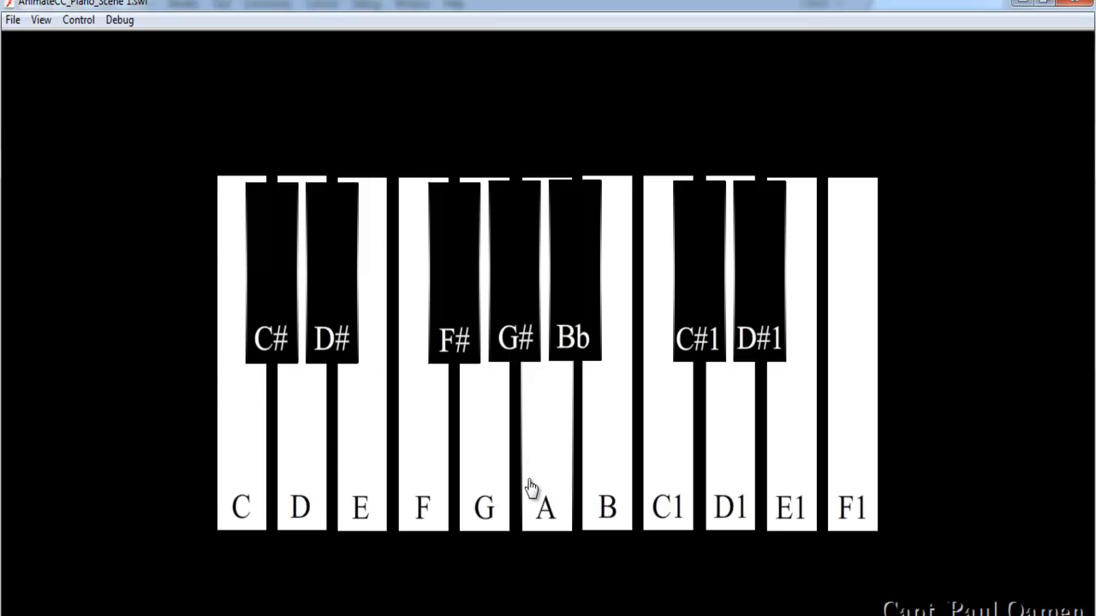
{"action": "mouse_move", "coordinate": [438, 487]}
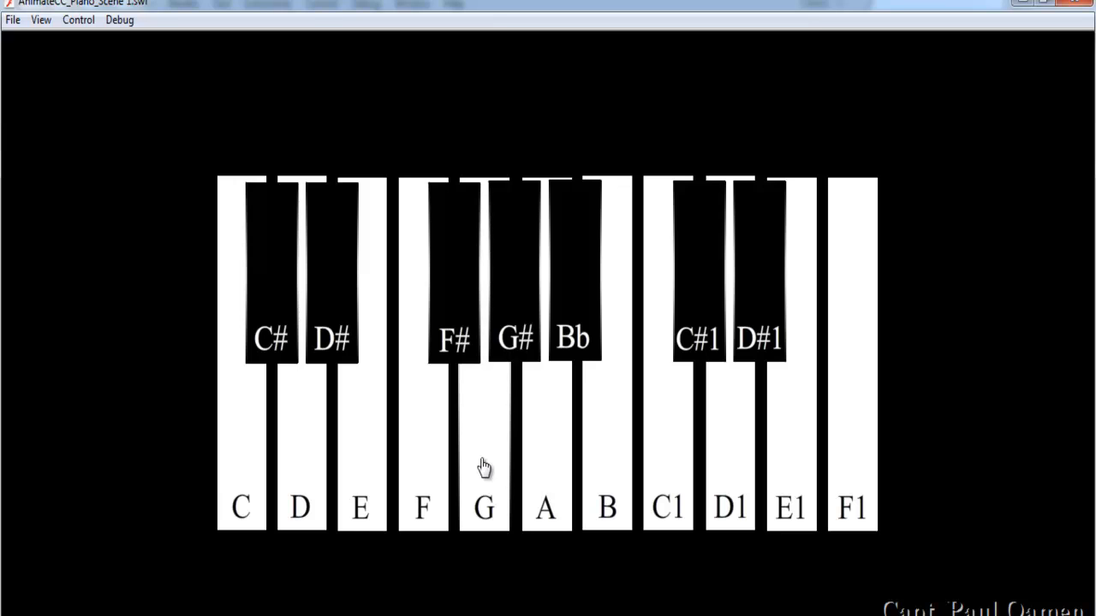
{"action": "mouse_move", "coordinate": [365, 477]}
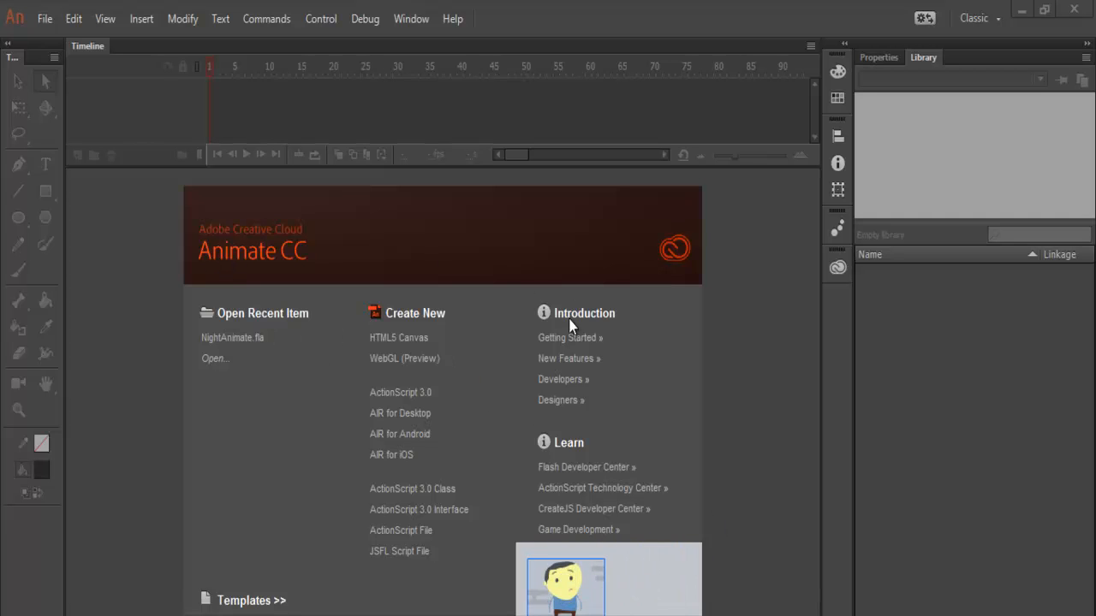
Create a new document with stage width 520 and a black stage colour.
{"action": "left_click", "coordinate": [401, 392]}
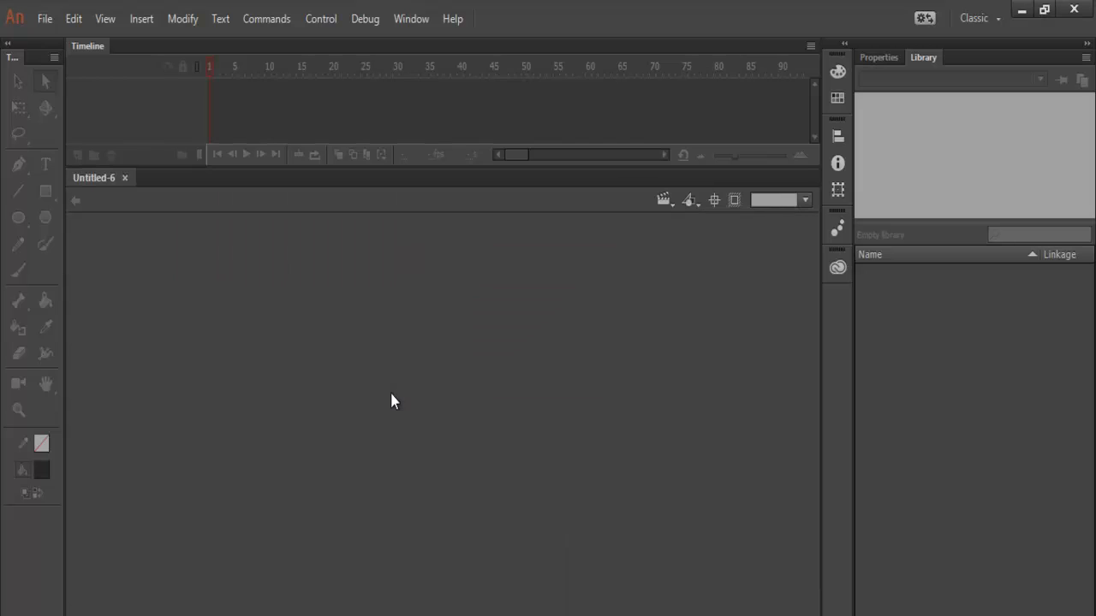
{"action": "right_click", "coordinate": [394, 394]}
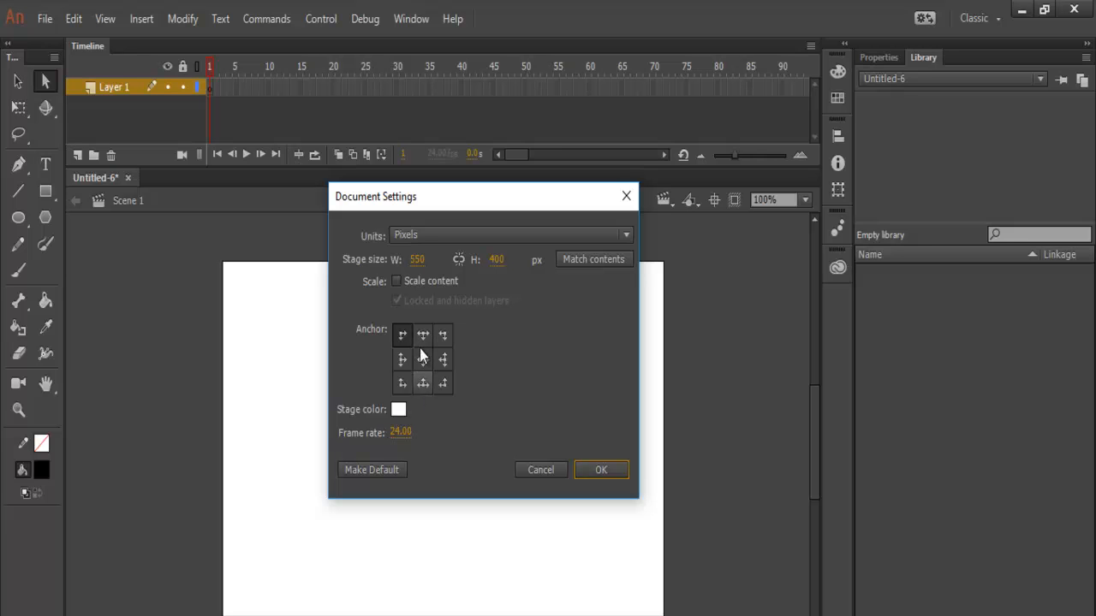
{"action": "left_click", "coordinate": [419, 260]}
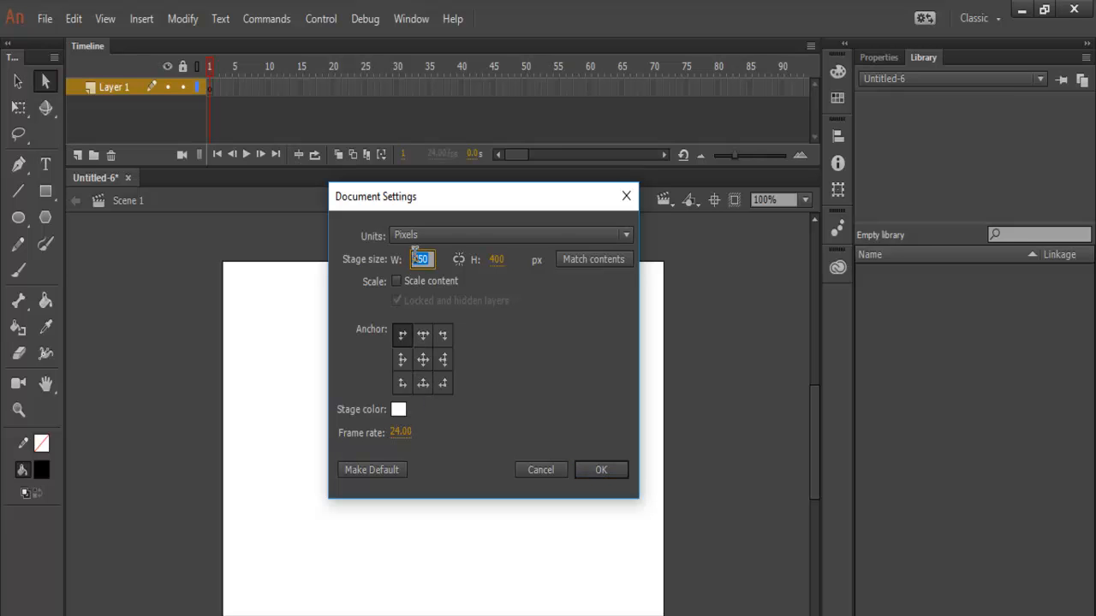
{"action": "type", "text": "520"}
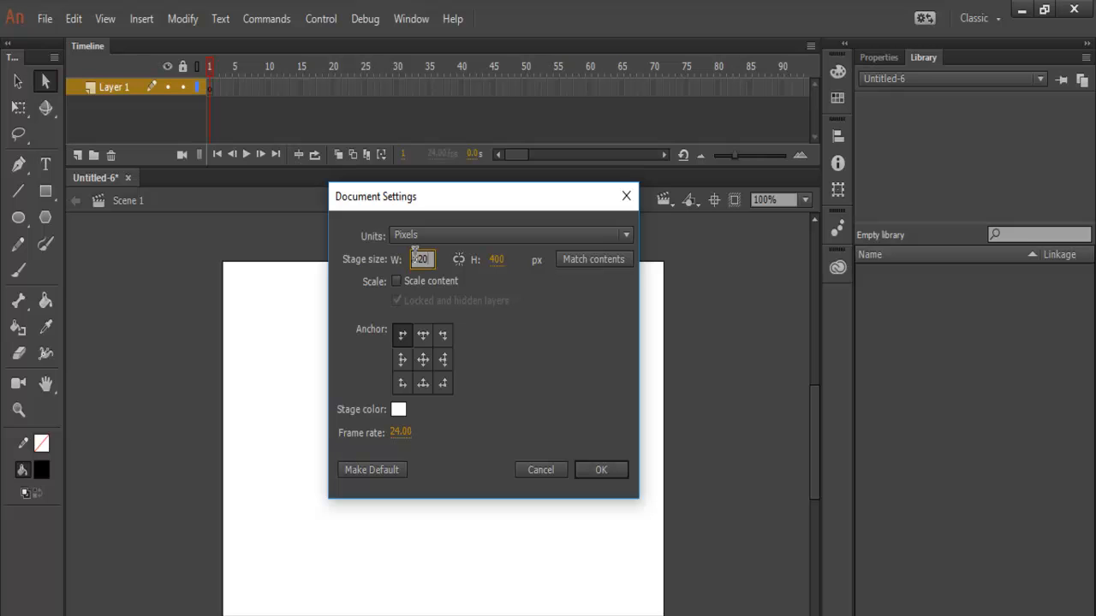
{"action": "left_click", "coordinate": [397, 410]}
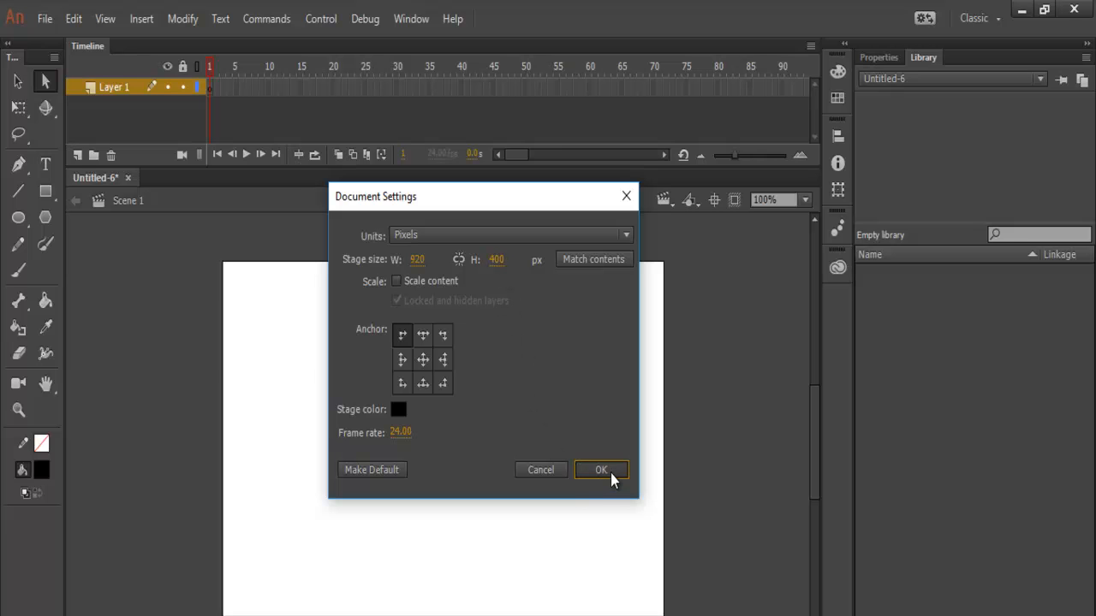
{"action": "left_click", "coordinate": [599, 469]}
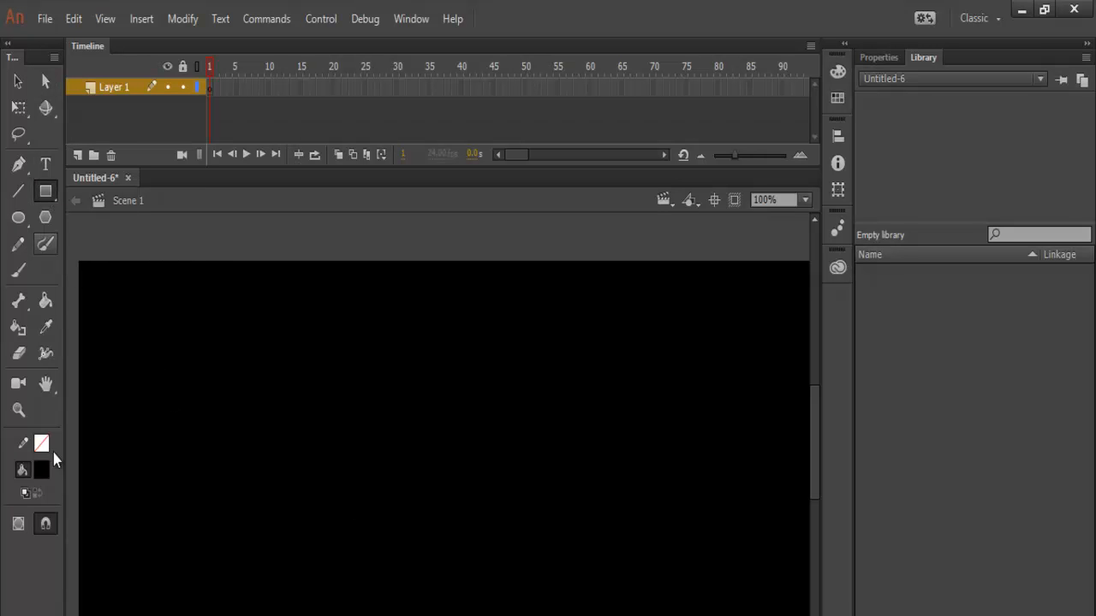
Draw a tall white-filled rectangle at the left edge of the stage as the first key.
{"action": "left_click", "coordinate": [41, 469]}
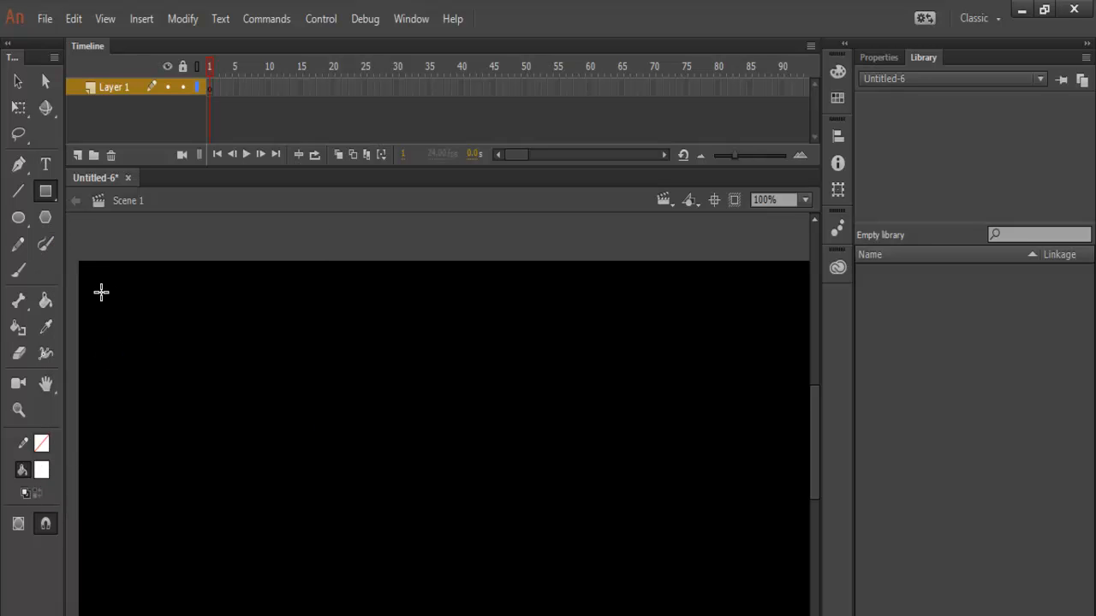
{"action": "left_click_drag", "start_coordinate": [101, 291], "coordinate": [155, 384]}
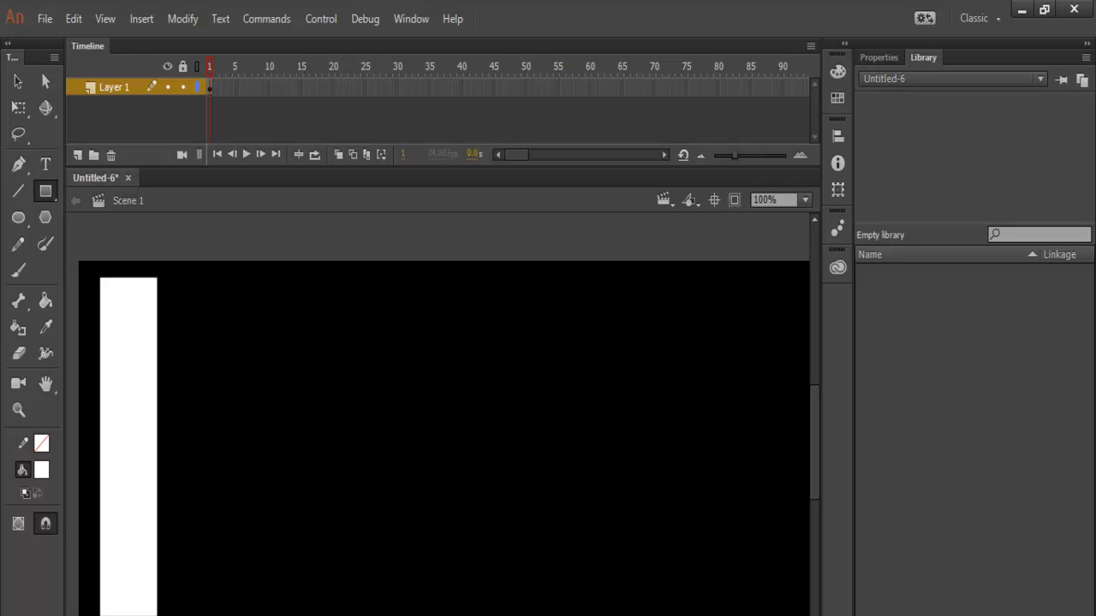
{"action": "mouse_move", "coordinate": [65, 101]}
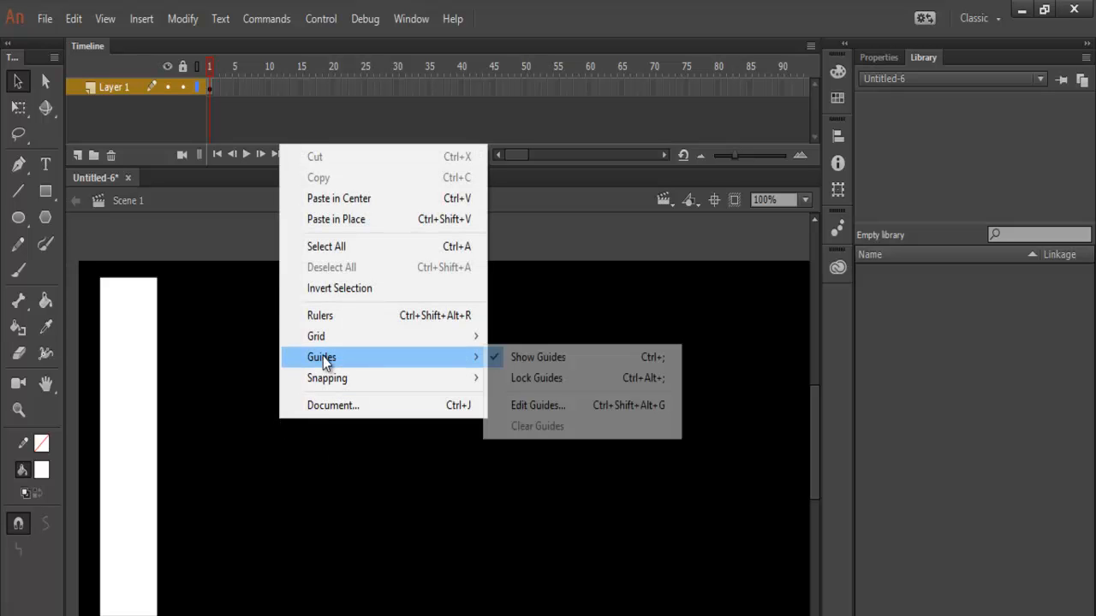
{"action": "mouse_move", "coordinate": [315, 335]}
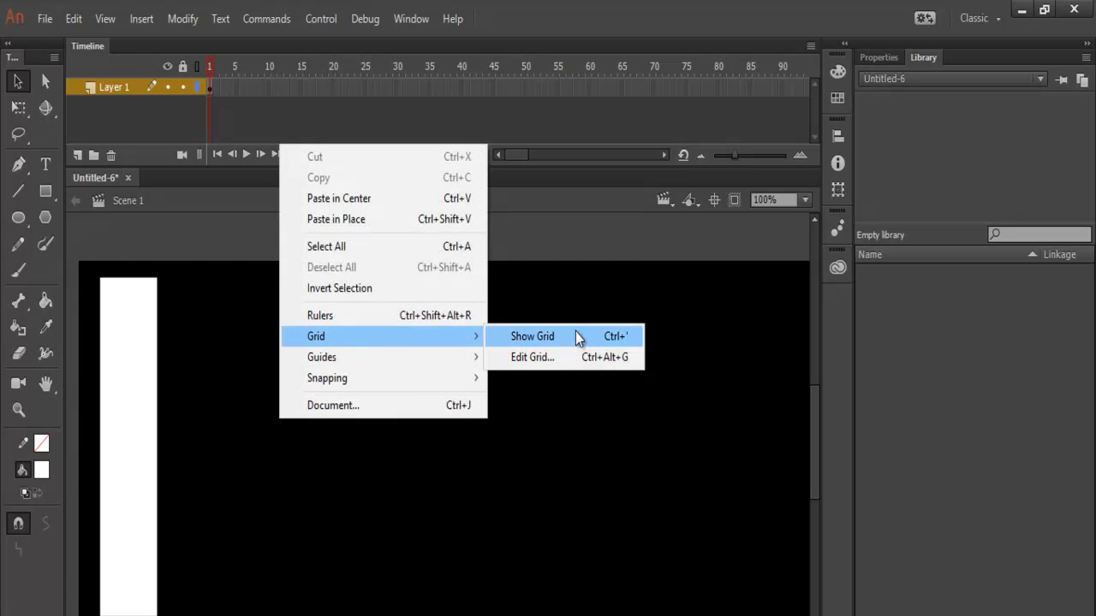
Show the grid over the stage and select the white key rectangle.
{"action": "left_click", "coordinate": [531, 335]}
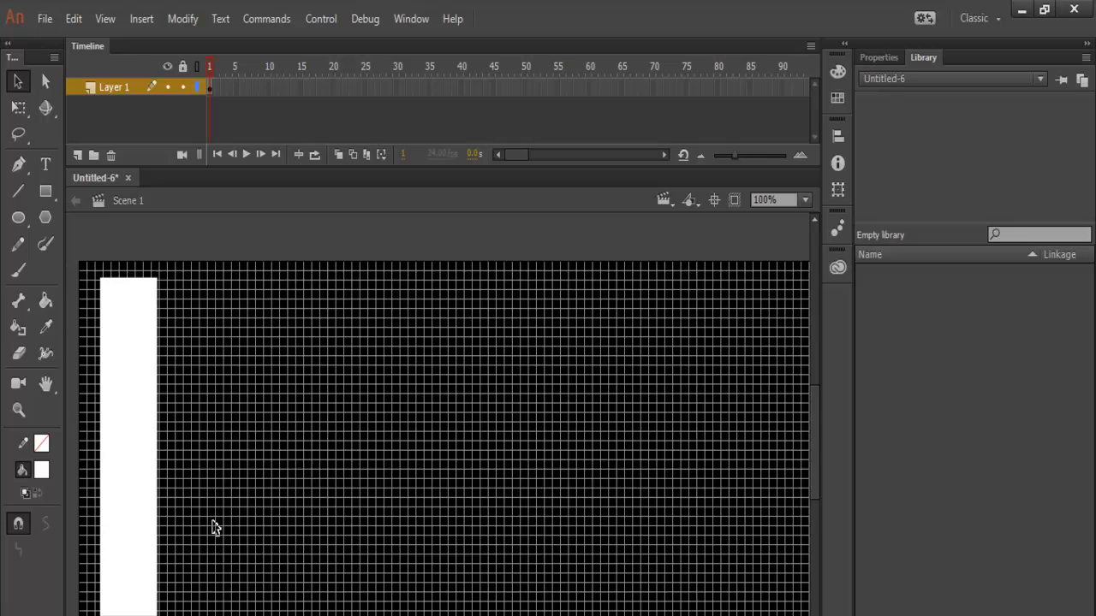
{"action": "left_click", "coordinate": [155, 469]}
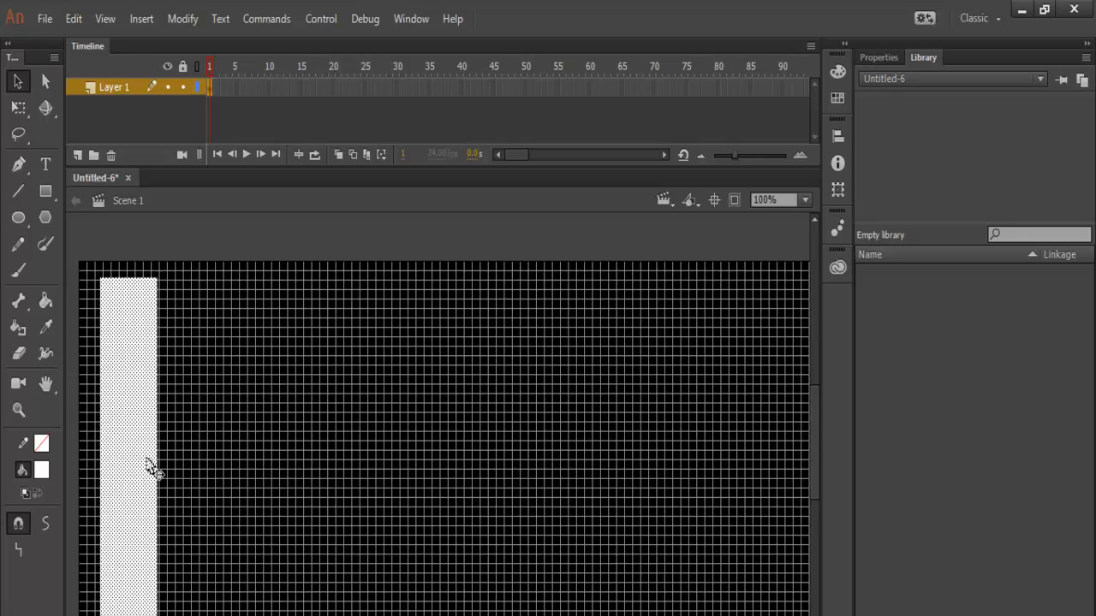
{"action": "mouse_move", "coordinate": [459, 446]}
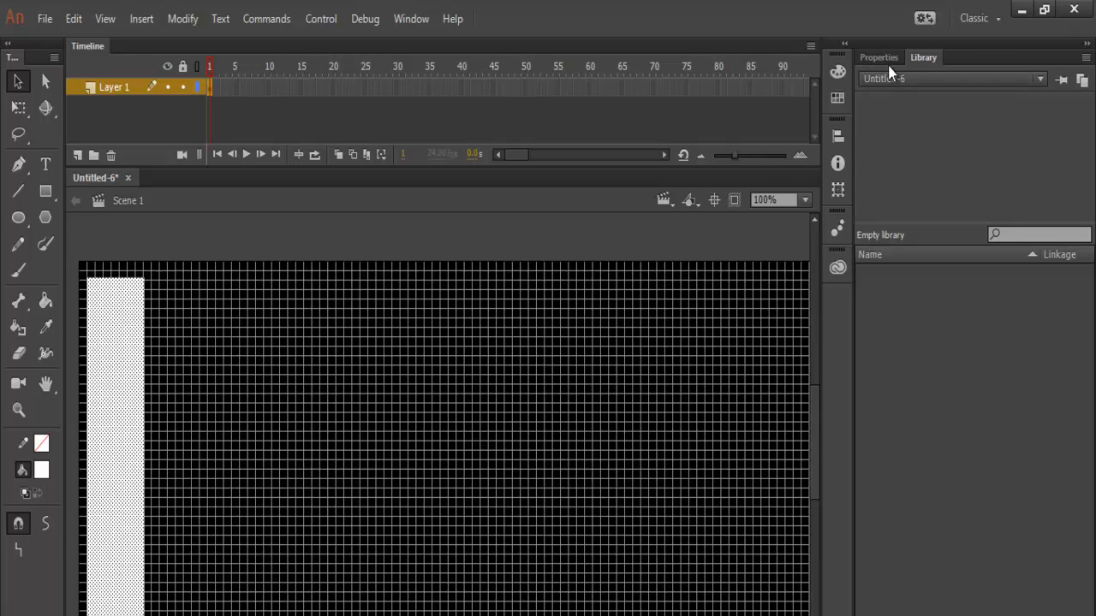
Set the white key's height to 360 in the Properties panel.
{"action": "left_click", "coordinate": [879, 58]}
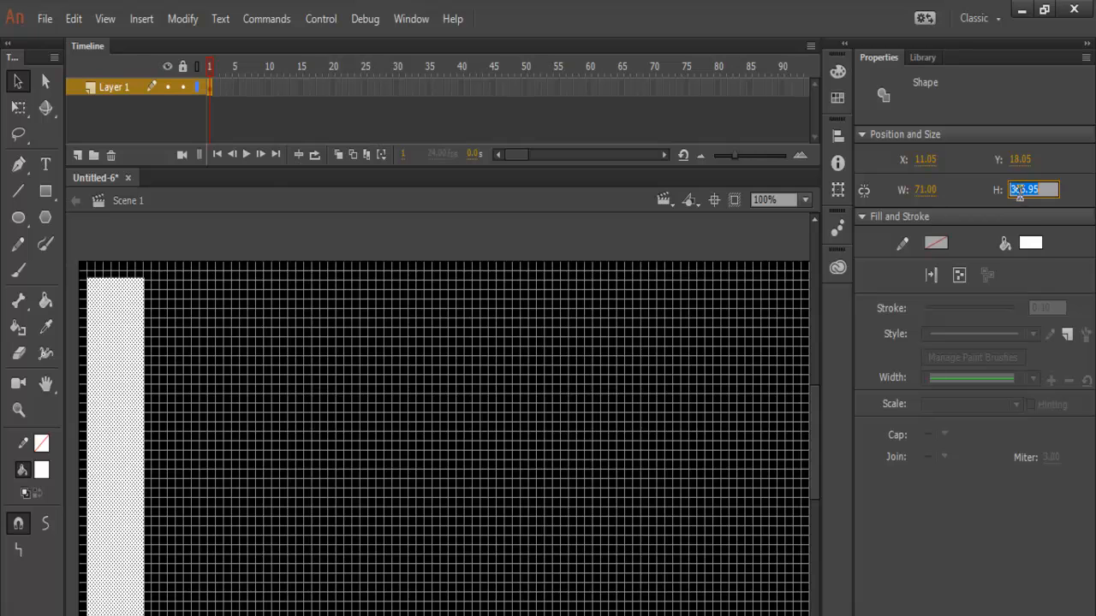
{"action": "type", "text": "365.95"}
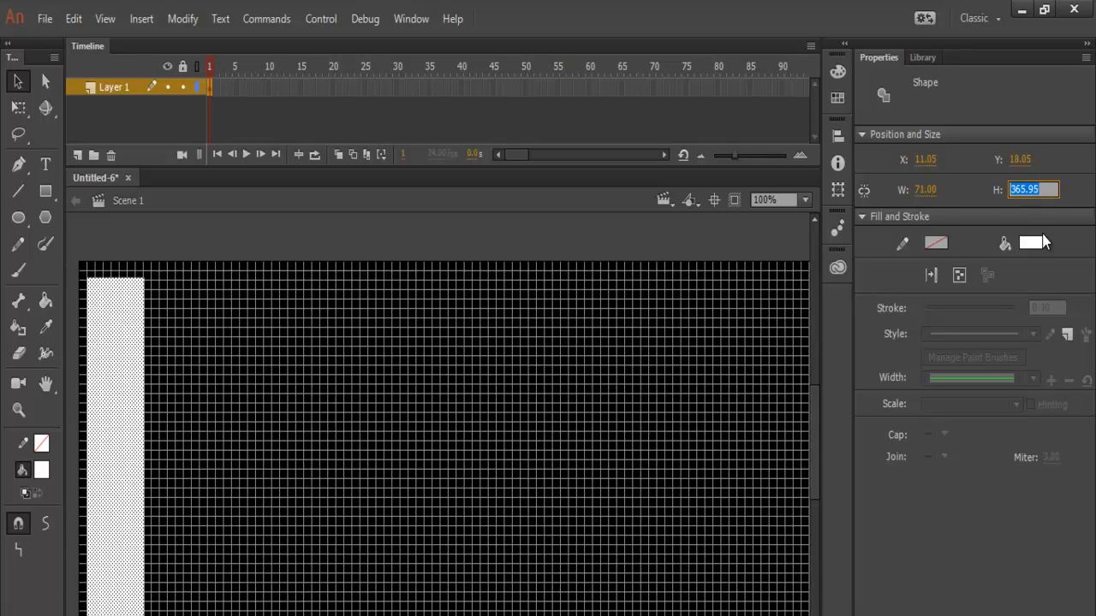
{"action": "type", "text": "360"}
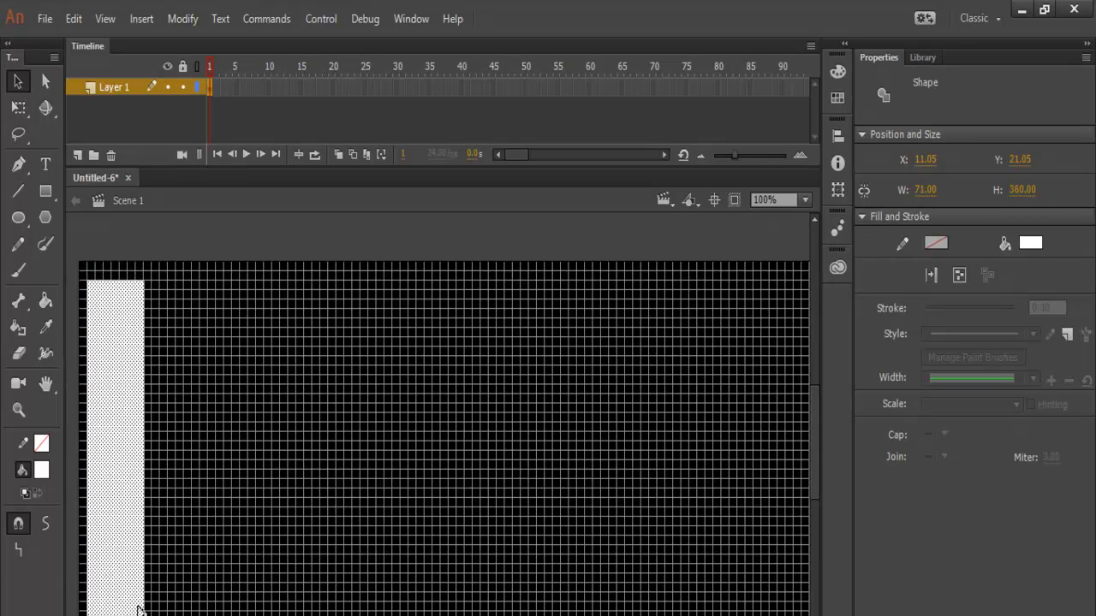
{"action": "right_click", "coordinate": [140, 466]}
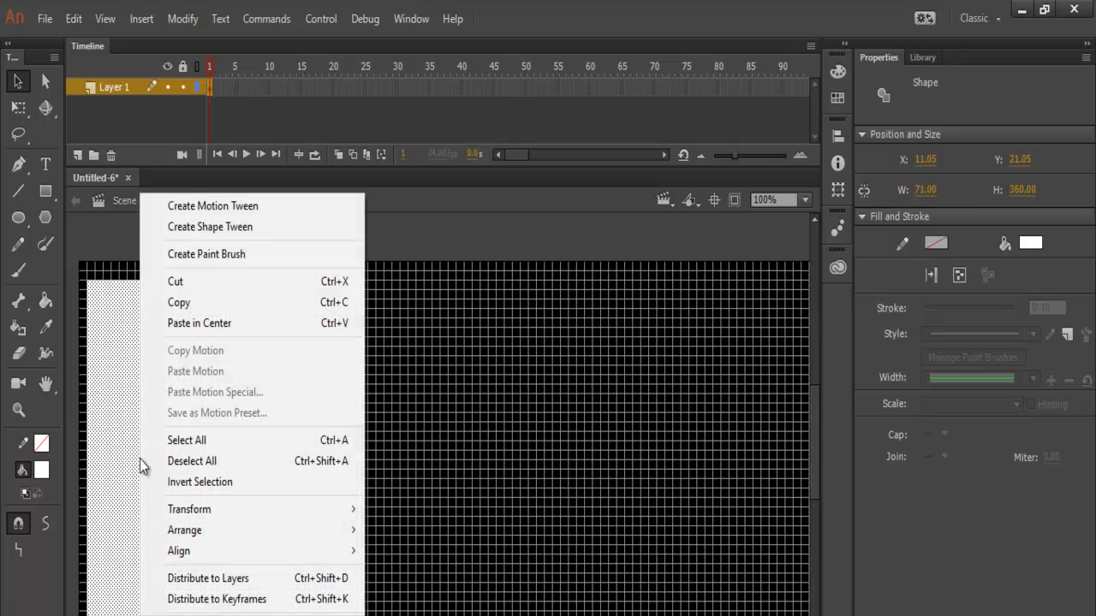
{"action": "mouse_move", "coordinate": [192, 303]}
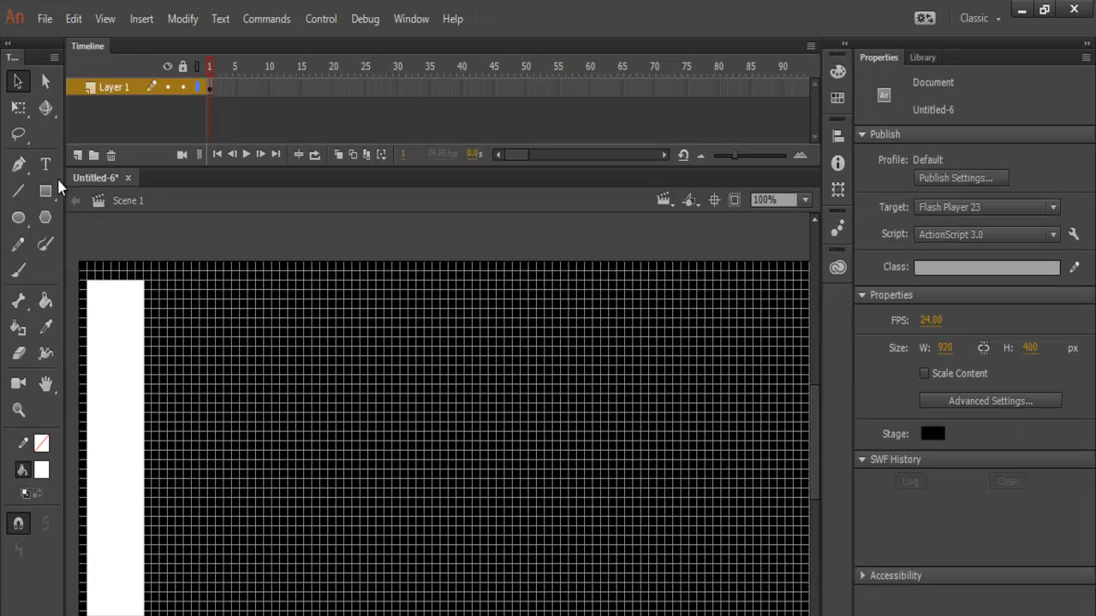
{"action": "mouse_move", "coordinate": [45, 164]}
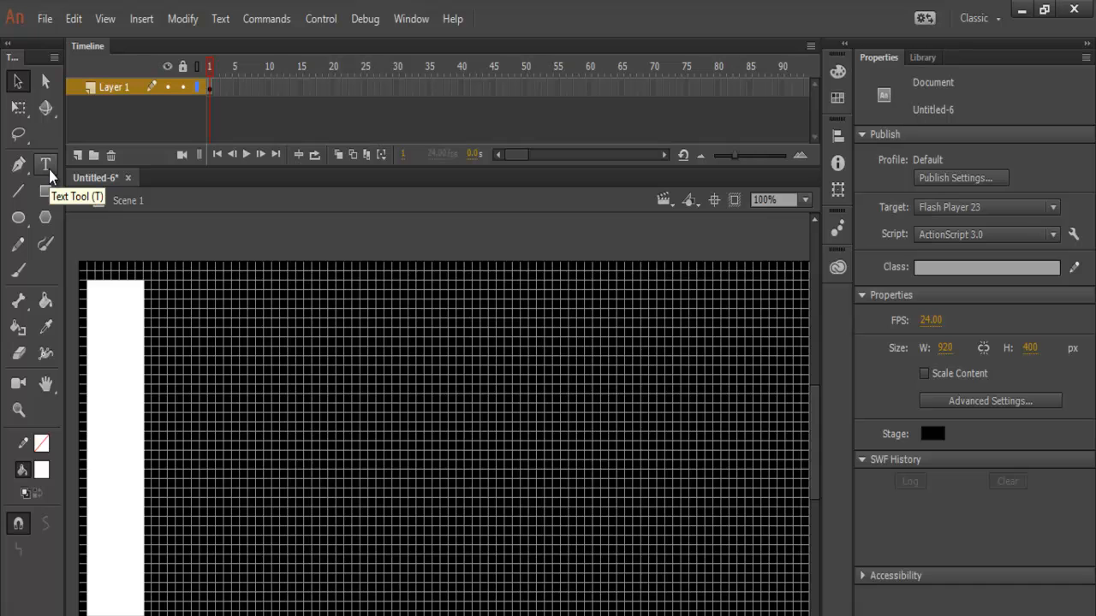
Add a black letter C label near the bottom of the white key.
{"action": "left_click", "coordinate": [44, 164]}
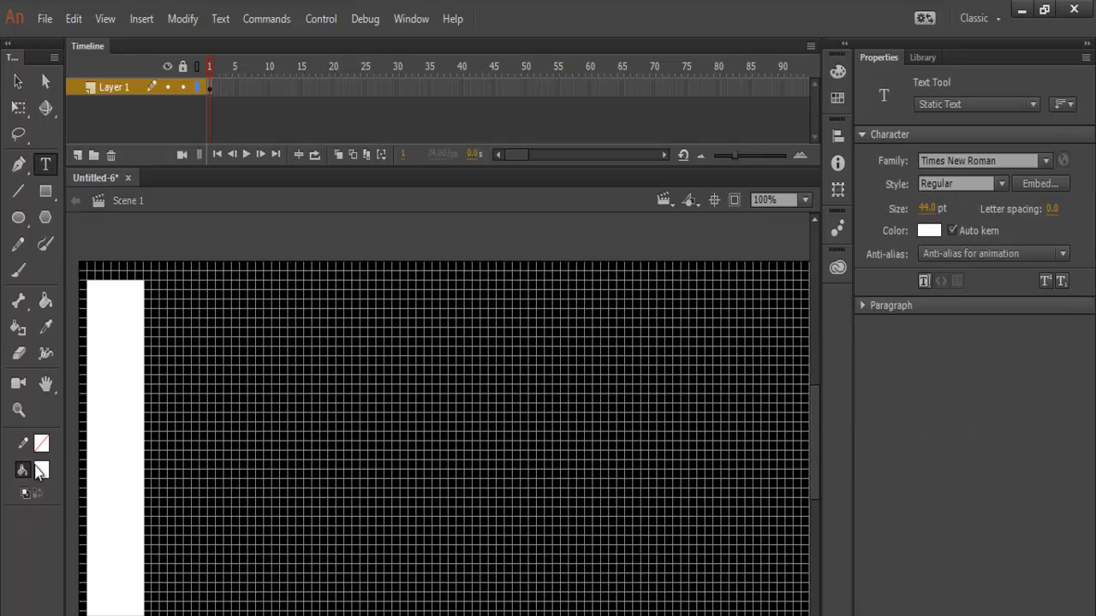
{"action": "left_click", "coordinate": [24, 469]}
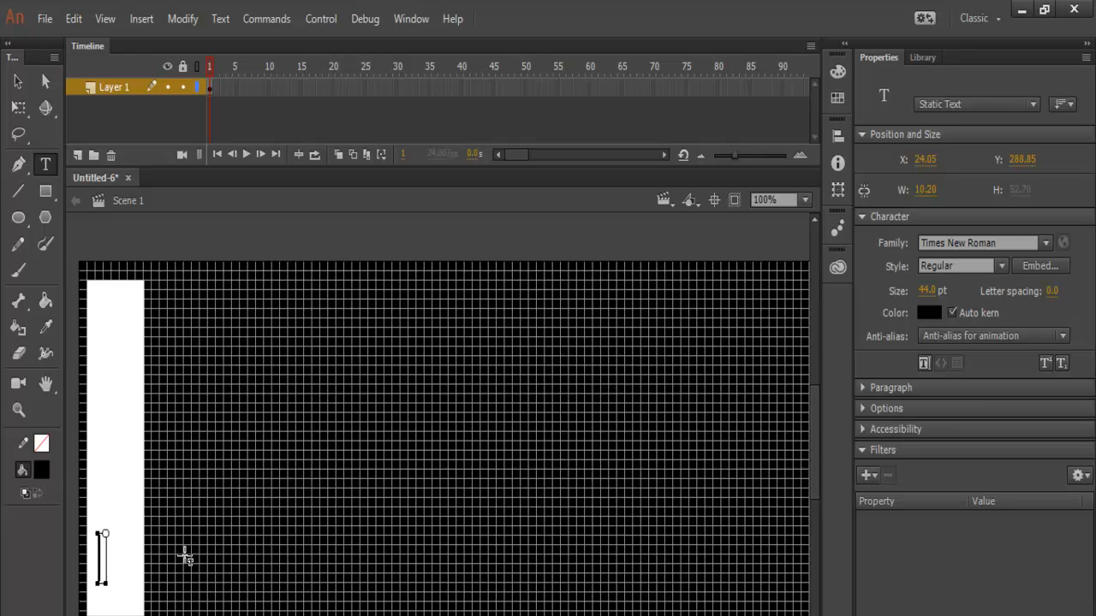
{"action": "type", "text": "C"}
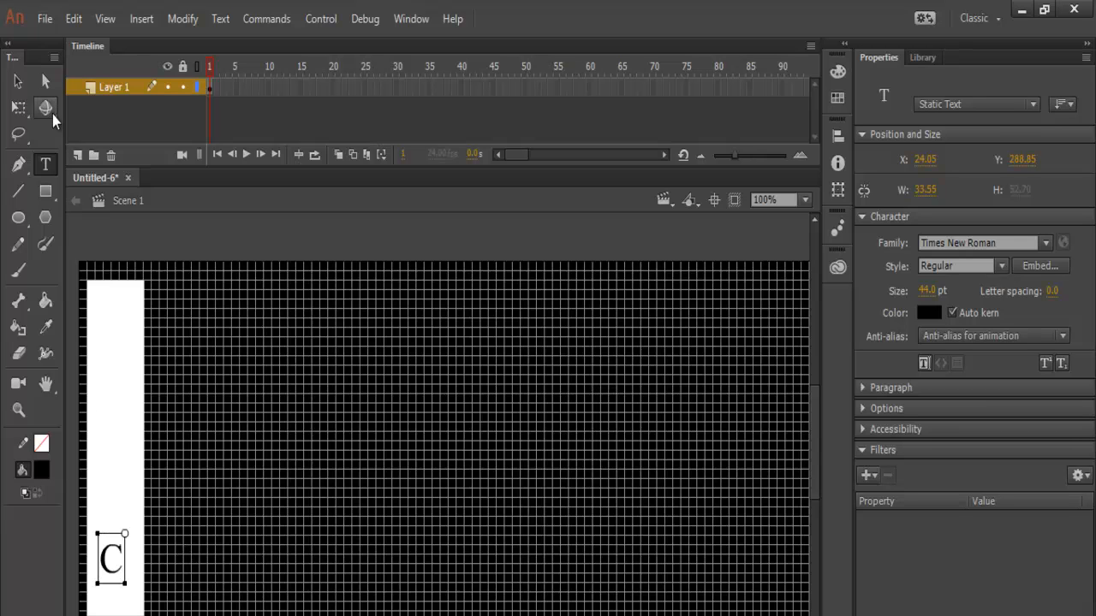
{"action": "left_click", "coordinate": [44, 81]}
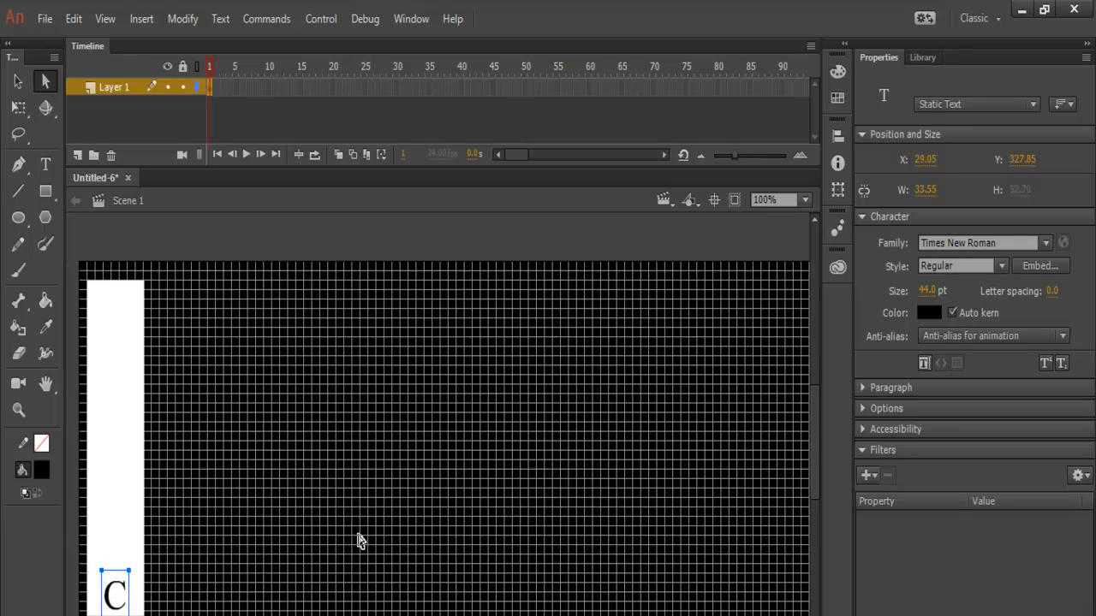
{"action": "mouse_move", "coordinate": [146, 272]}
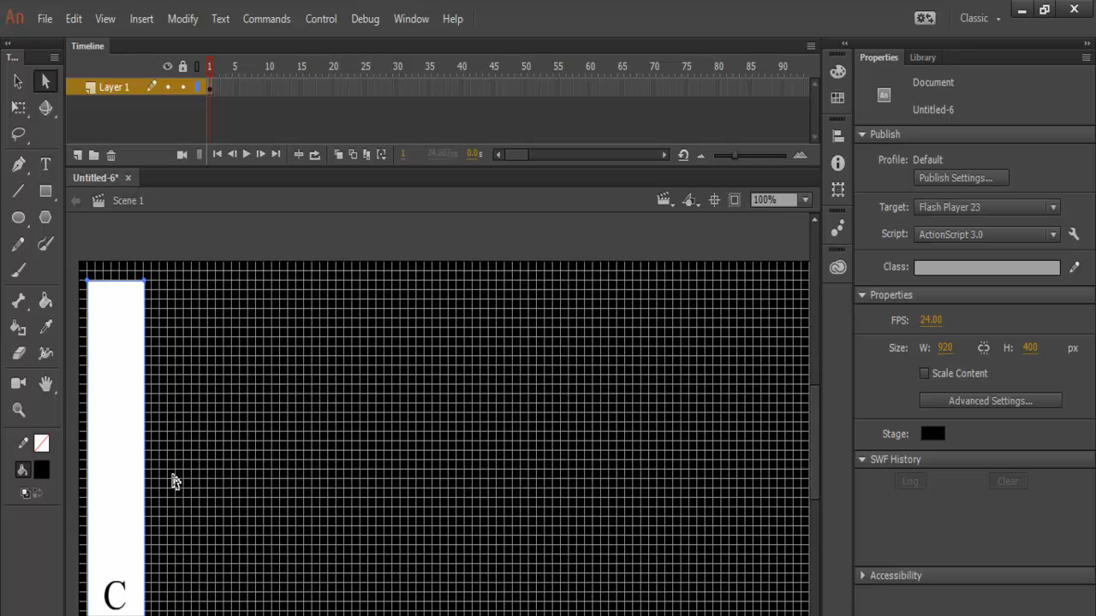
Convert the key and its C label into a Button symbol named Note_C.
{"action": "right_click", "coordinate": [175, 480]}
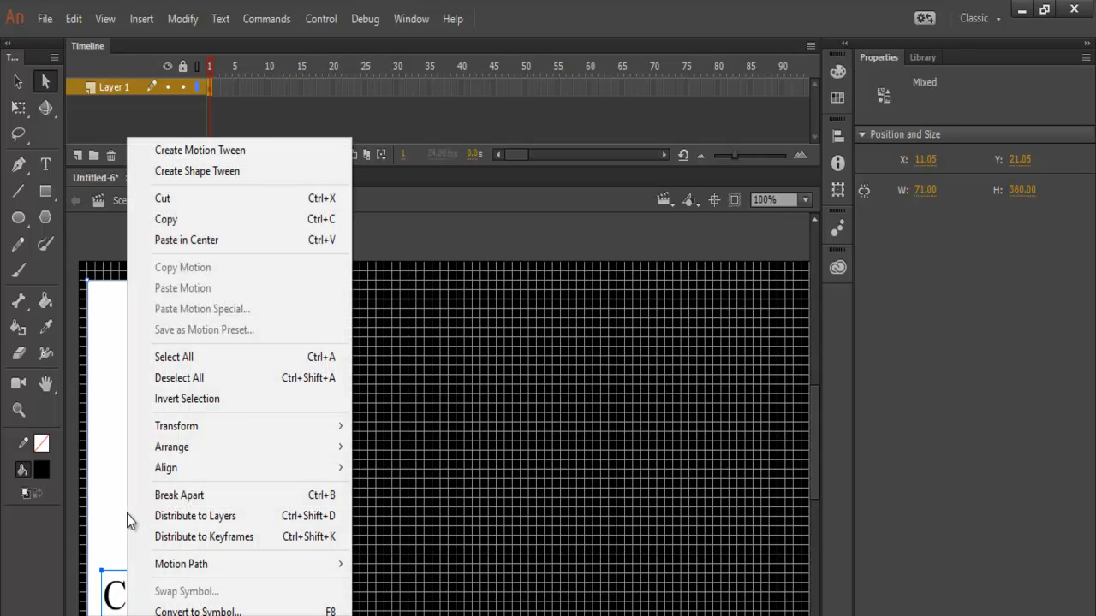
{"action": "mouse_move", "coordinate": [199, 609]}
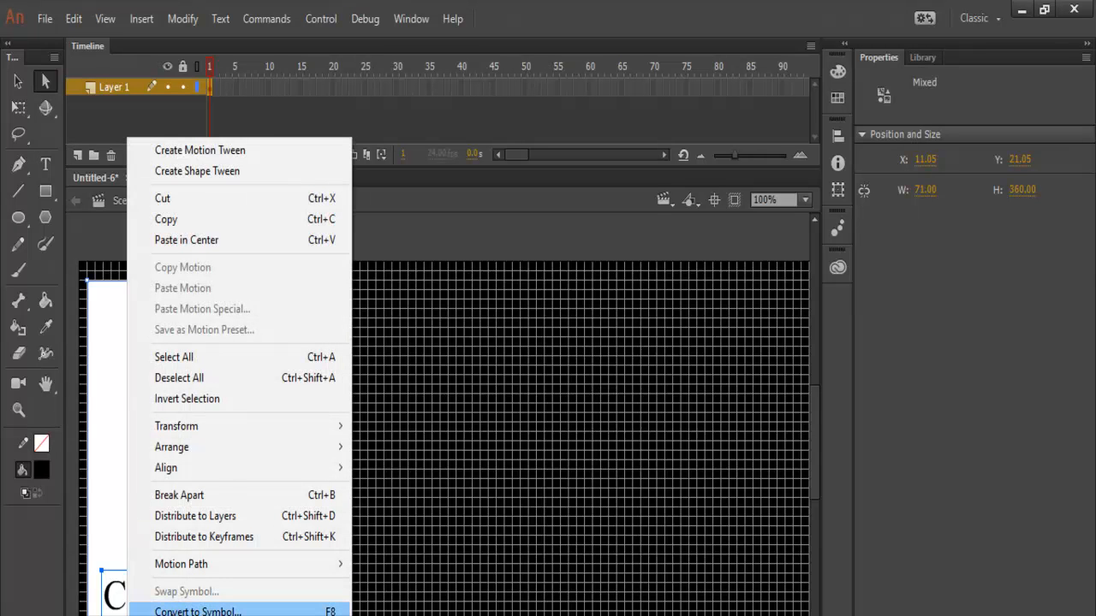
{"action": "left_click", "coordinate": [197, 612]}
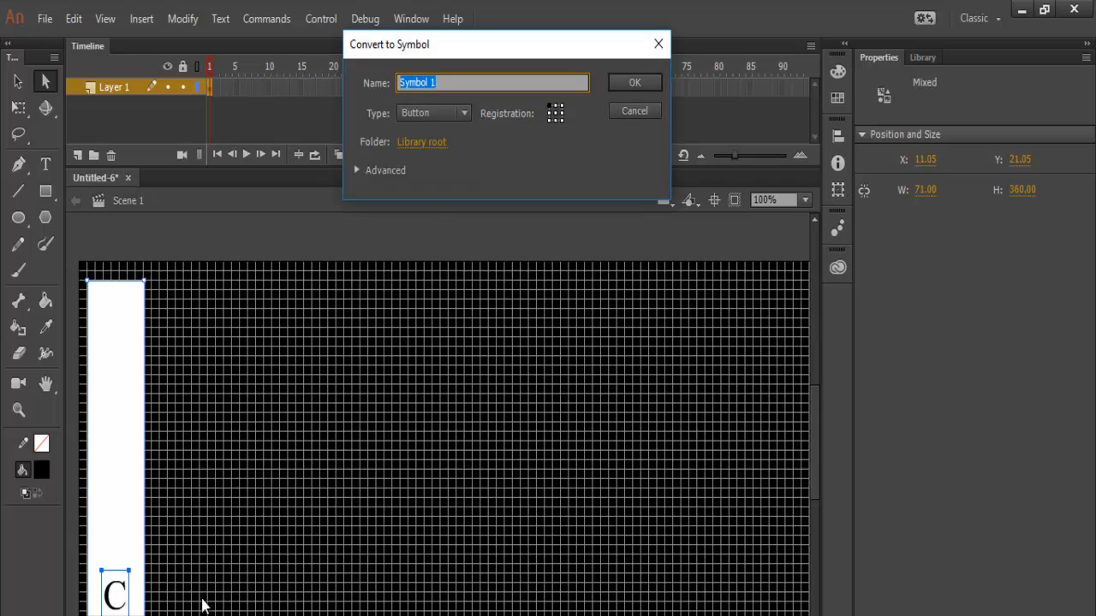
{"action": "type", "text": "C"}
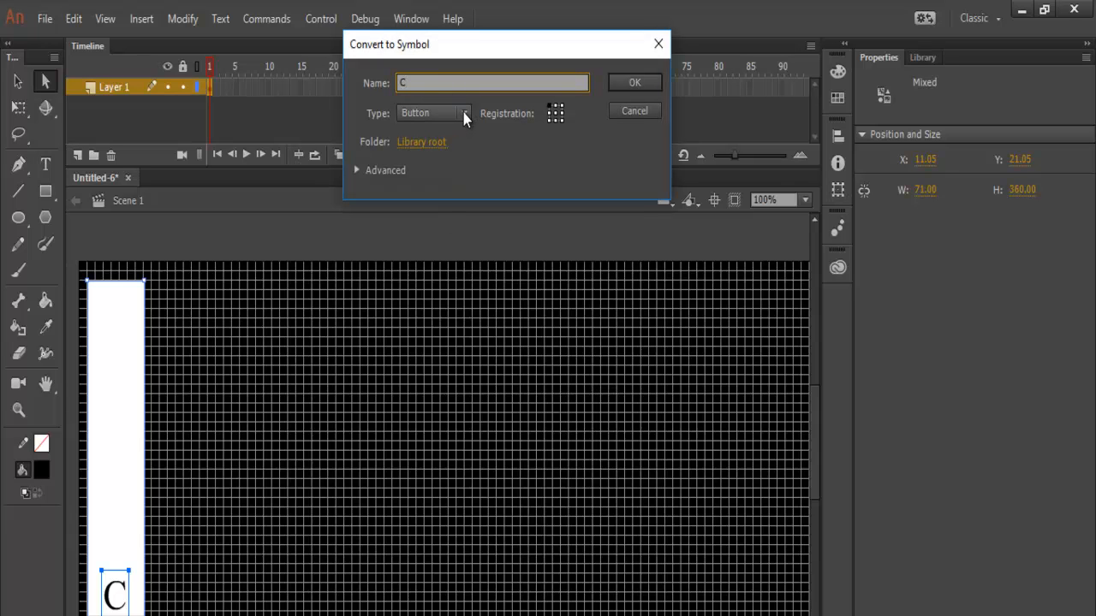
{"action": "left_click", "coordinate": [464, 113]}
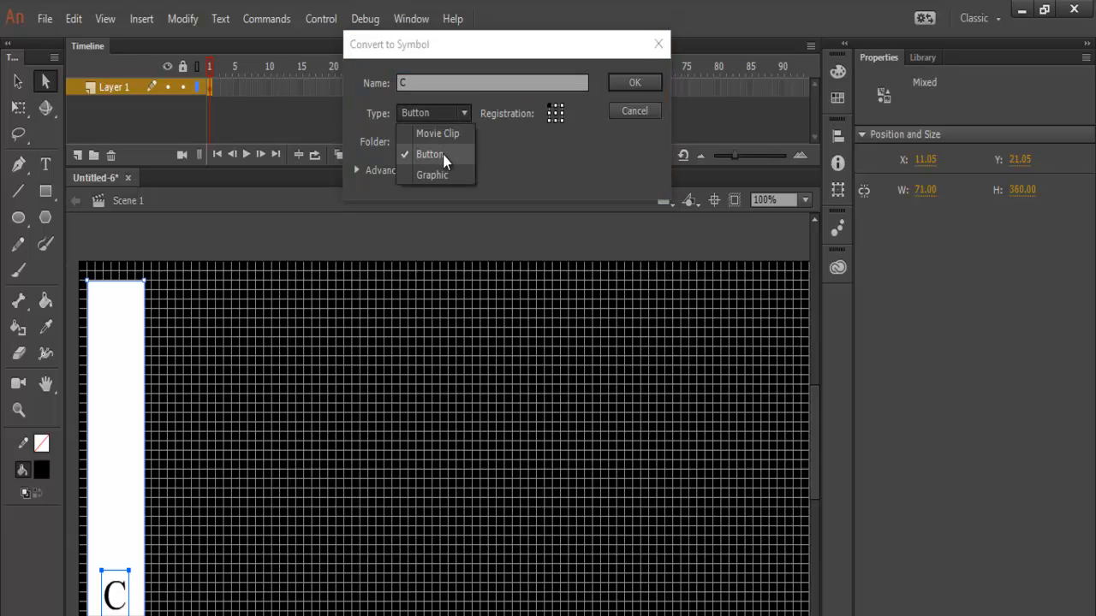
{"action": "left_click", "coordinate": [428, 154]}
{"action": "type", "text": "note"}
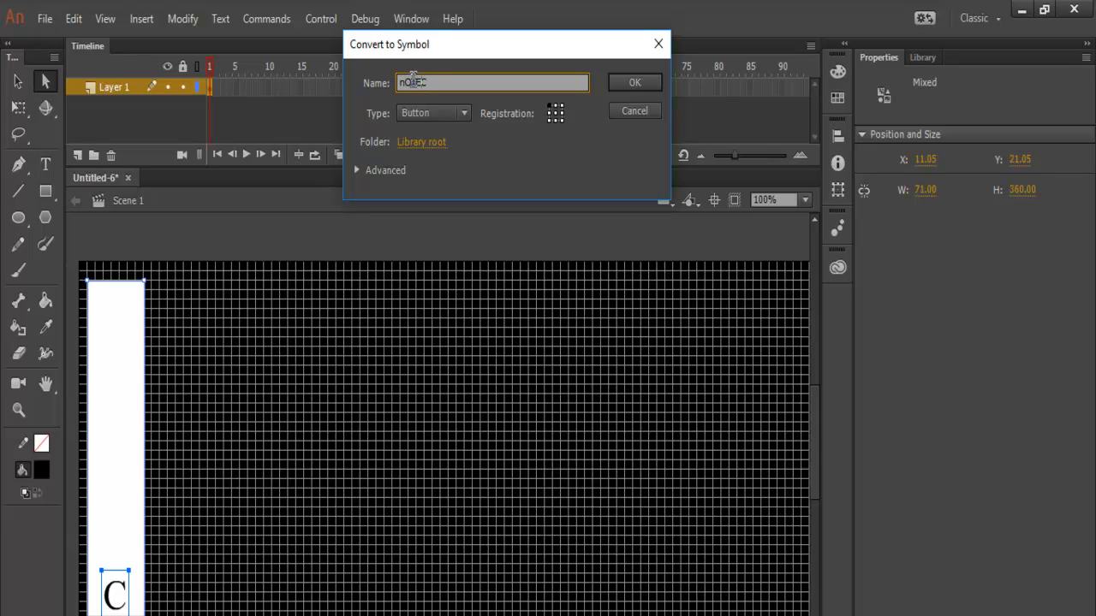
{"action": "type", "text": "C"}
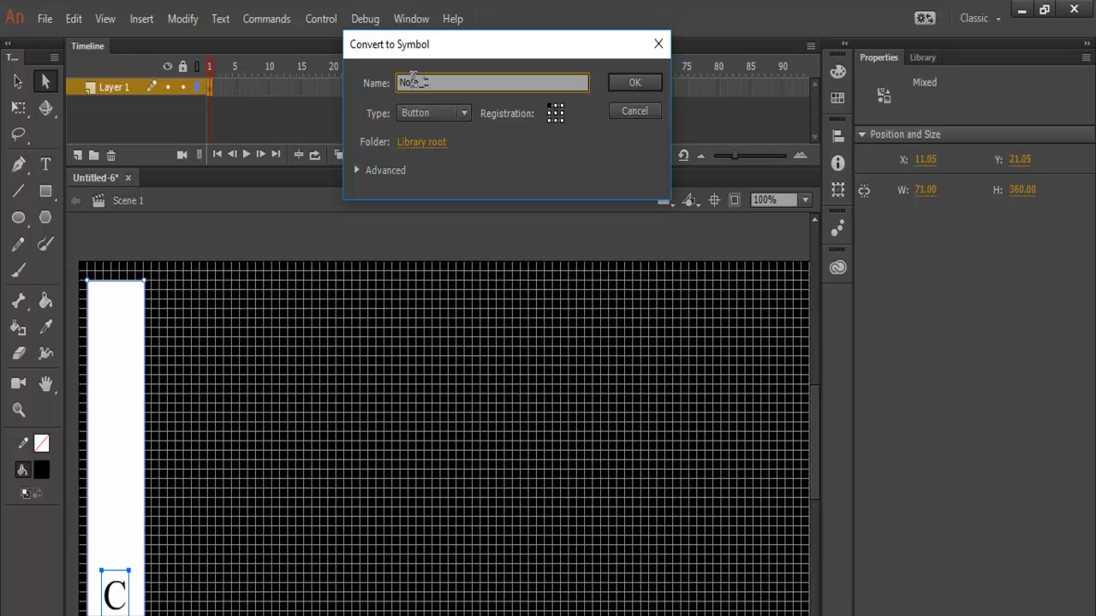
{"action": "left_click", "coordinate": [634, 82]}
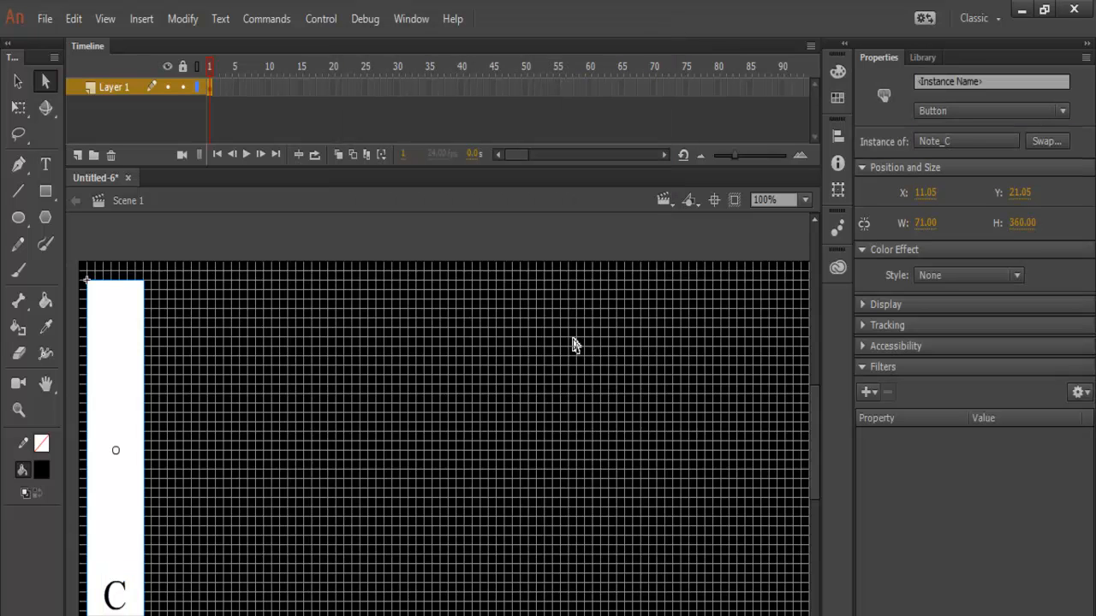
{"action": "mouse_move", "coordinate": [150, 476]}
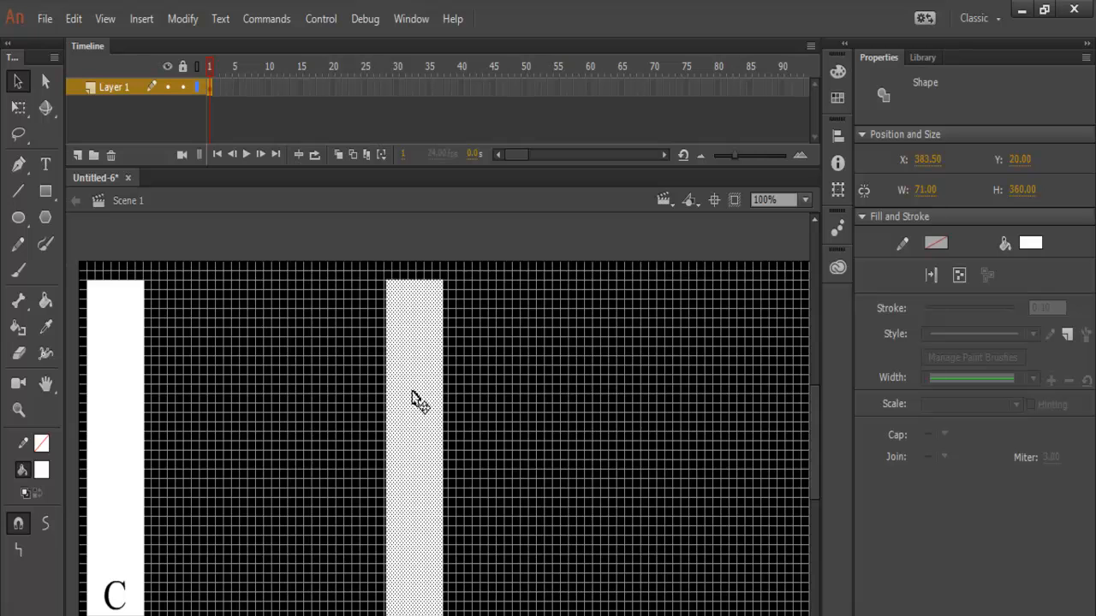
Place the copied key beside the C key and label it D.
{"action": "left_click_drag", "start_coordinate": [415, 394], "coordinate": [184, 394]}
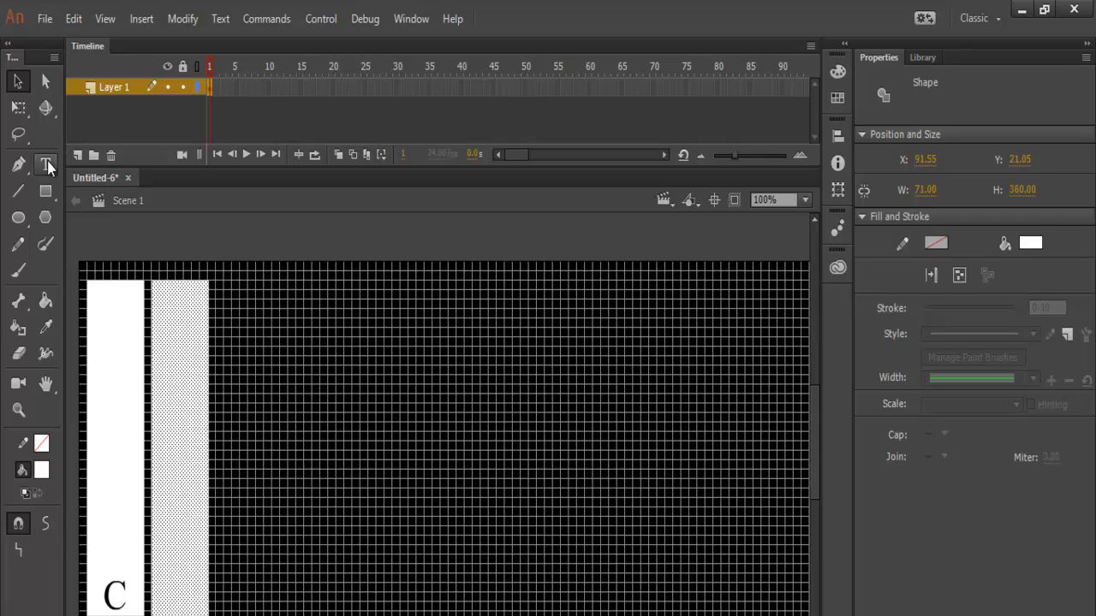
{"action": "left_click", "coordinate": [45, 164]}
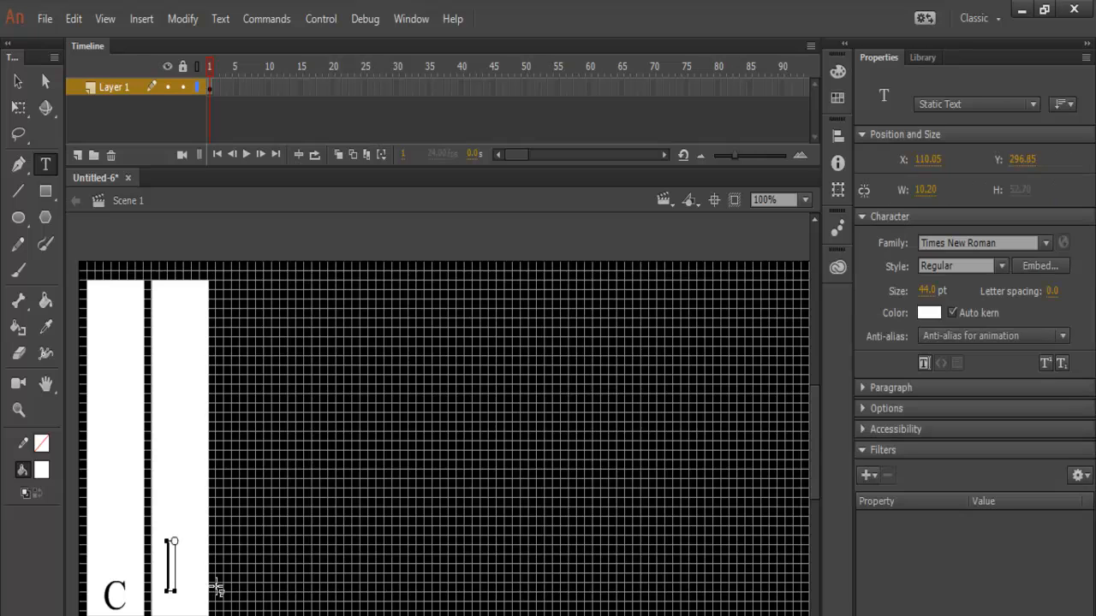
{"action": "mouse_move", "coordinate": [295, 572]}
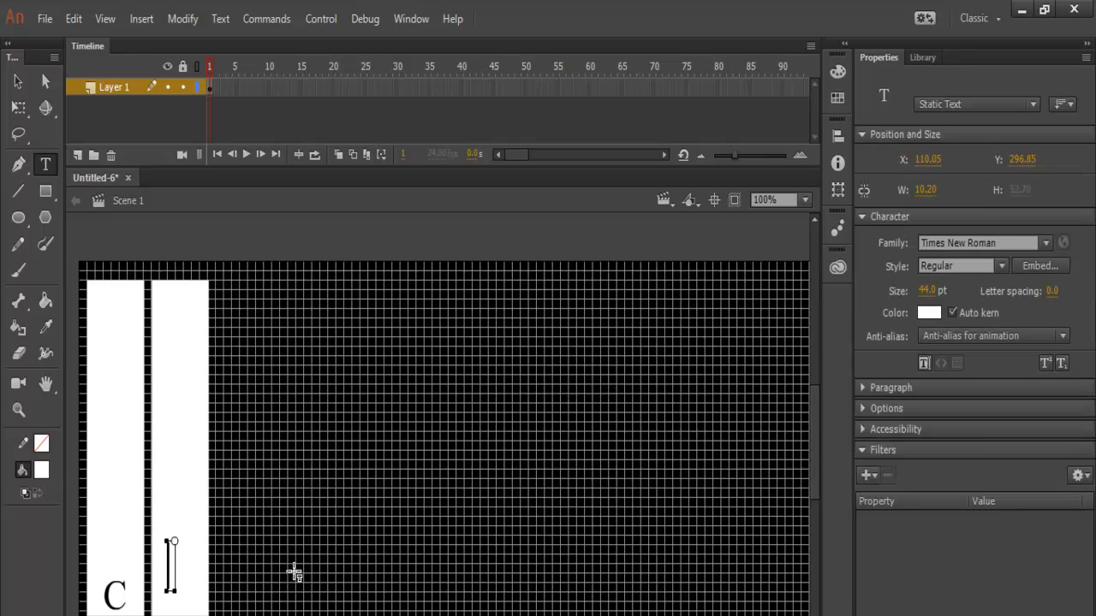
{"action": "type", "text": "D"}
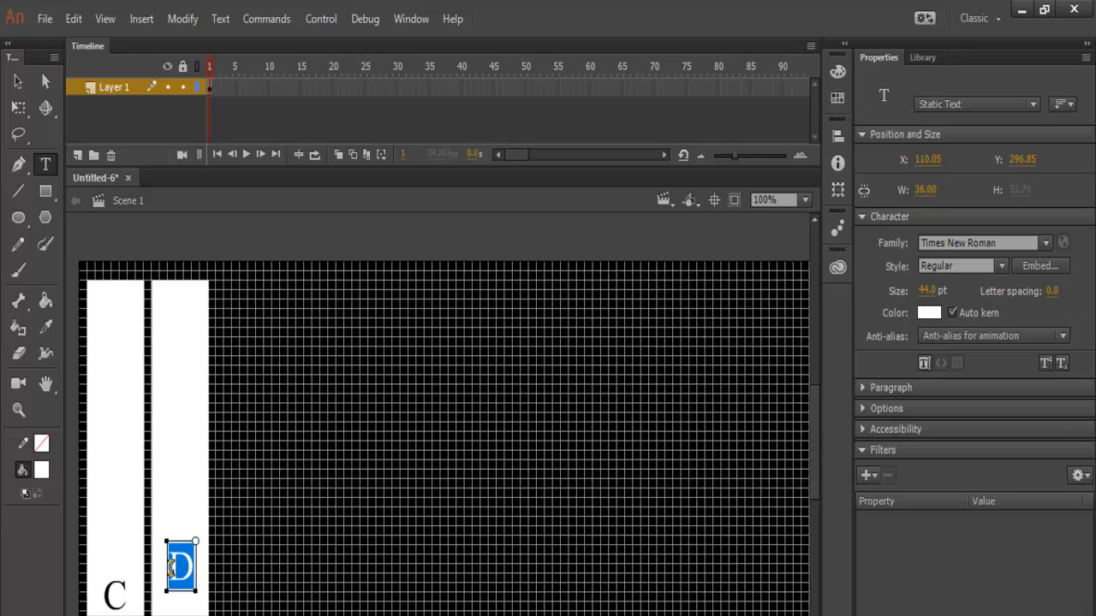
{"action": "left_click", "coordinate": [928, 312]}
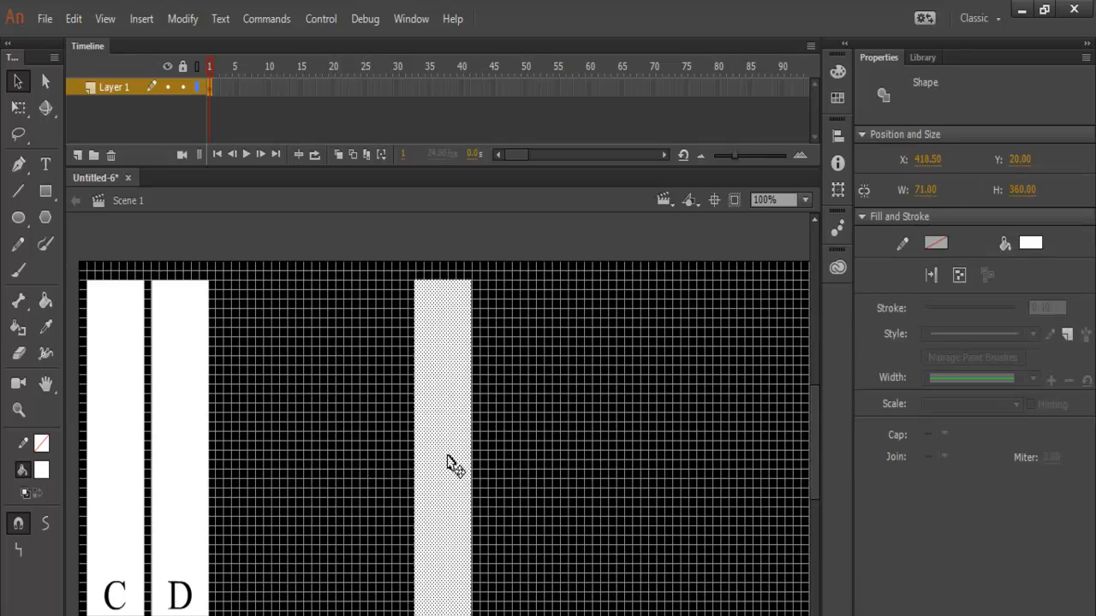
Add a black E label to the third key, lower it and select key with label.
{"action": "left_click", "coordinate": [44, 165]}
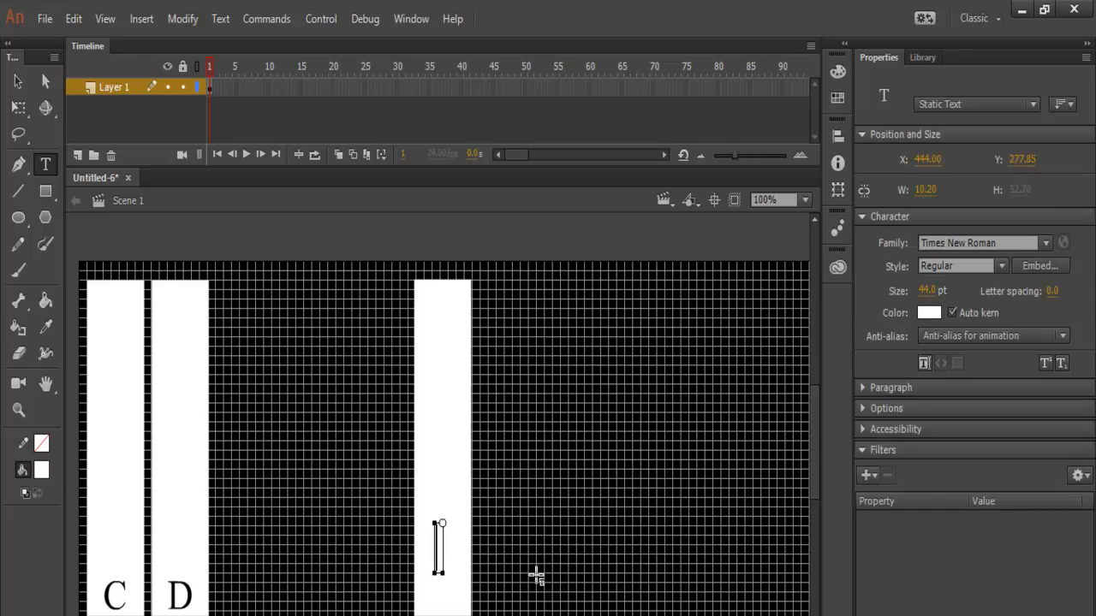
{"action": "type", "text": "E"}
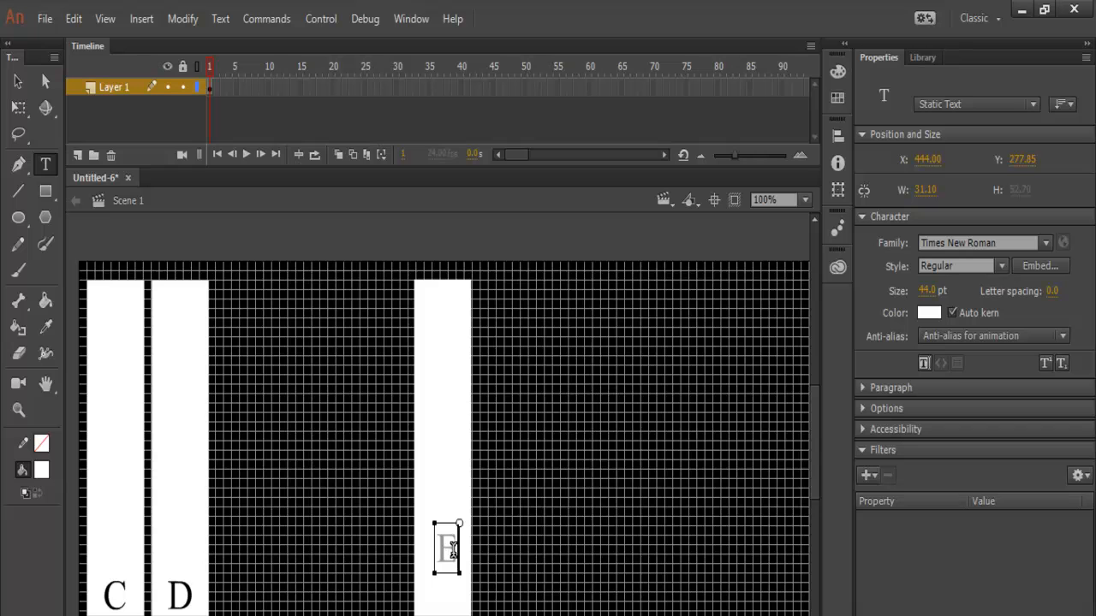
{"action": "left_click", "coordinate": [41, 469]}
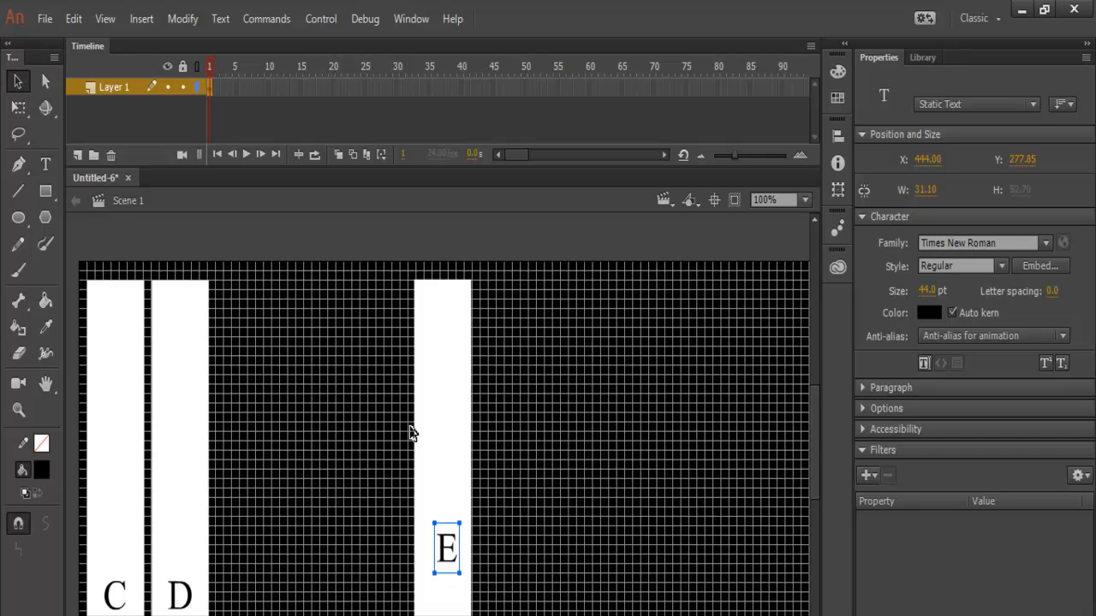
{"action": "left_click_drag", "start_coordinate": [445, 548], "coordinate": [445, 563]}
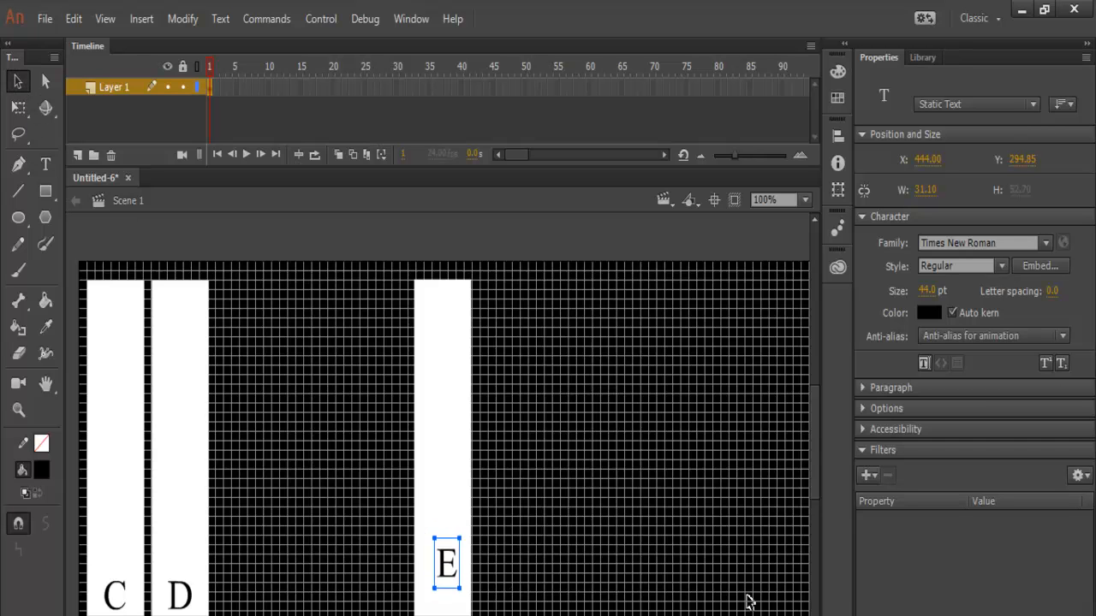
{"action": "left_click_drag", "start_coordinate": [446, 563], "coordinate": [445, 593]}
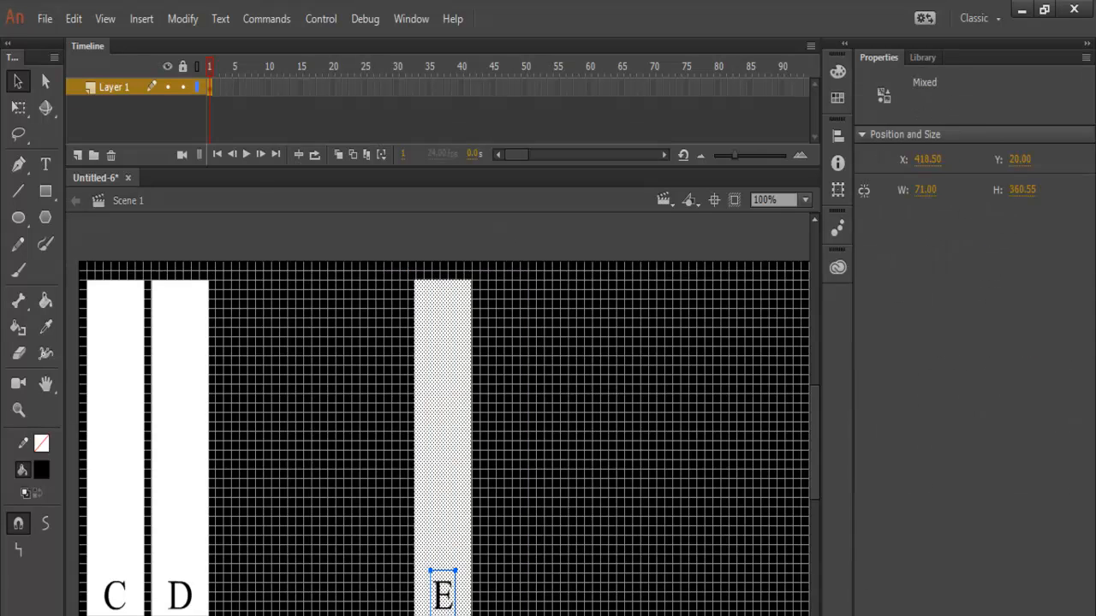
{"action": "mouse_move", "coordinate": [452, 562]}
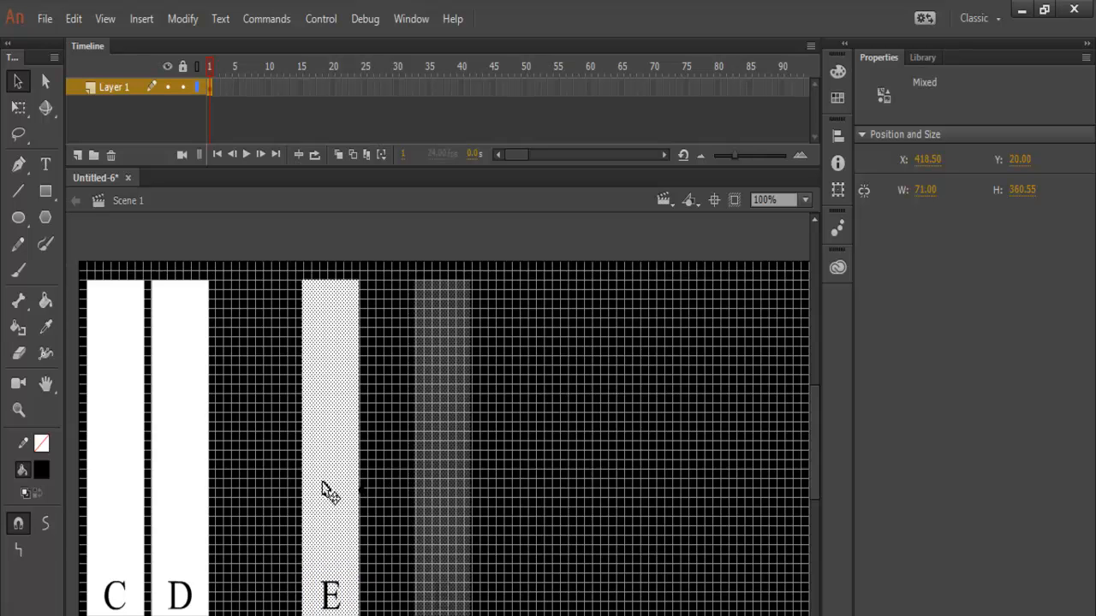
Move the E key beside D and convert the D key into a Button symbol named Note_D.
{"action": "left_click_drag", "start_coordinate": [328, 488], "coordinate": [249, 496]}
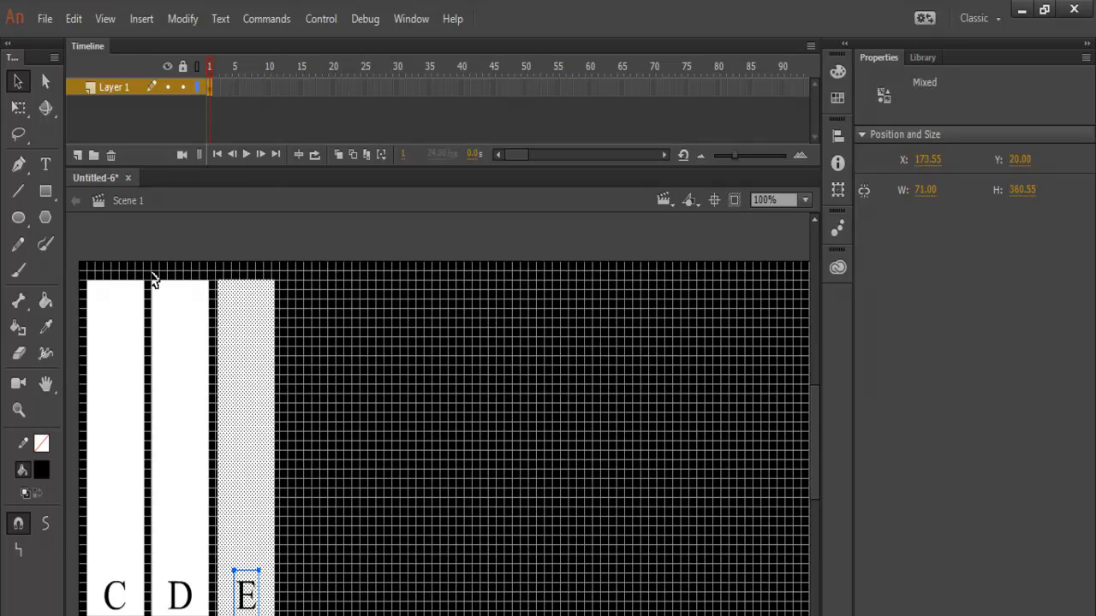
{"action": "left_click", "coordinate": [175, 428]}
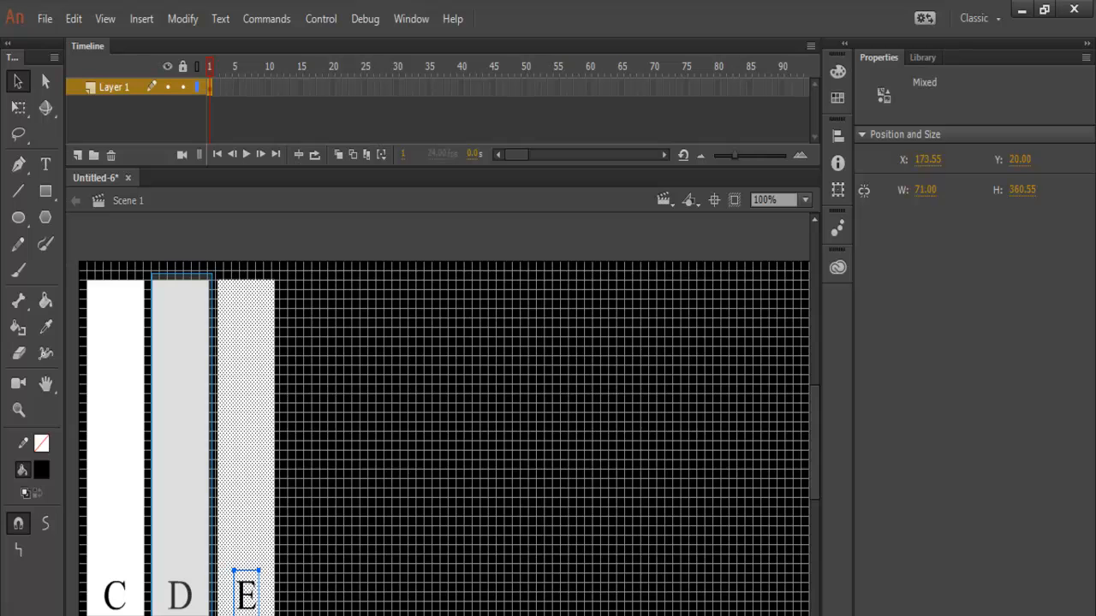
{"action": "left_click", "coordinate": [181, 428]}
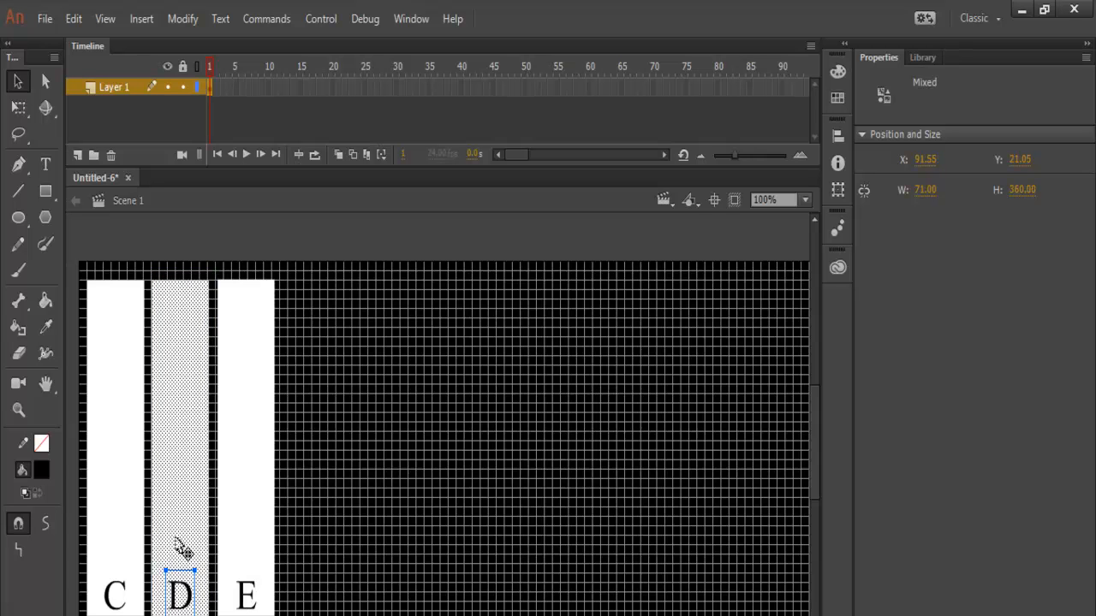
{"action": "right_click", "coordinate": [182, 548]}
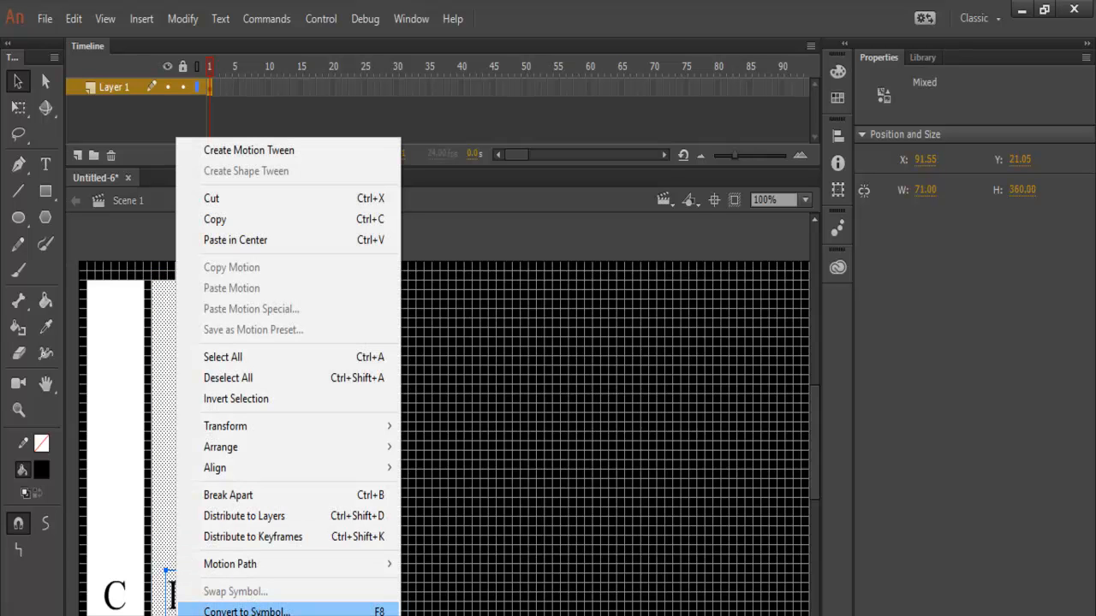
{"action": "left_click", "coordinate": [246, 610]}
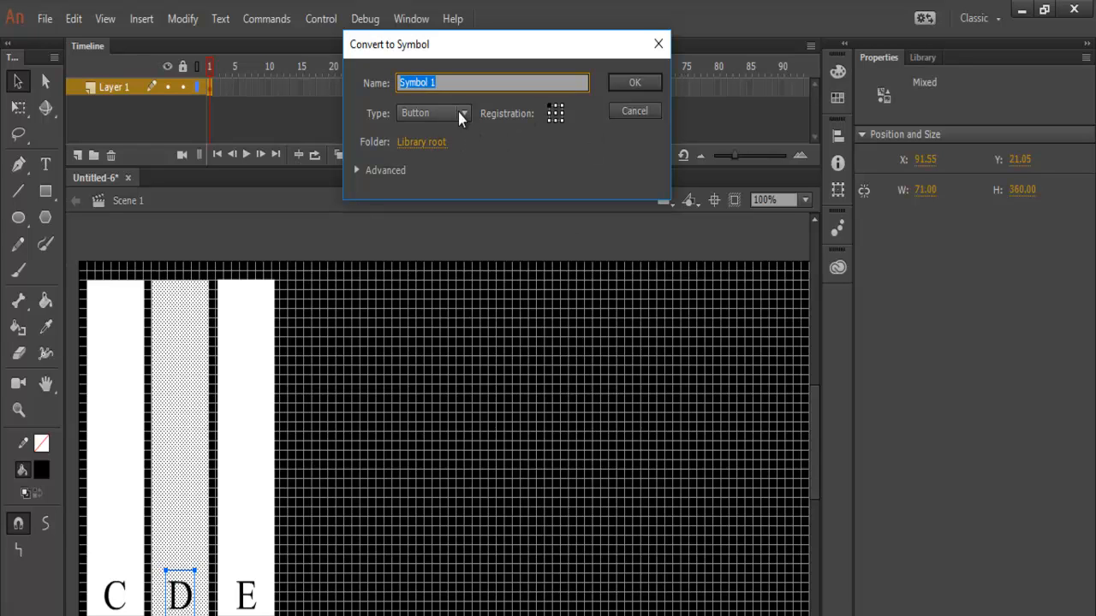
{"action": "type", "text": "N"}
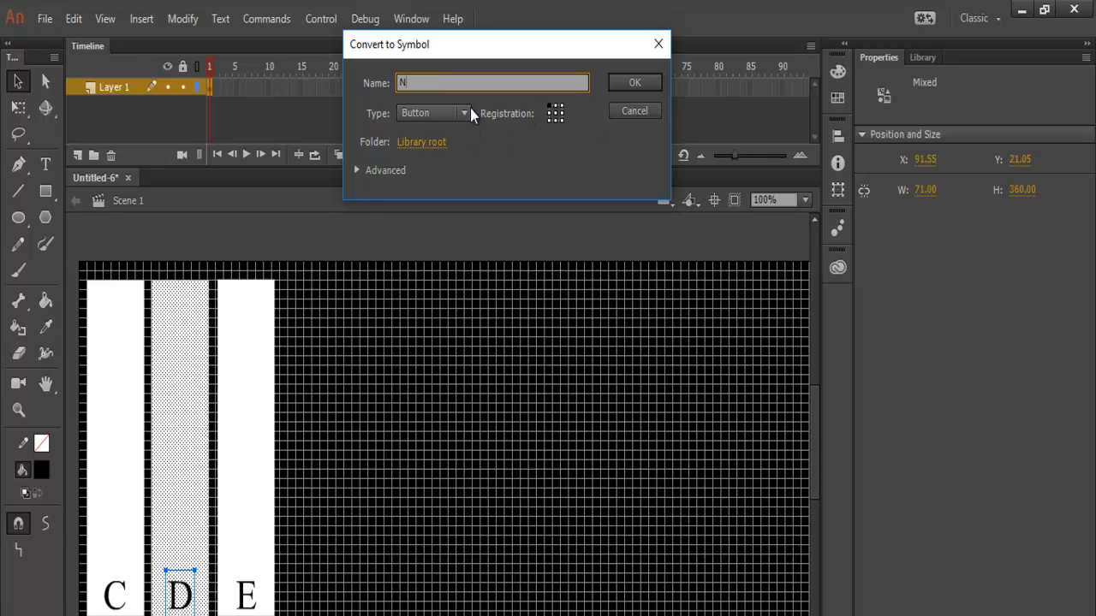
{"action": "type", "text": "ote_D"}
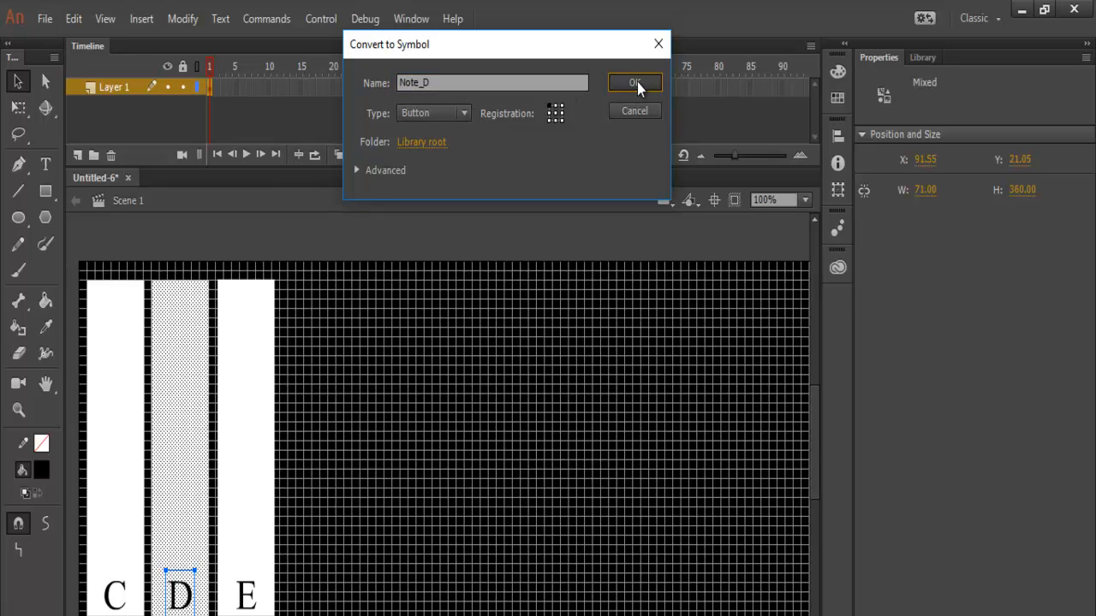
{"action": "left_click", "coordinate": [634, 82]}
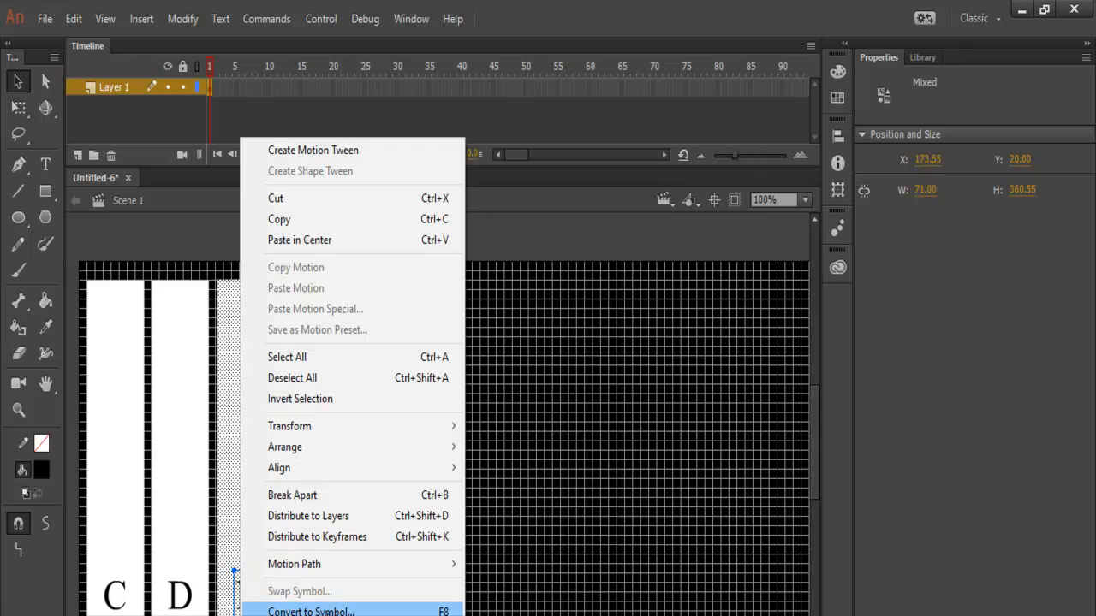
Convert the E key and its label into a Button symbol named Note_E.
{"action": "left_click", "coordinate": [310, 609]}
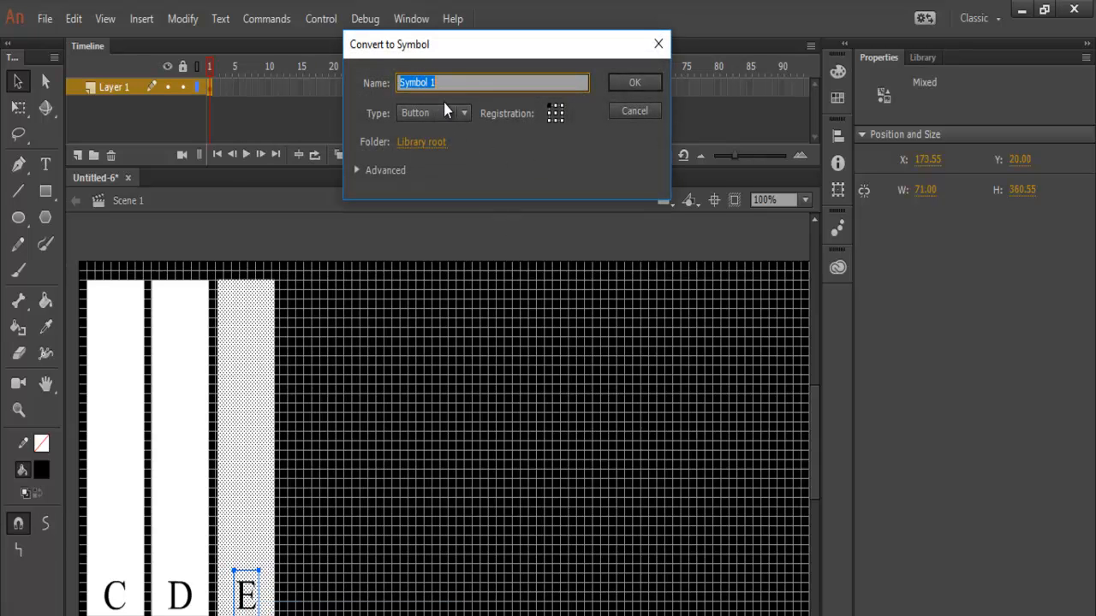
{"action": "type", "text": "Note_E"}
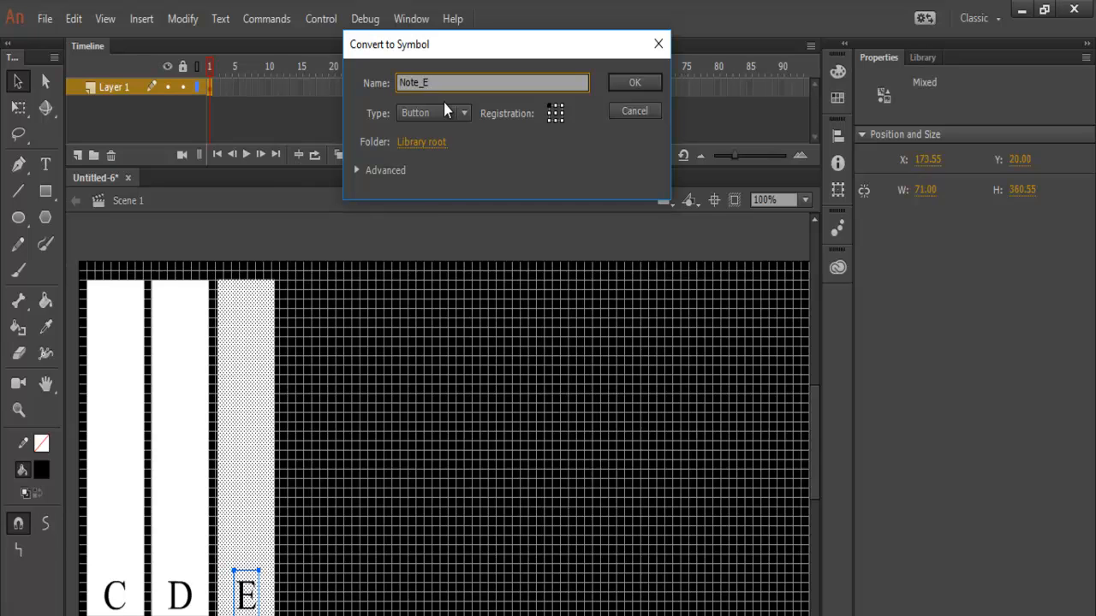
{"action": "left_click", "coordinate": [633, 82]}
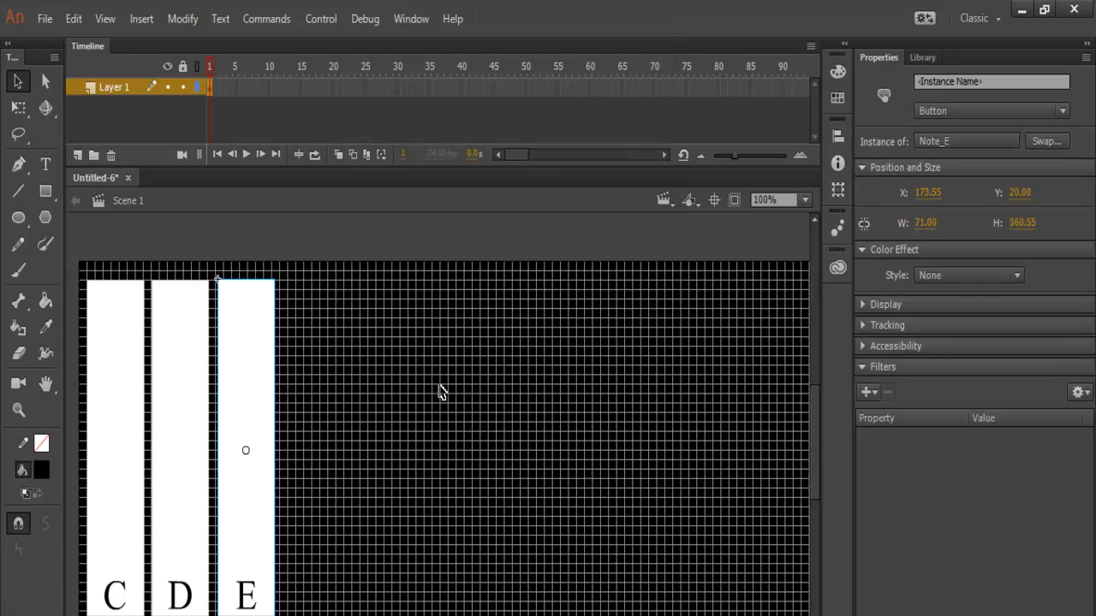
{"action": "mouse_move", "coordinate": [397, 421]}
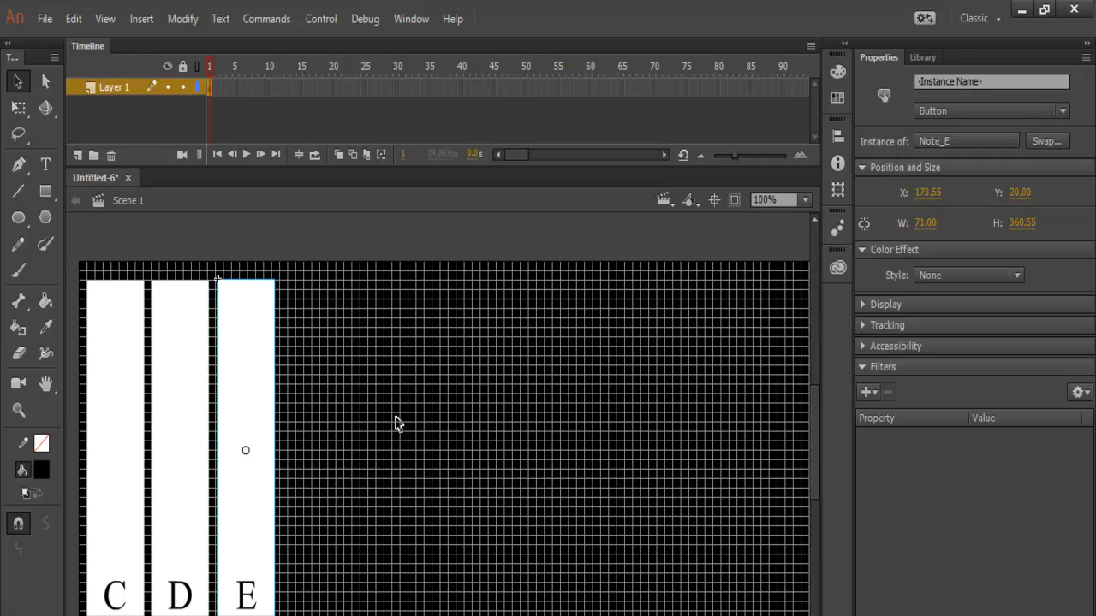
{"action": "mouse_move", "coordinate": [404, 384]}
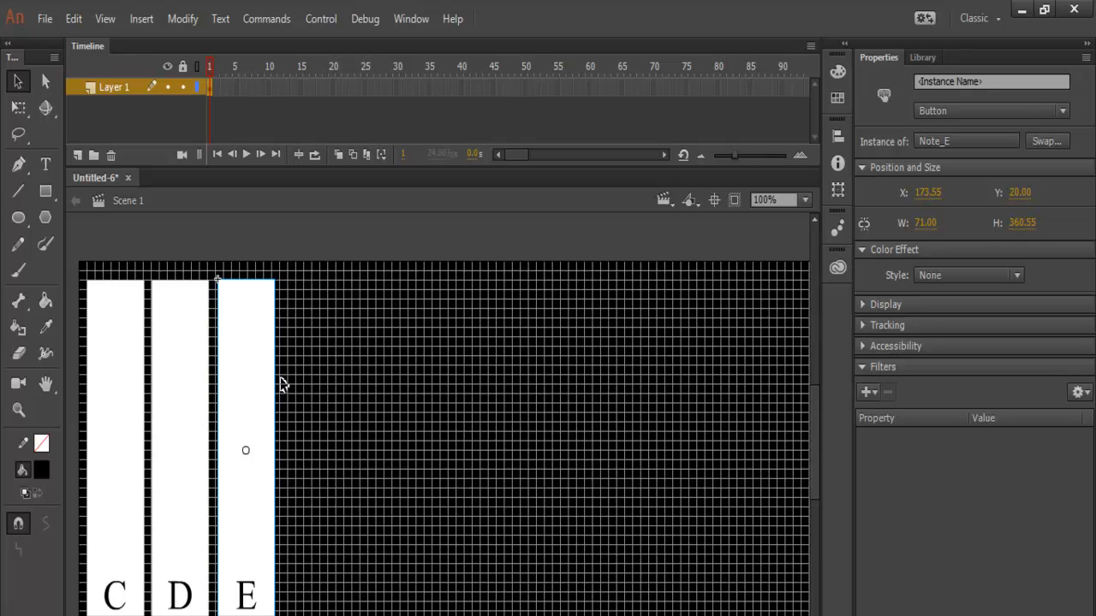
{"action": "mouse_move", "coordinate": [326, 370]}
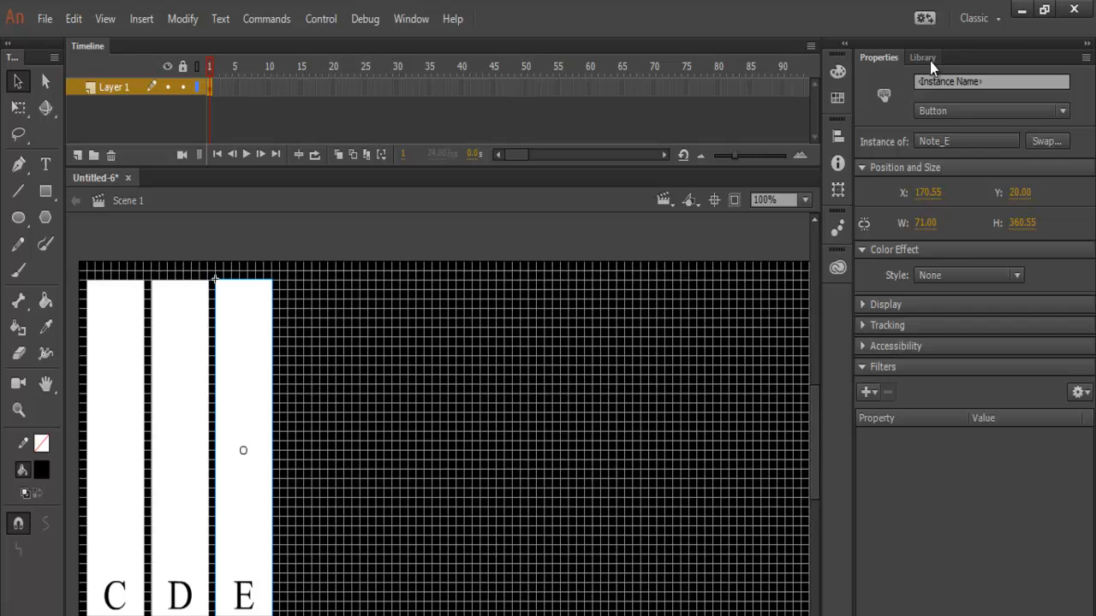
In the Library, pick the C.wav note sound for the Note_C button.
{"action": "left_click", "coordinate": [923, 58]}
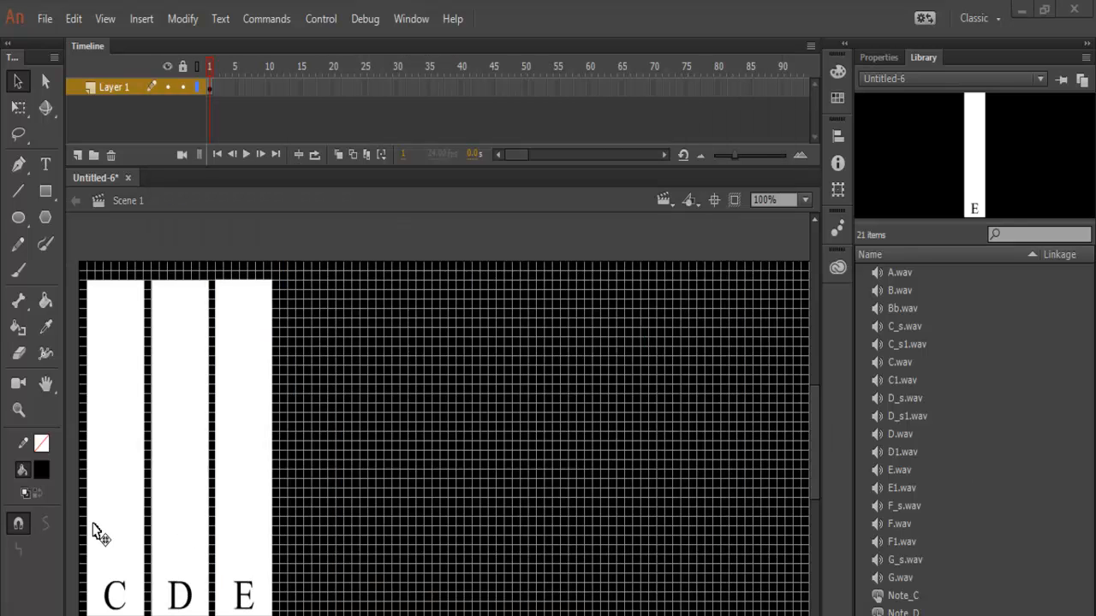
{"action": "mouse_move", "coordinate": [123, 564]}
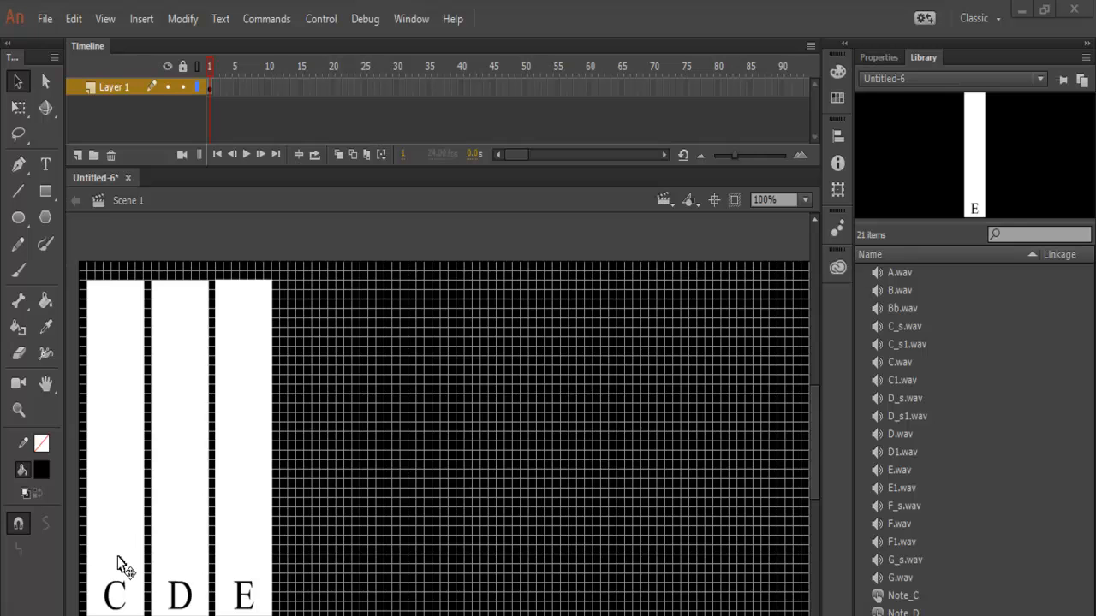
{"action": "mouse_move", "coordinate": [906, 392]}
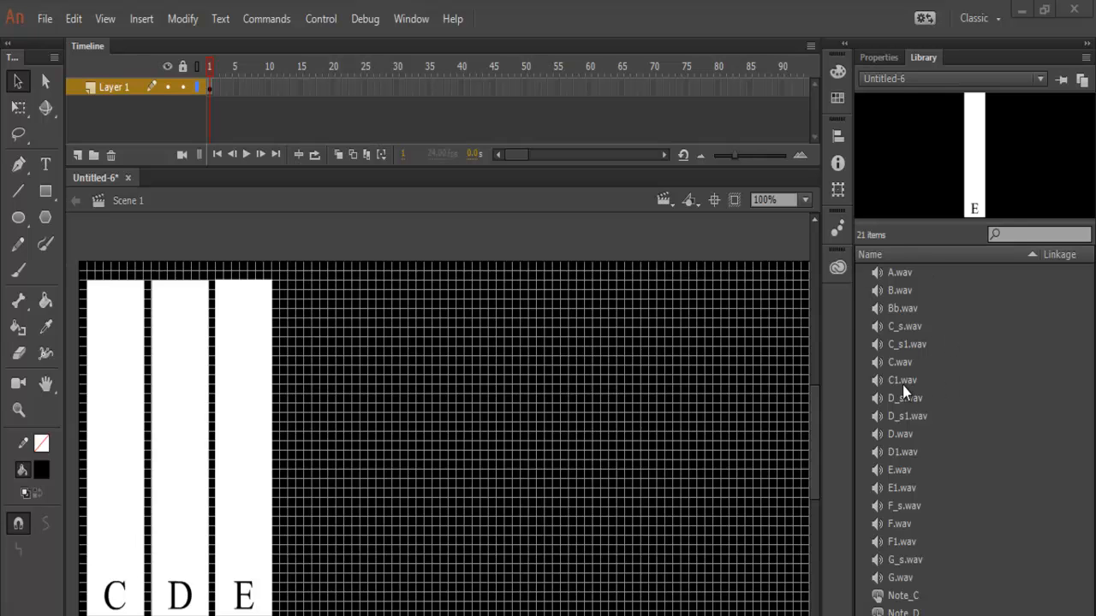
{"action": "left_click", "coordinate": [900, 363]}
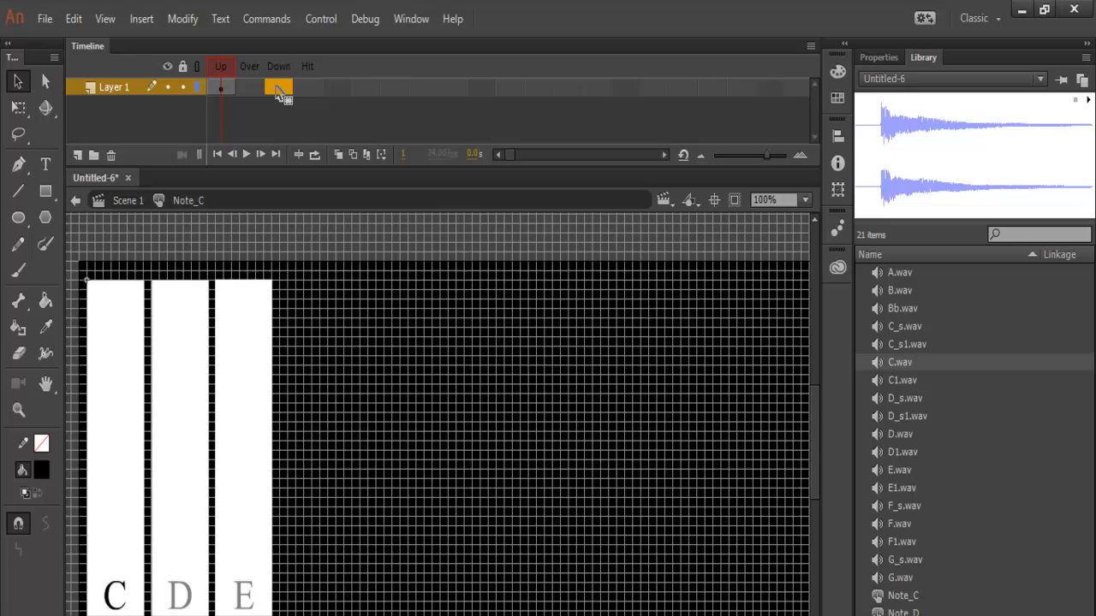
Give the C key button a Down-state keyframe for its pressed note.
{"action": "right_click", "coordinate": [277, 90]}
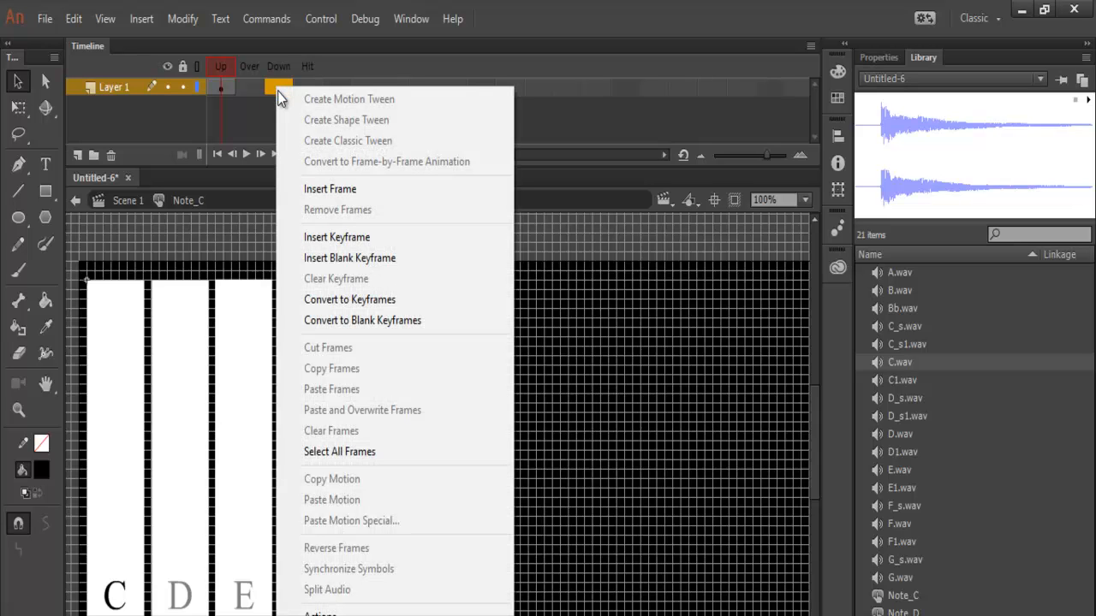
{"action": "mouse_move", "coordinate": [342, 197]}
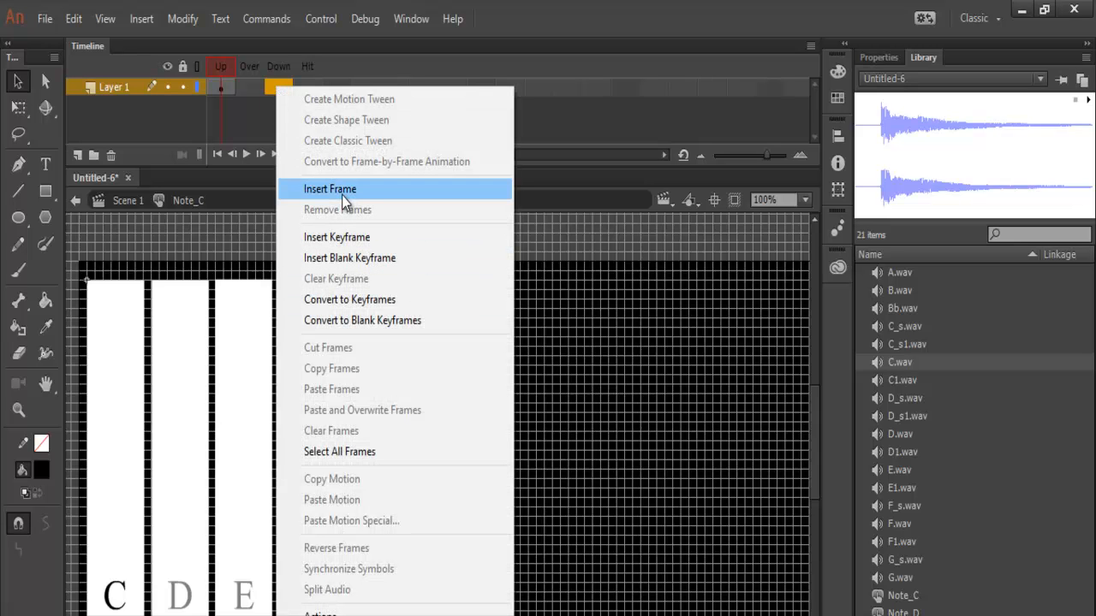
{"action": "left_click", "coordinate": [328, 189]}
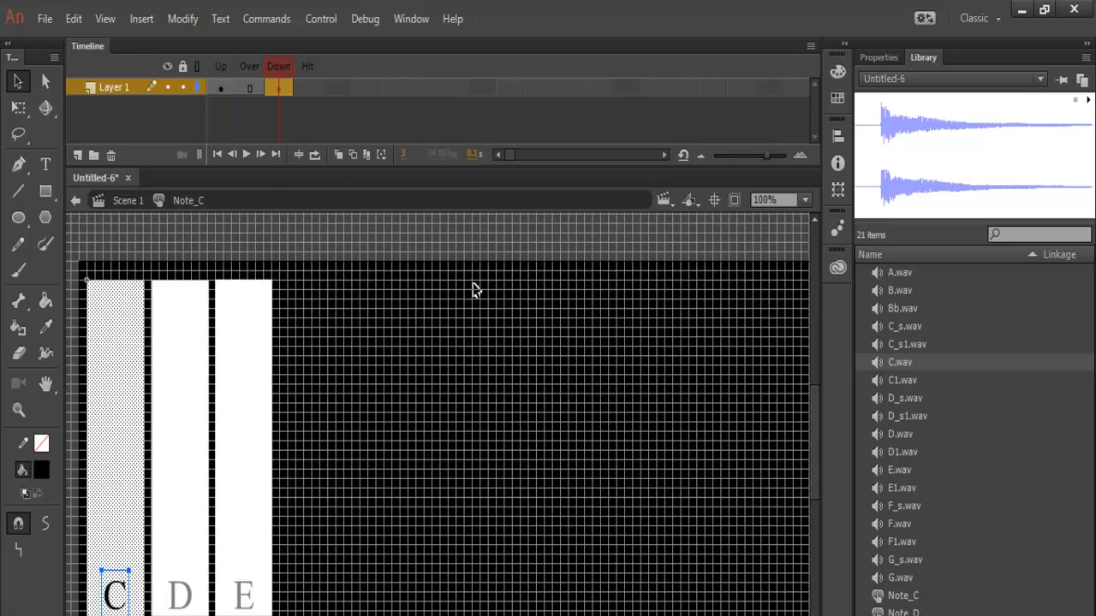
{"action": "mouse_move", "coordinate": [899, 380]}
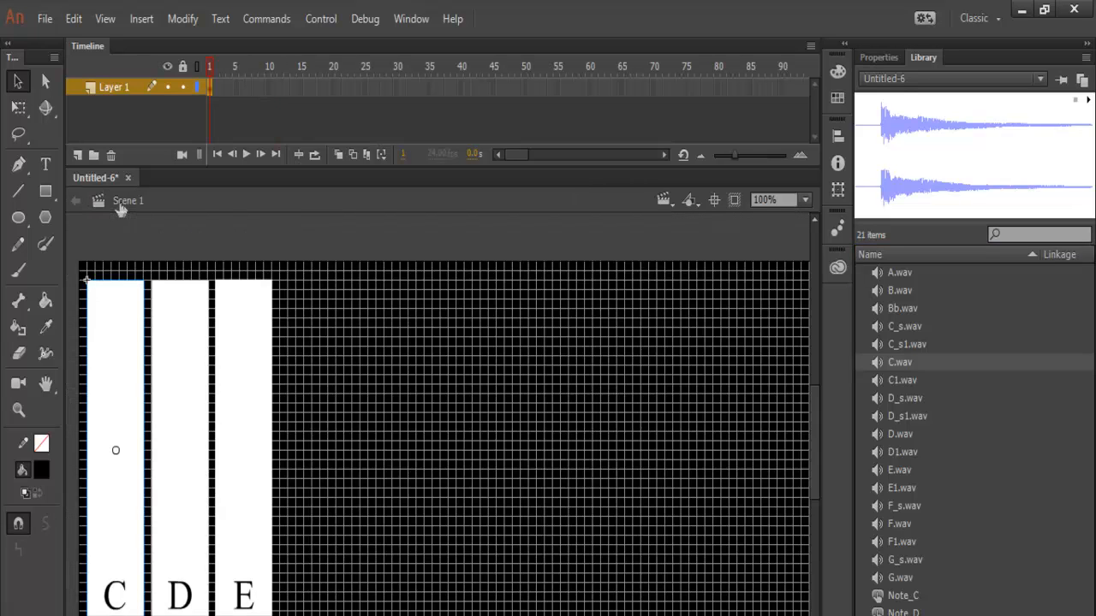
{"action": "mouse_move", "coordinate": [192, 449]}
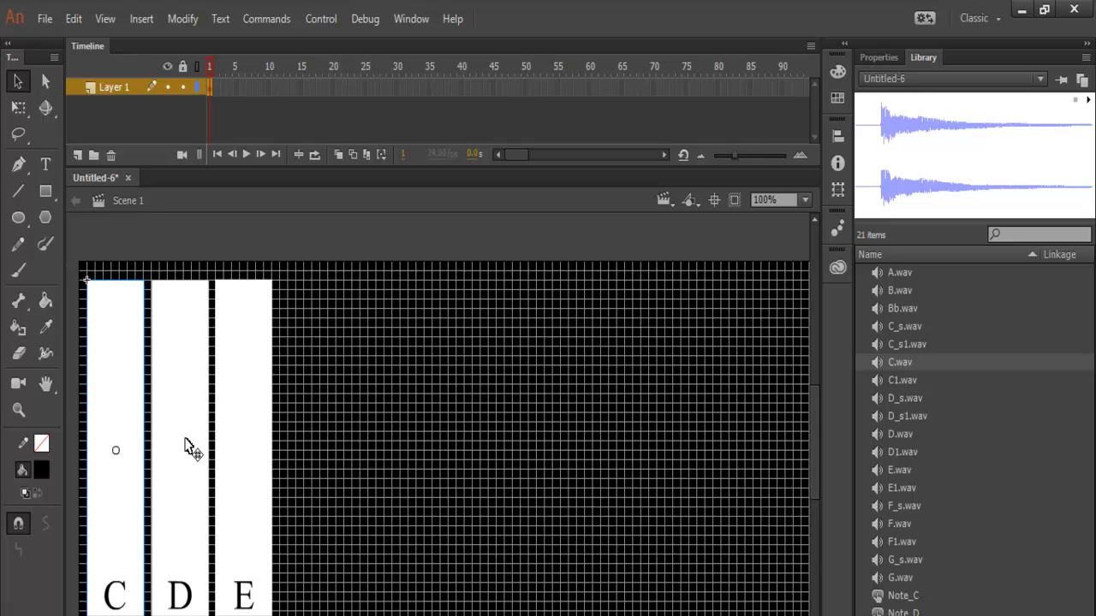
Give the Note_D button a Down keyframe carrying the D.wav note sound.
{"action": "double_click", "coordinate": [182, 445]}
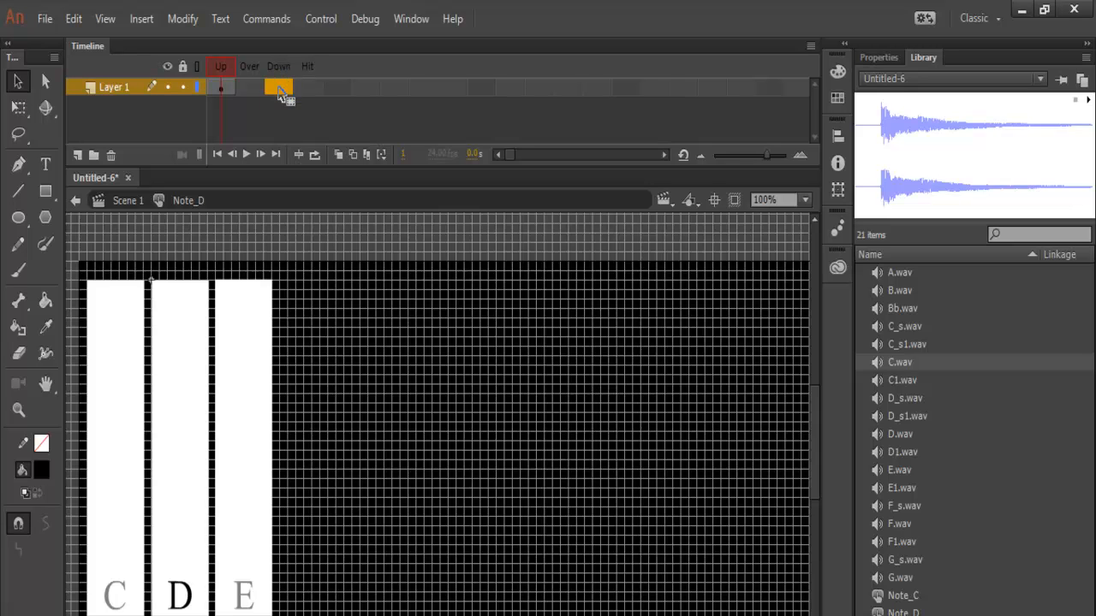
{"action": "right_click", "coordinate": [277, 85]}
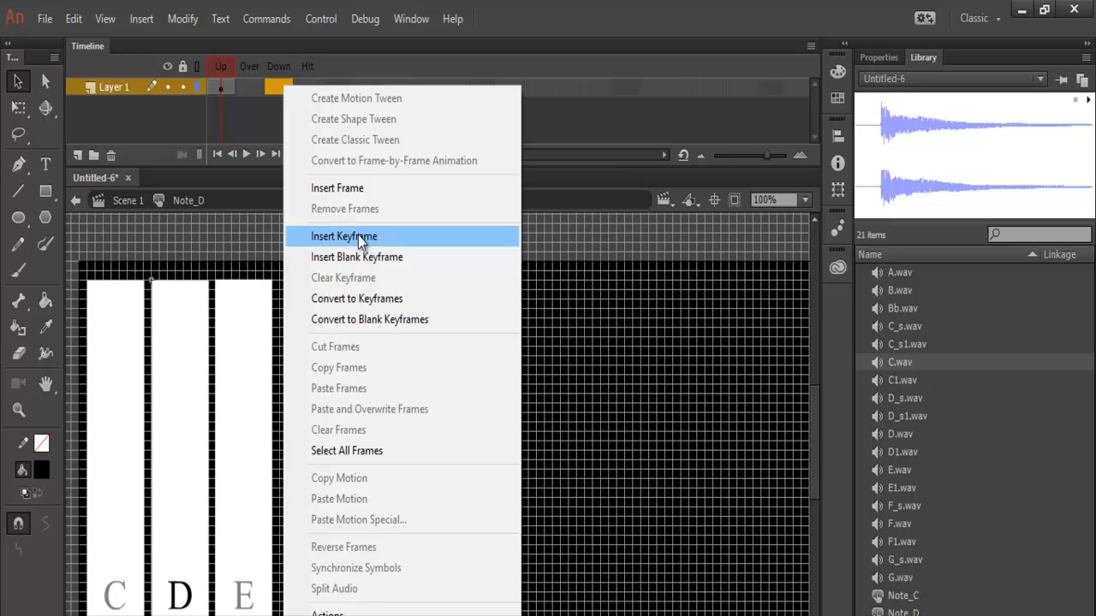
{"action": "left_click", "coordinate": [342, 236]}
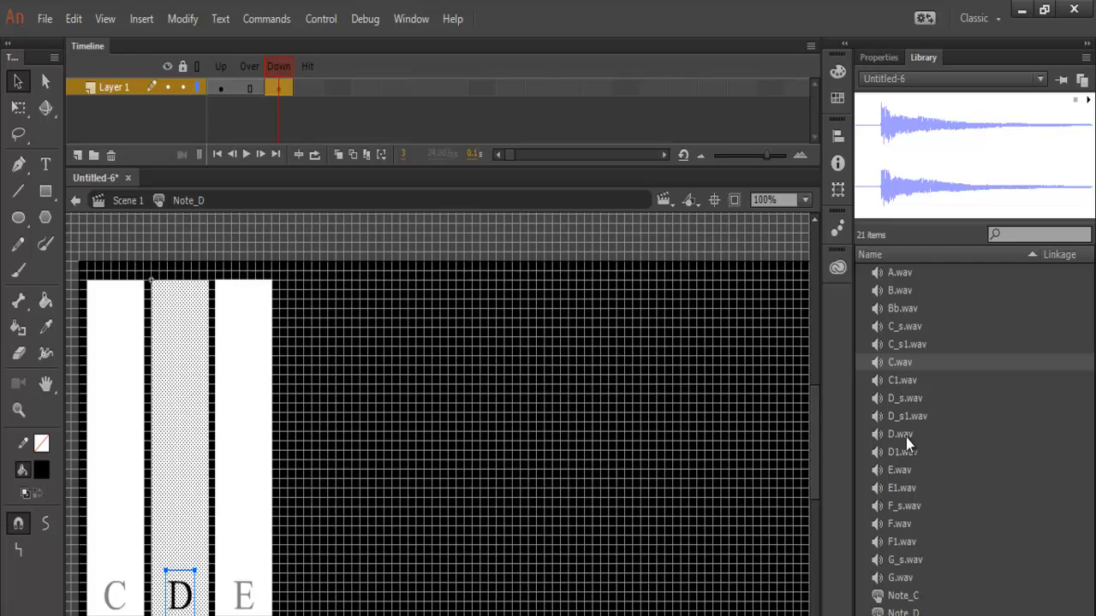
{"action": "left_click", "coordinate": [901, 435]}
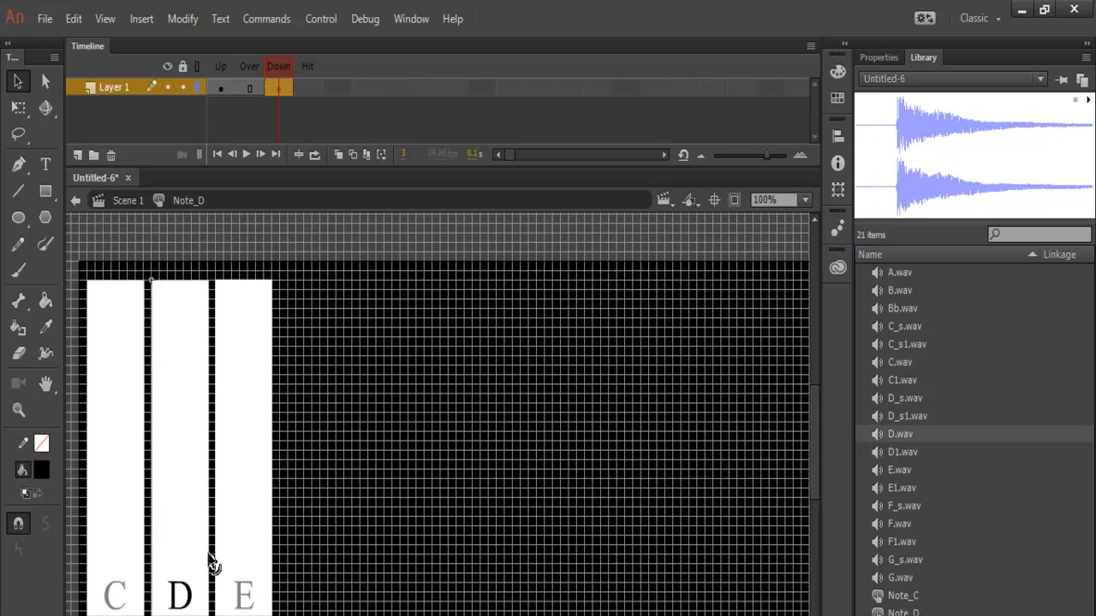
{"action": "mouse_move", "coordinate": [237, 500]}
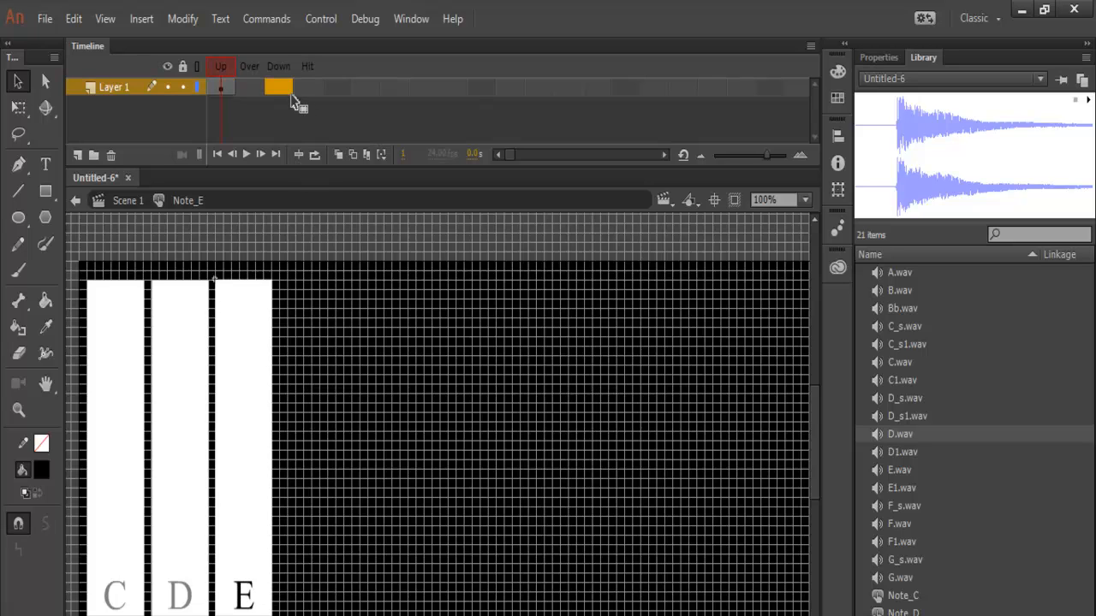
Give the Note_E button a Down keyframe carrying the E.wav note sound.
{"action": "right_click", "coordinate": [277, 89]}
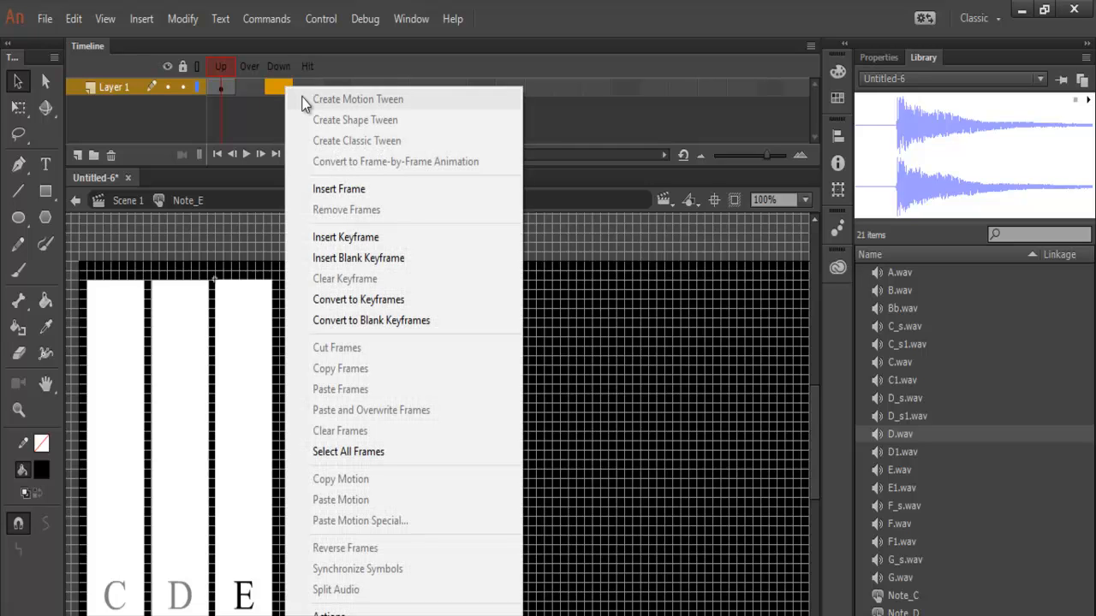
{"action": "mouse_move", "coordinate": [387, 321]}
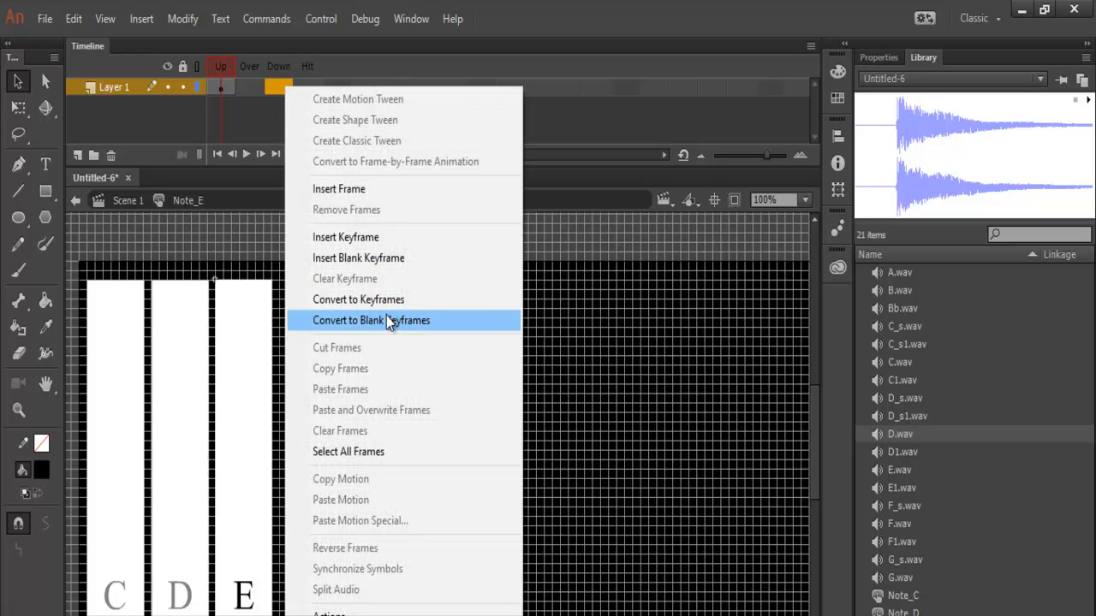
{"action": "left_click", "coordinate": [370, 320]}
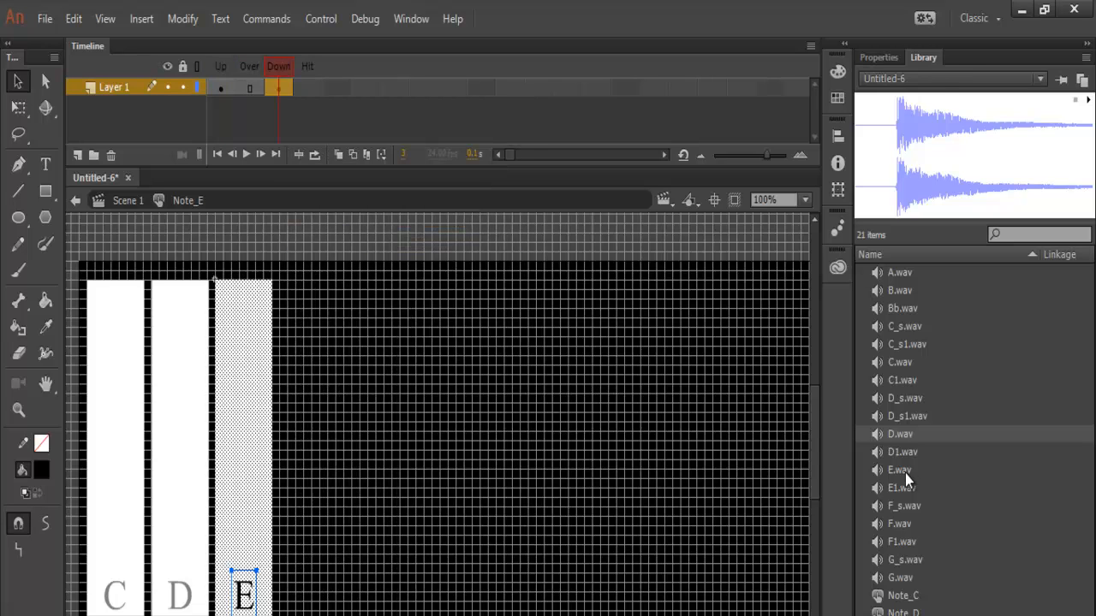
{"action": "left_click", "coordinate": [901, 469]}
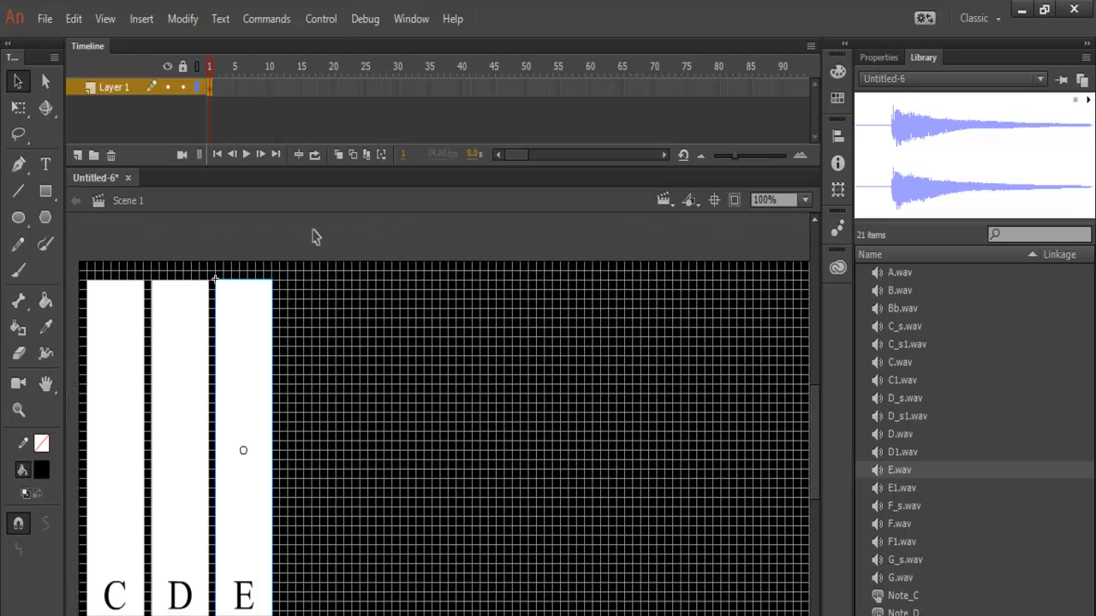
{"action": "left_click", "coordinate": [320, 17]}
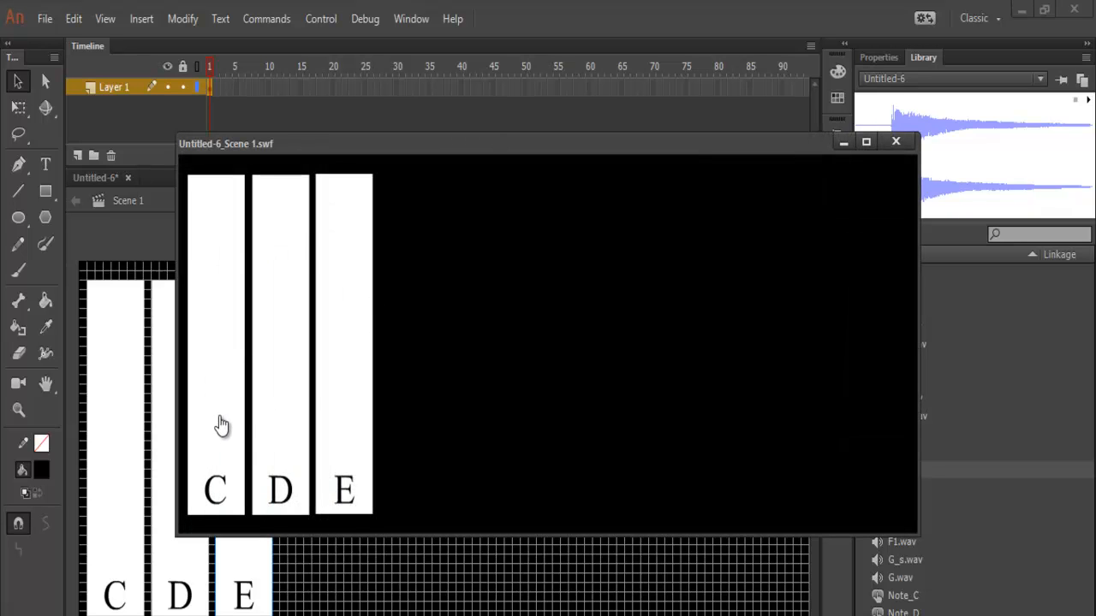
{"action": "mouse_move", "coordinate": [281, 449]}
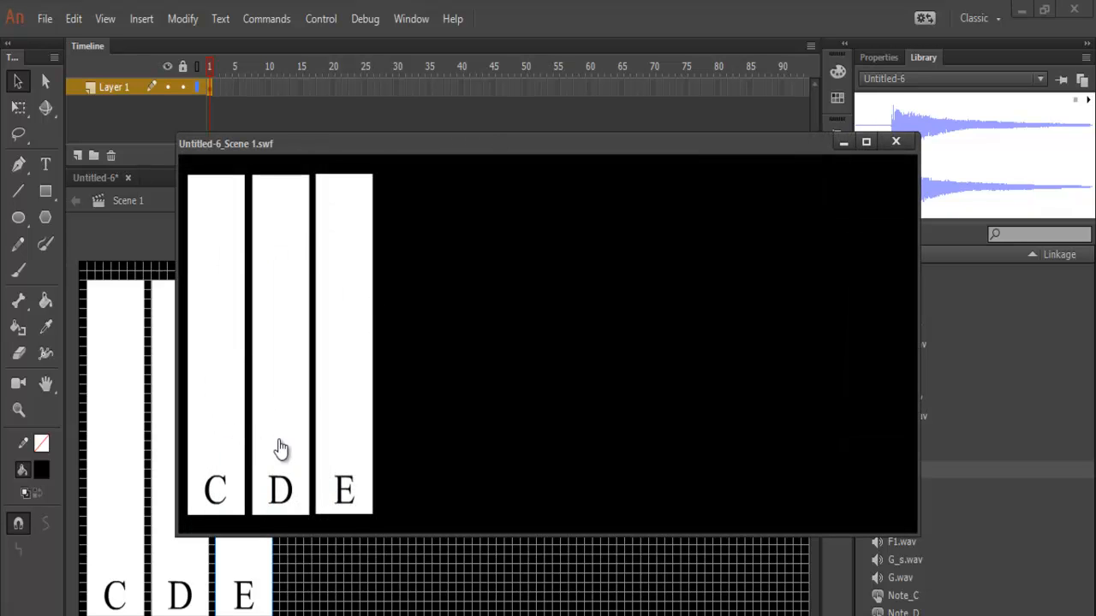
{"action": "mouse_move", "coordinate": [339, 456]}
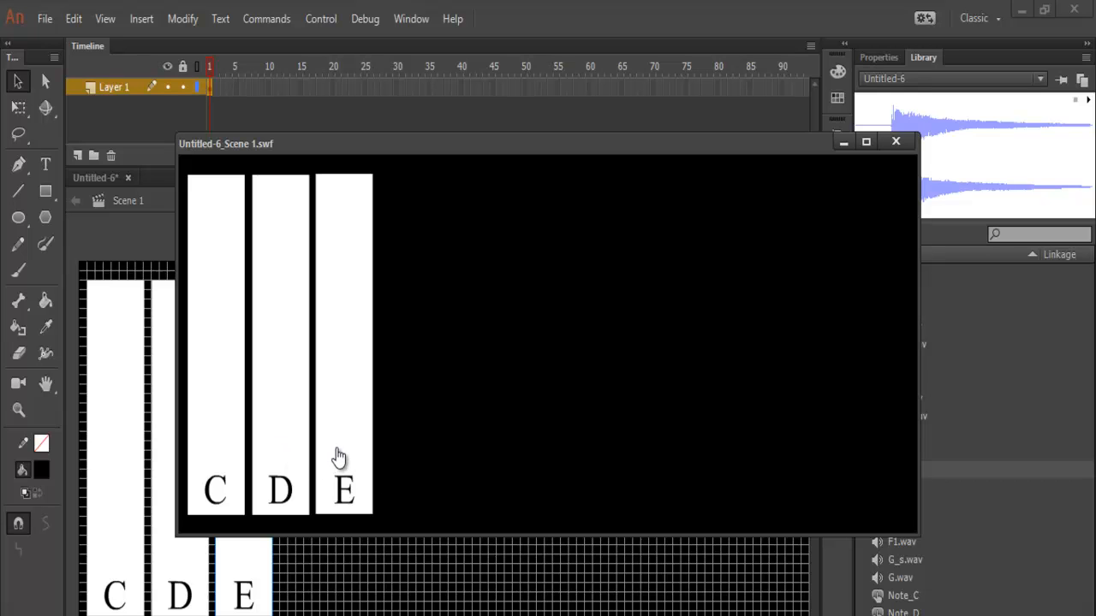
{"action": "mouse_move", "coordinate": [341, 453]}
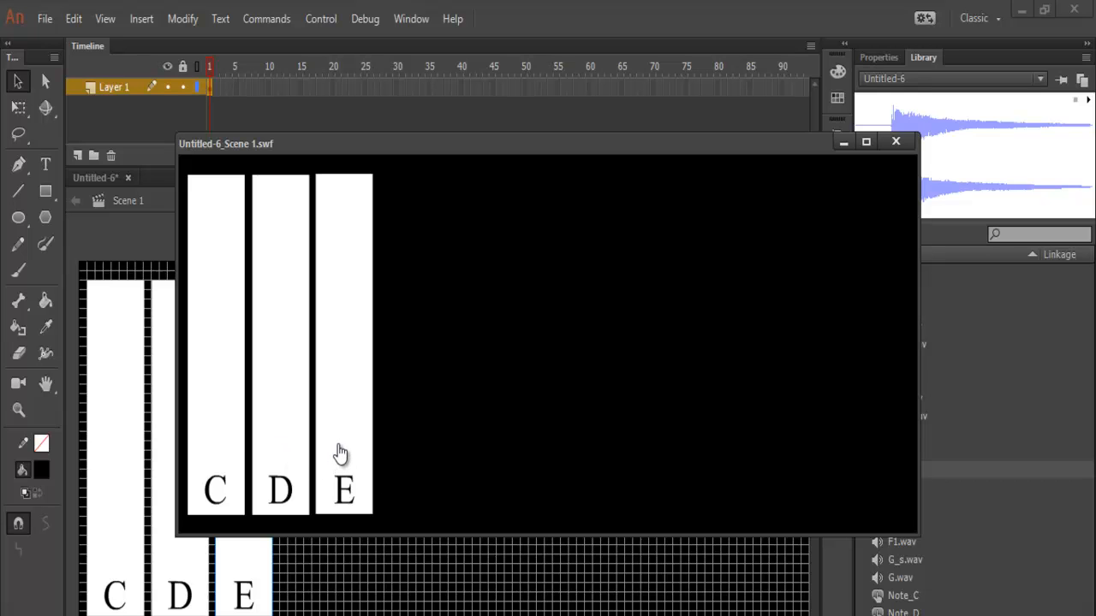
{"action": "mouse_move", "coordinate": [345, 469]}
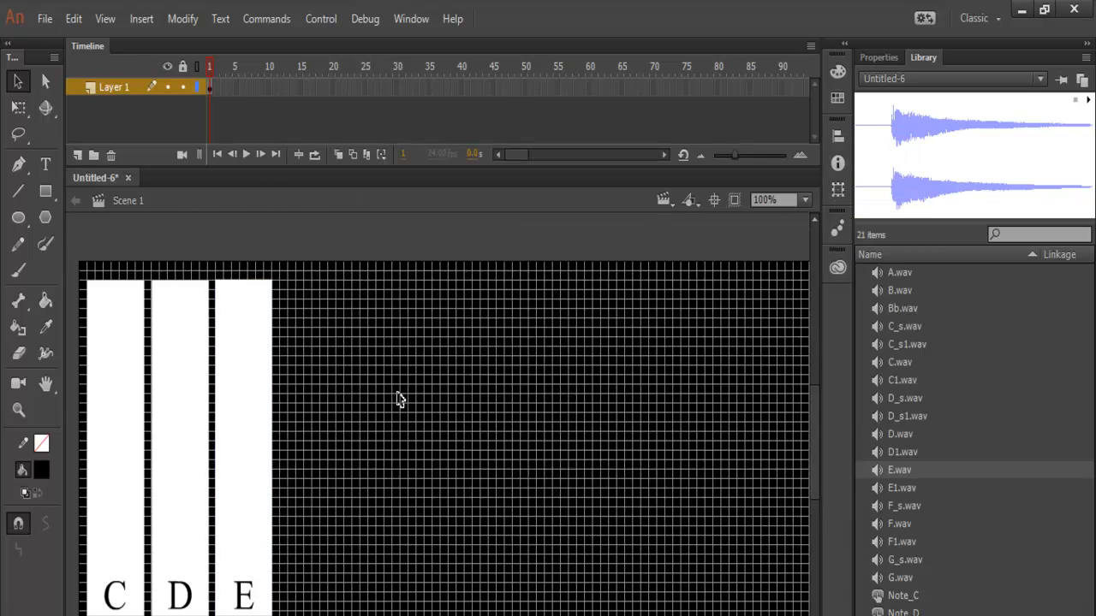
Duplicate the key buttons and labels to add white keys F through F1.
{"action": "left_click_drag", "start_coordinate": [414, 283], "coordinate": [471, 608]}
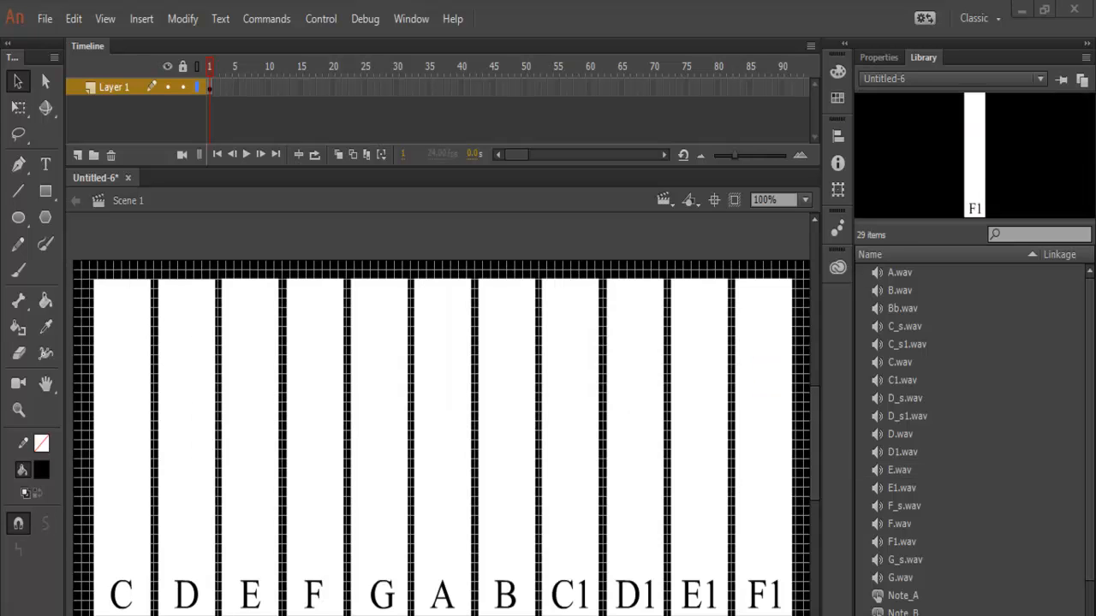
{"action": "mouse_move", "coordinate": [631, 462]}
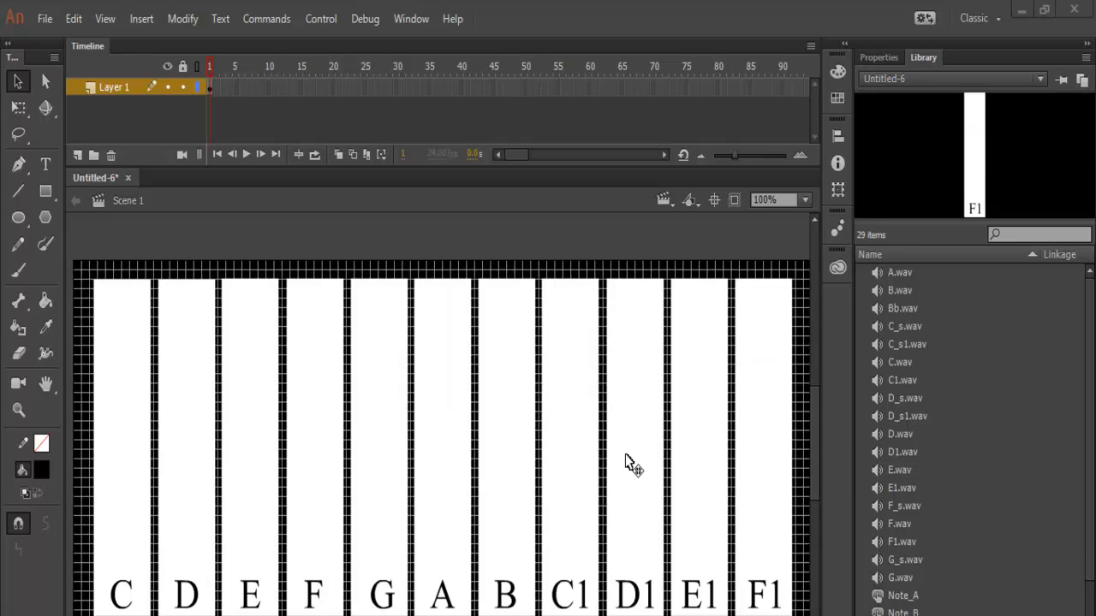
{"action": "mouse_move", "coordinate": [651, 548]}
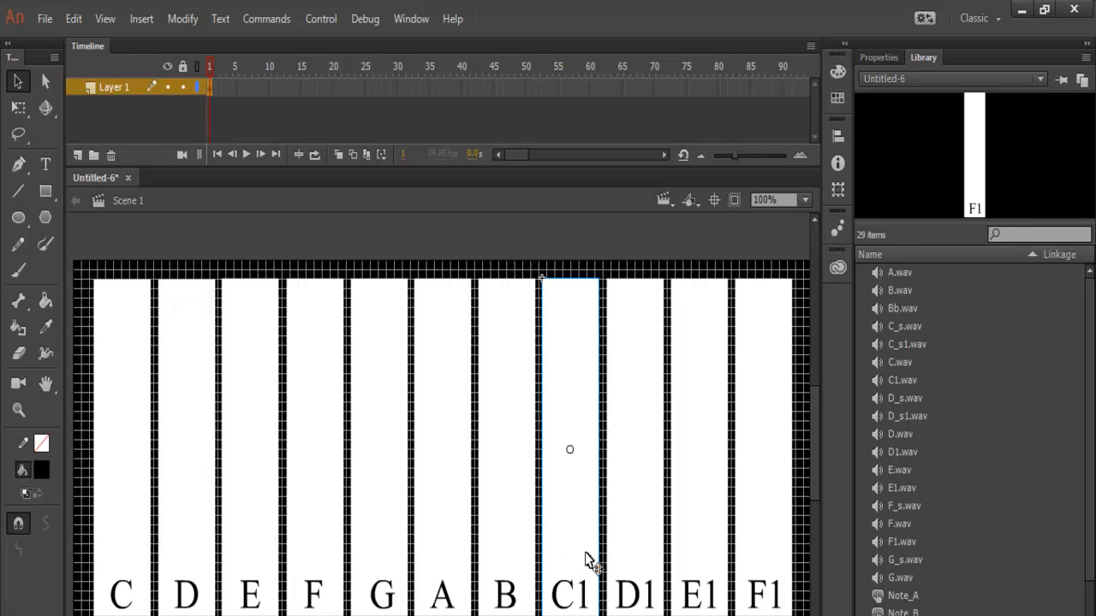
Give the Note_C1 button a Down-state keyframe for its pressed note.
{"action": "scroll", "scroll_direction": "down", "scroll_amount": 3}
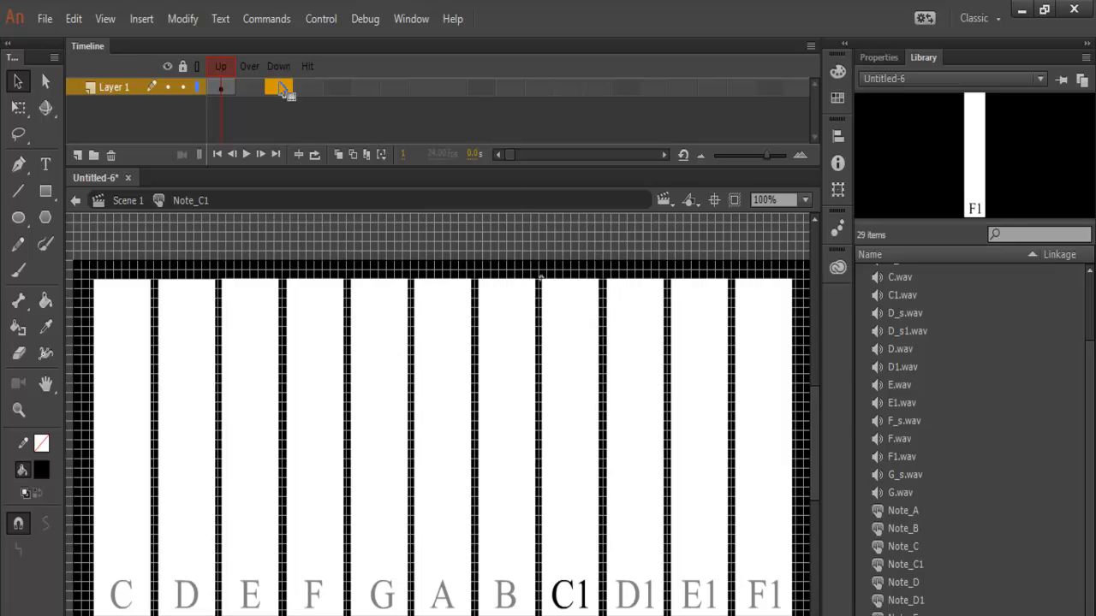
{"action": "right_click", "coordinate": [281, 85]}
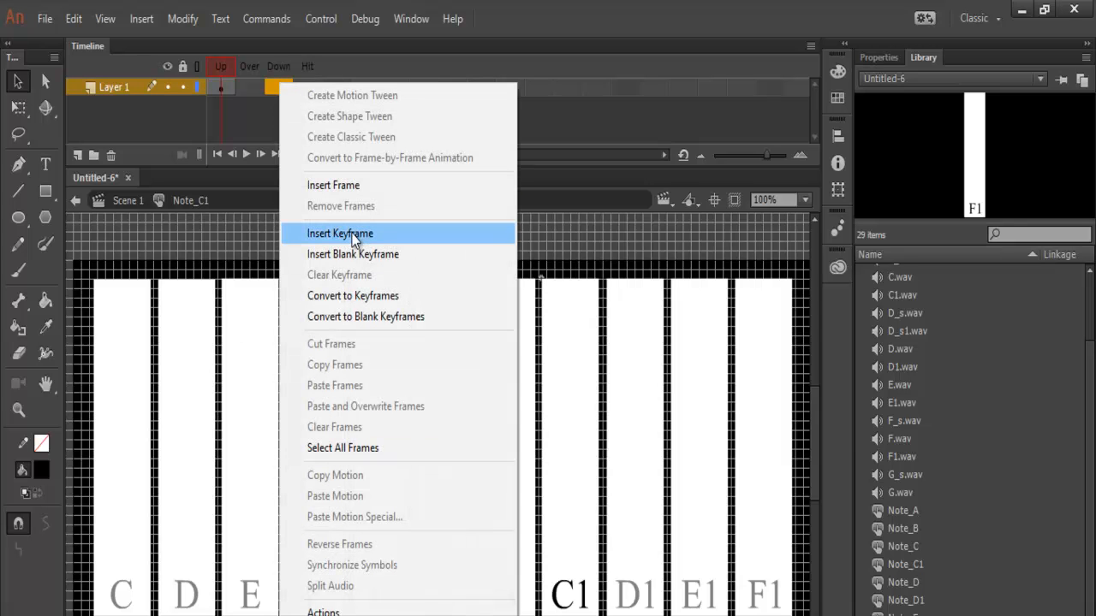
{"action": "left_click", "coordinate": [339, 233]}
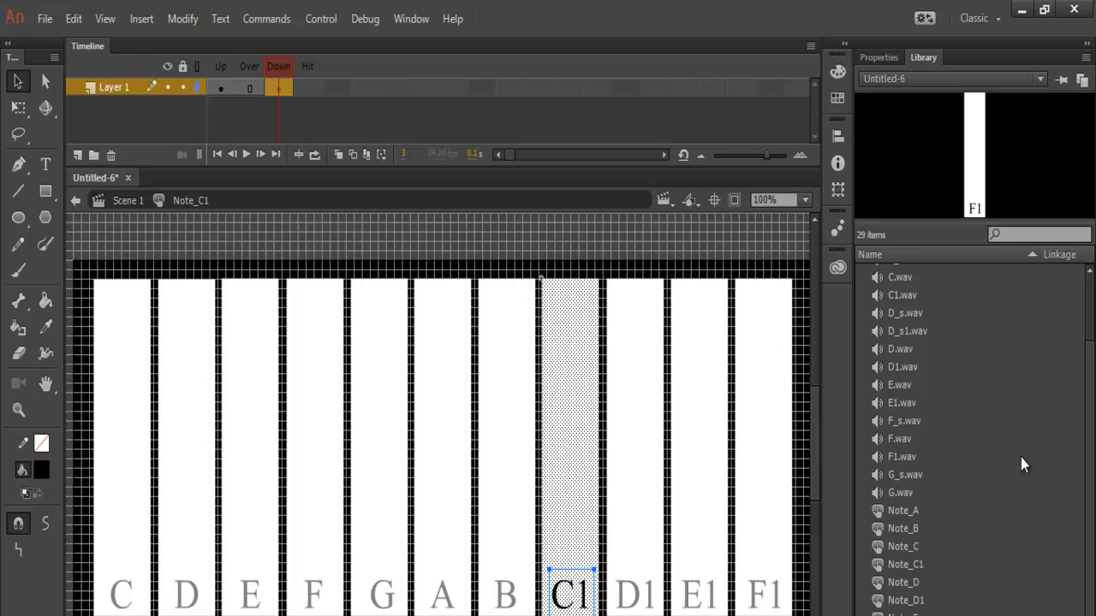
{"action": "mouse_move", "coordinate": [579, 596]}
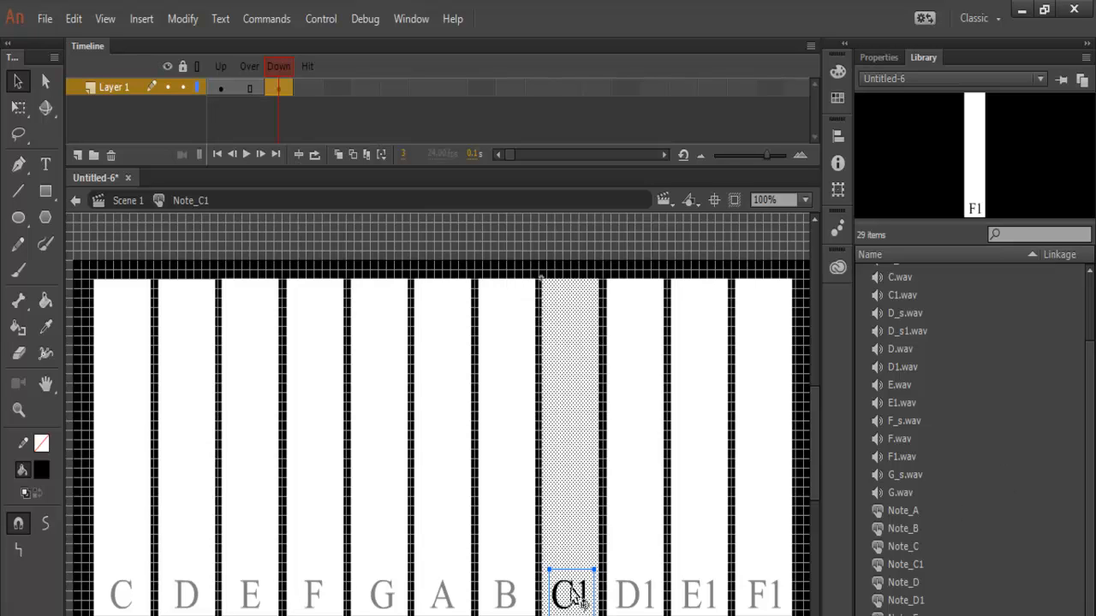
{"action": "mouse_move", "coordinate": [1028, 380]}
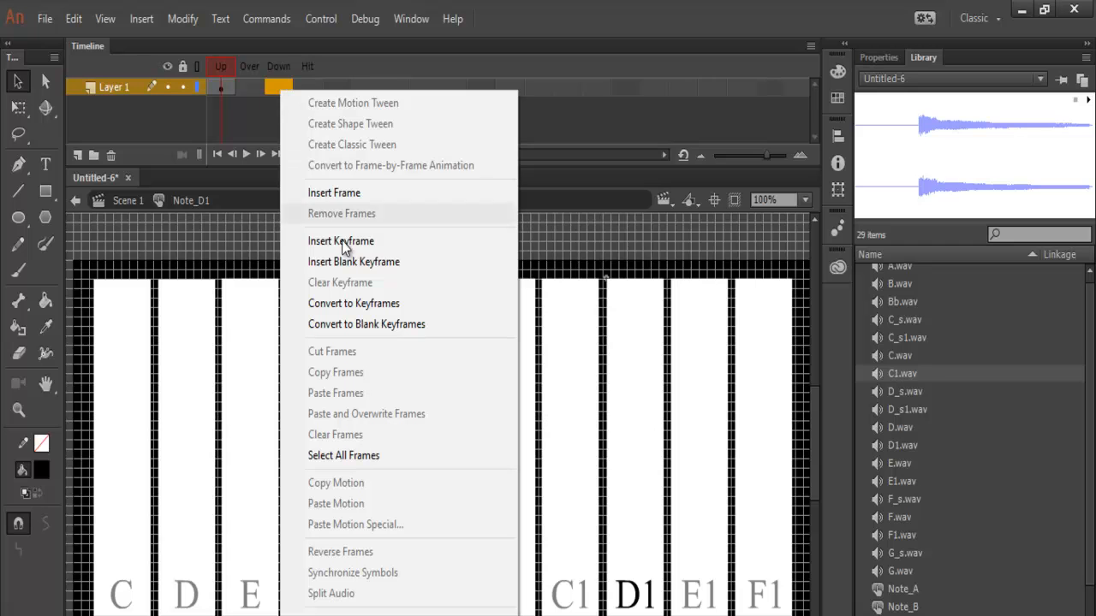
{"action": "mouse_move", "coordinate": [341, 240]}
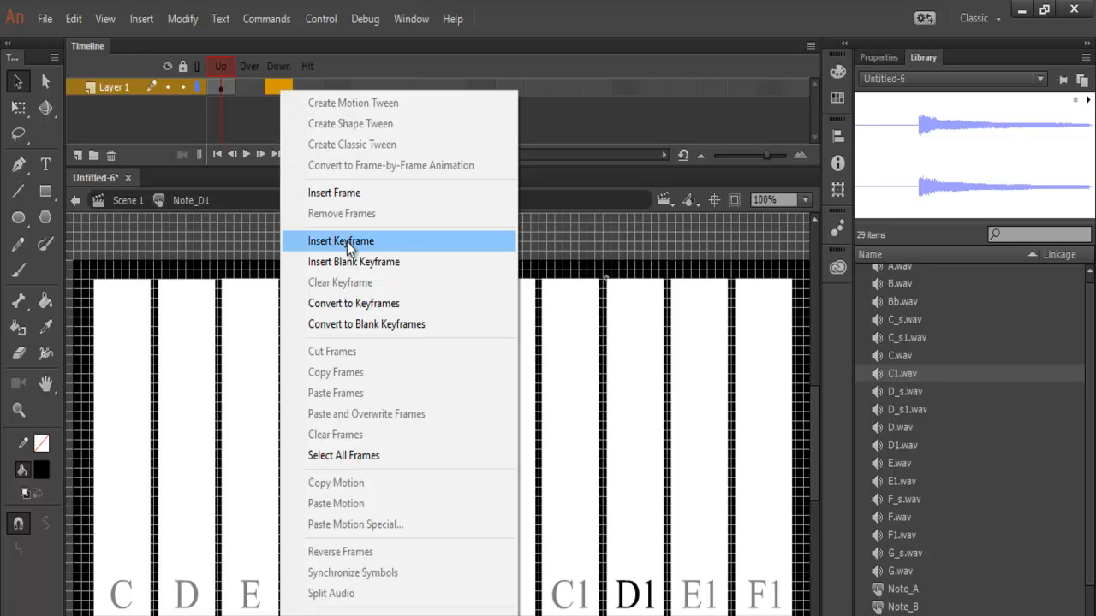
Attach the D1 note sound to the Note_D1 button's Down keyframe.
{"action": "left_click", "coordinate": [341, 239]}
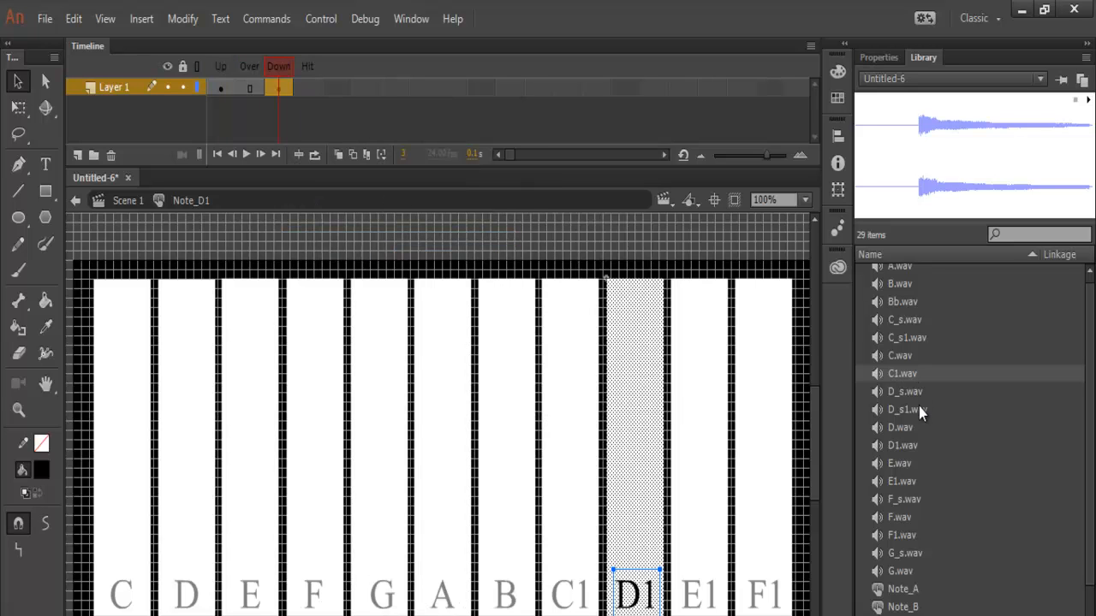
{"action": "left_click", "coordinate": [902, 445]}
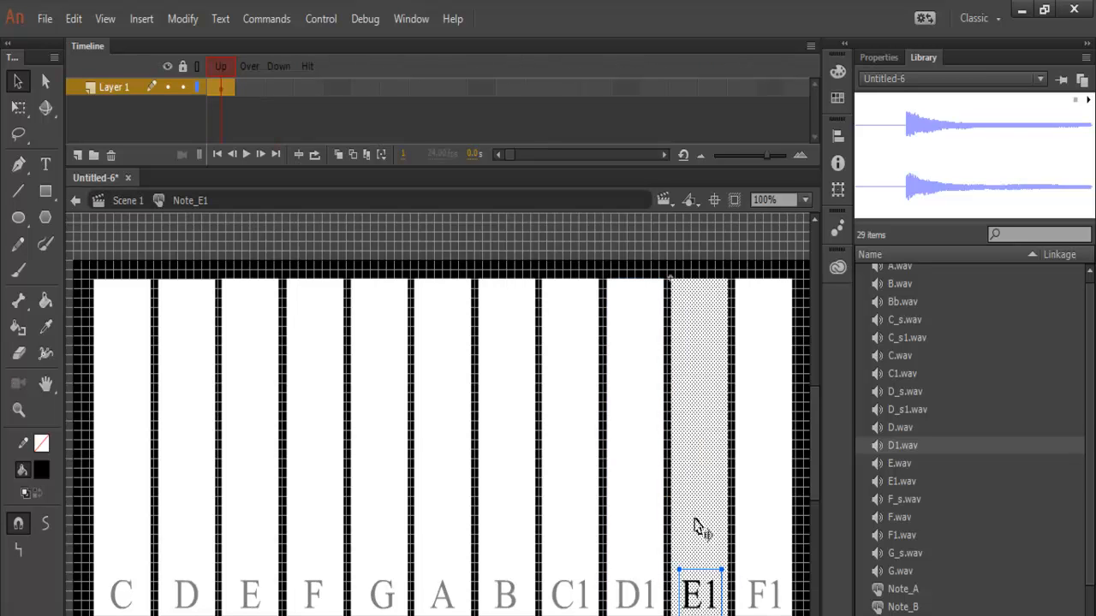
{"action": "mouse_move", "coordinate": [706, 547]}
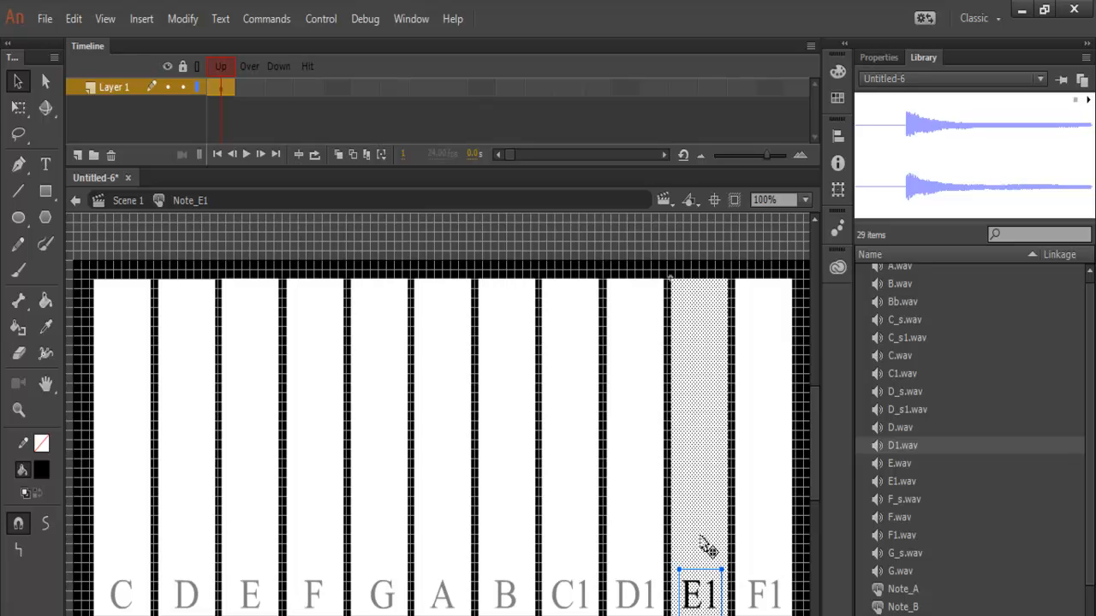
Attach the F1 note sound to the Note_F1 button's Down keyframe.
{"action": "right_click", "coordinate": [277, 86]}
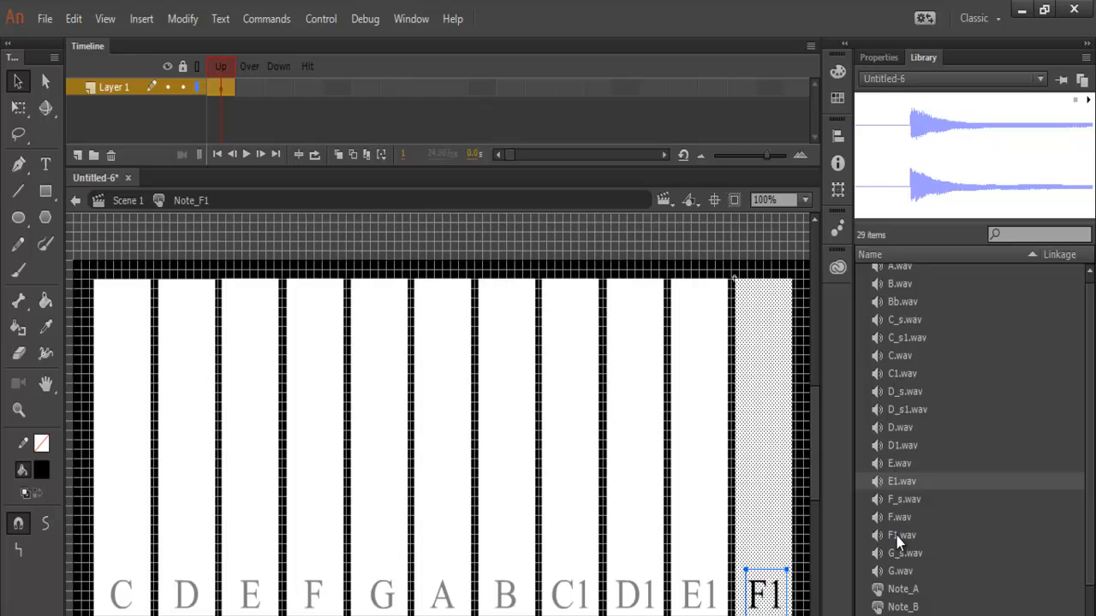
{"action": "left_click", "coordinate": [901, 534]}
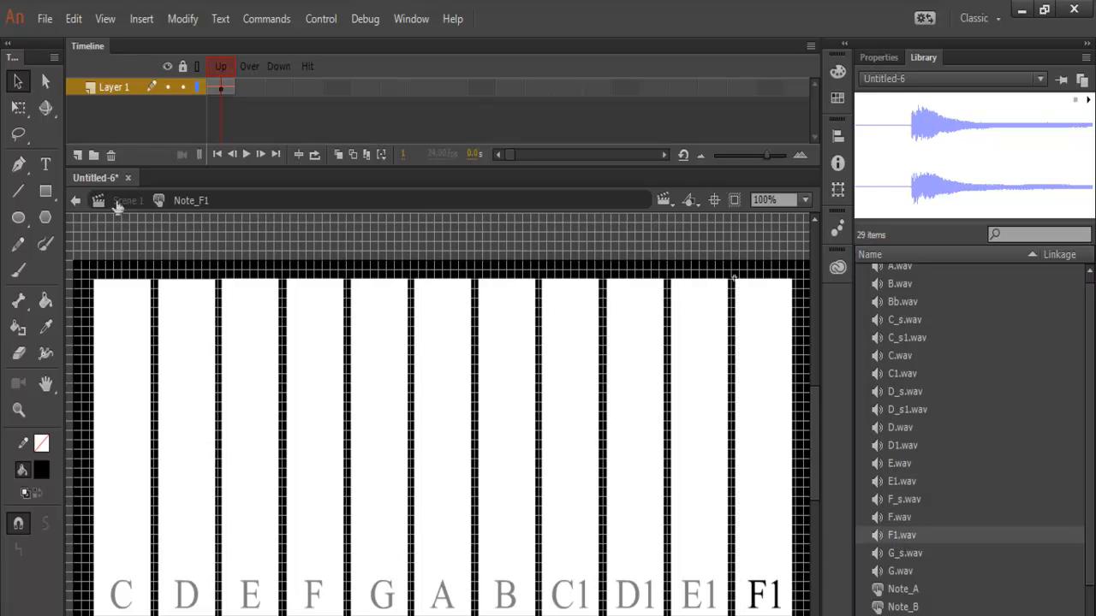
Test-play the C-to-F1 white keys with Control > Test Scene, then close the preview.
{"action": "left_click", "coordinate": [76, 200]}
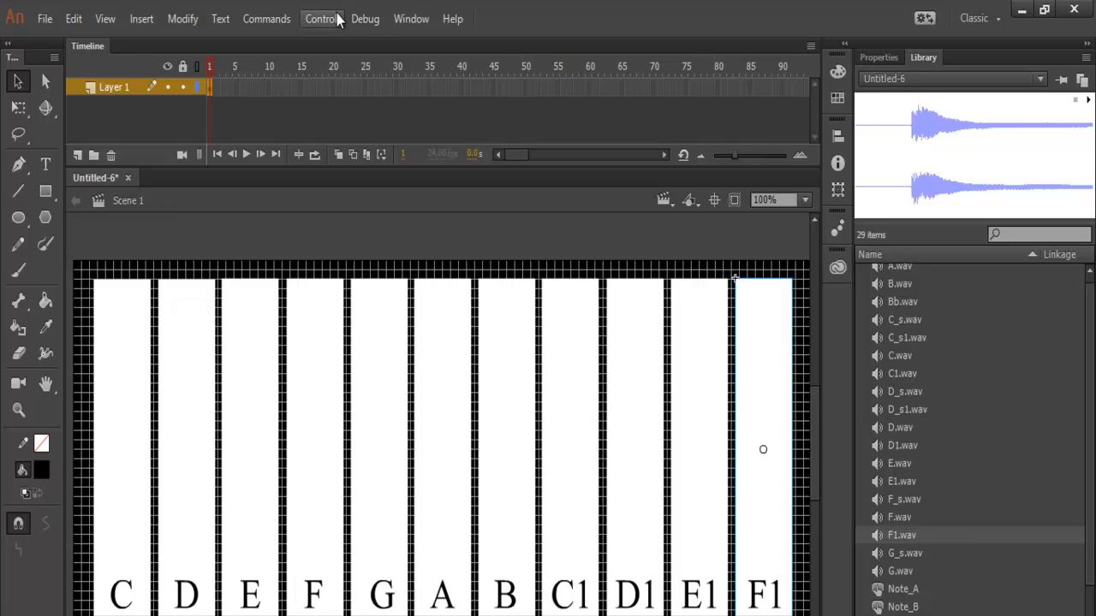
{"action": "left_click", "coordinate": [322, 17]}
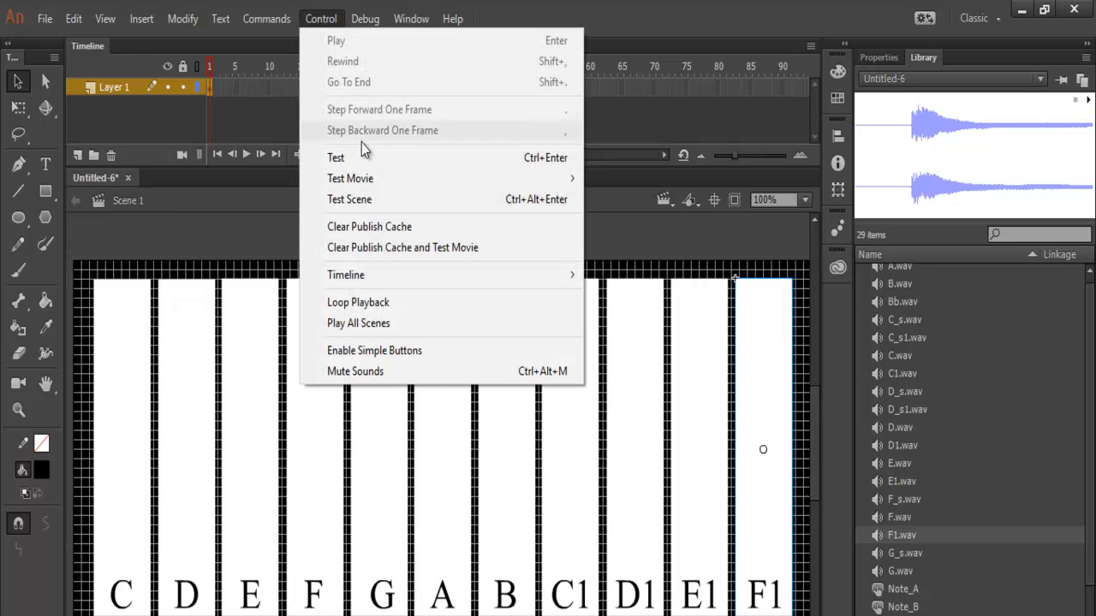
{"action": "mouse_move", "coordinate": [349, 199]}
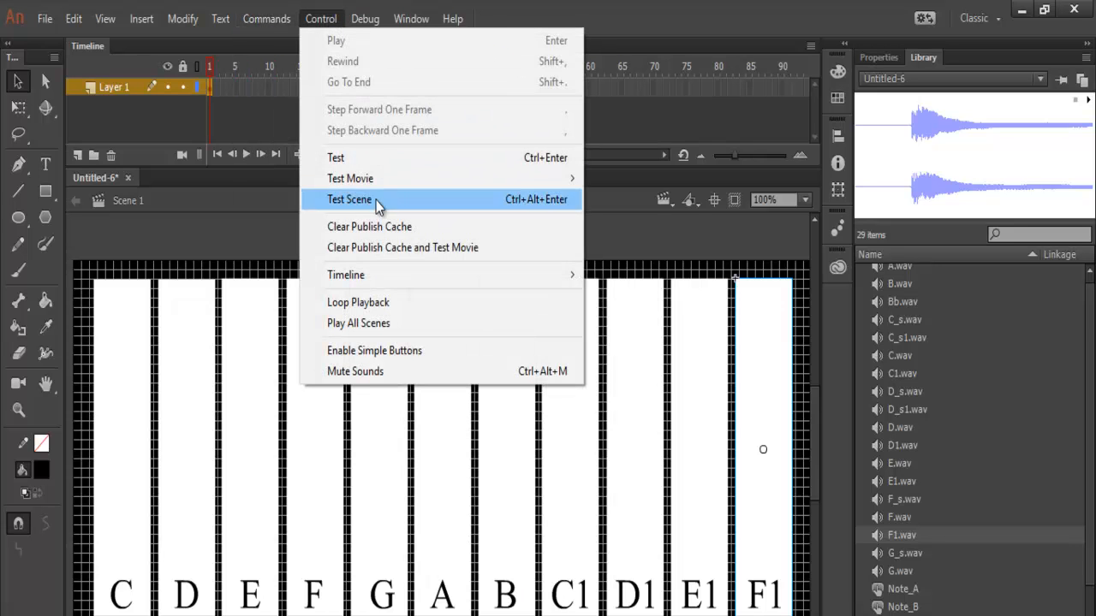
{"action": "left_click", "coordinate": [349, 199]}
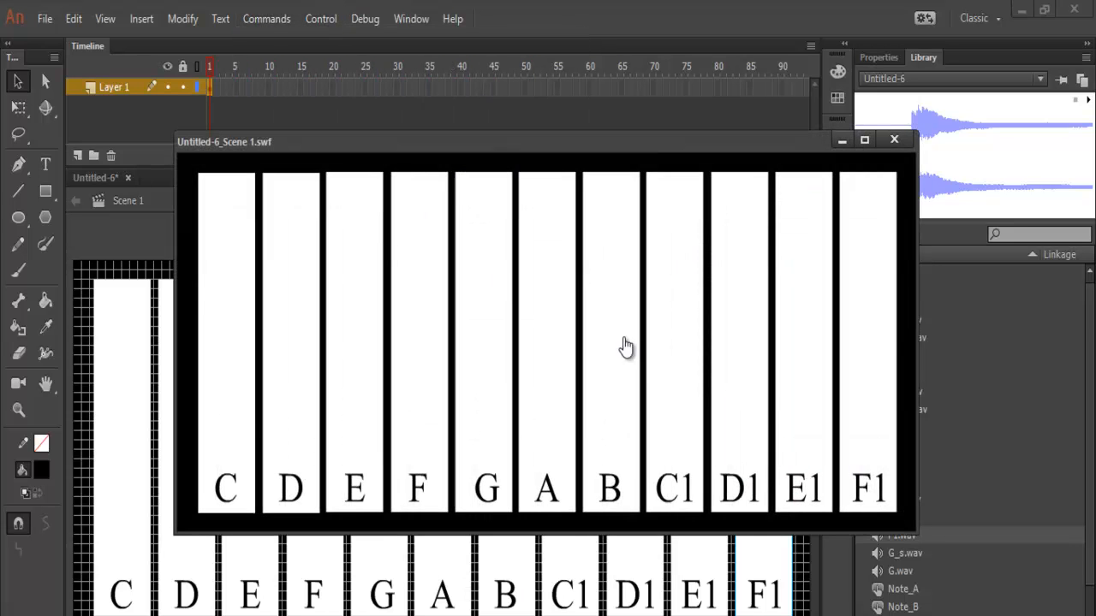
{"action": "mouse_move", "coordinate": [237, 473]}
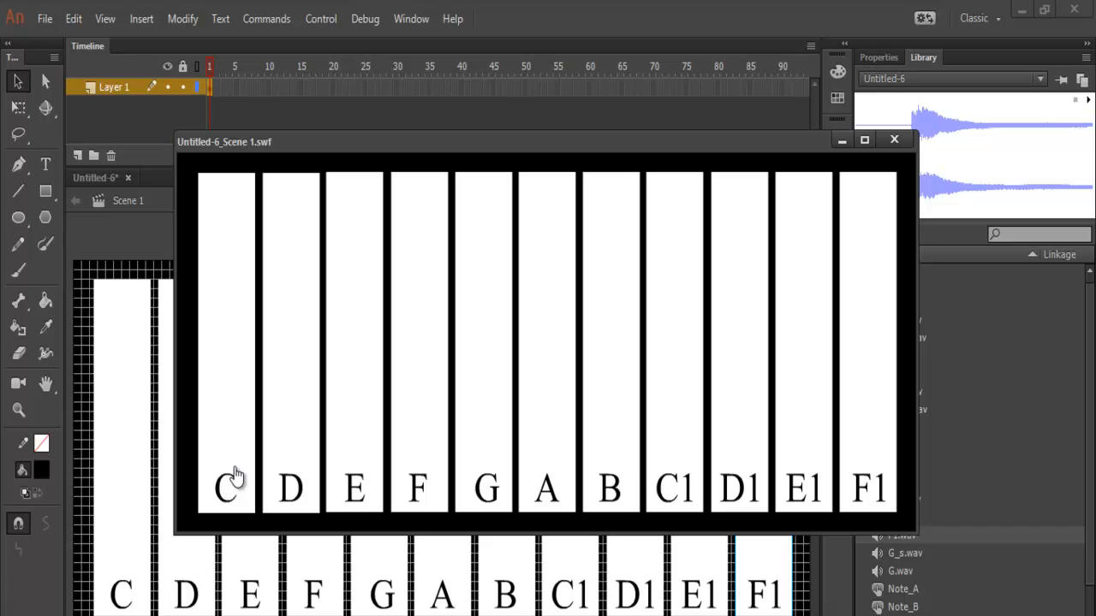
{"action": "mouse_move", "coordinate": [242, 472]}
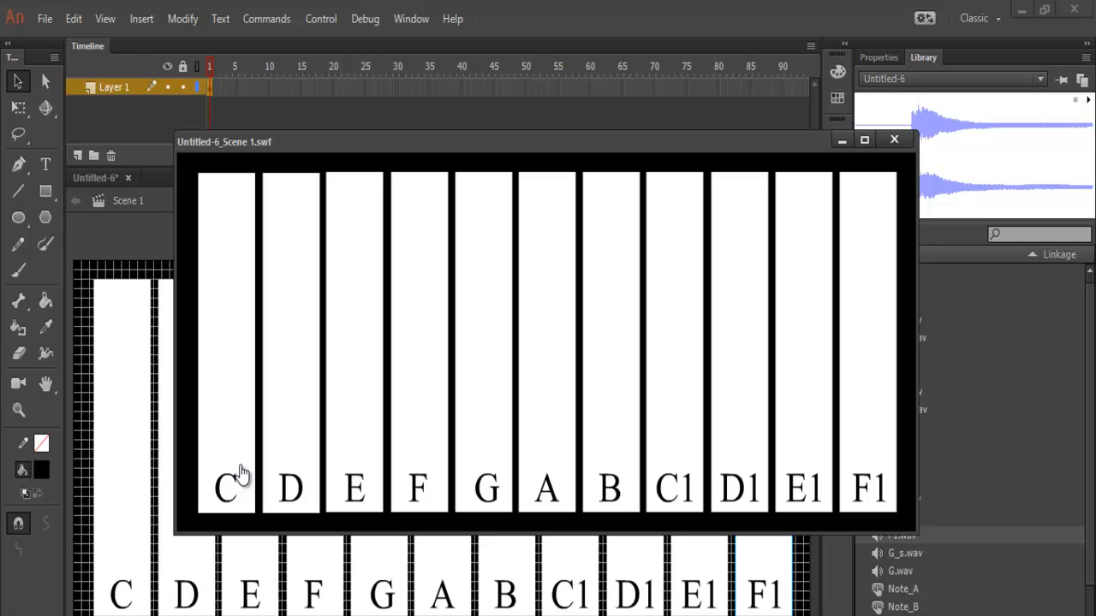
{"action": "mouse_move", "coordinate": [479, 455]}
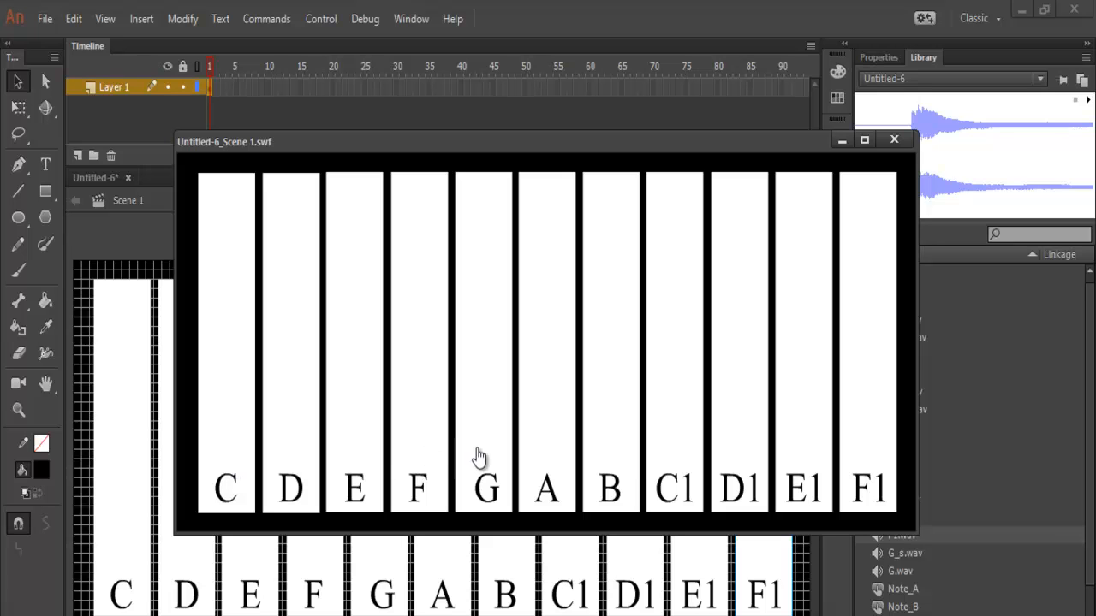
{"action": "mouse_move", "coordinate": [377, 476]}
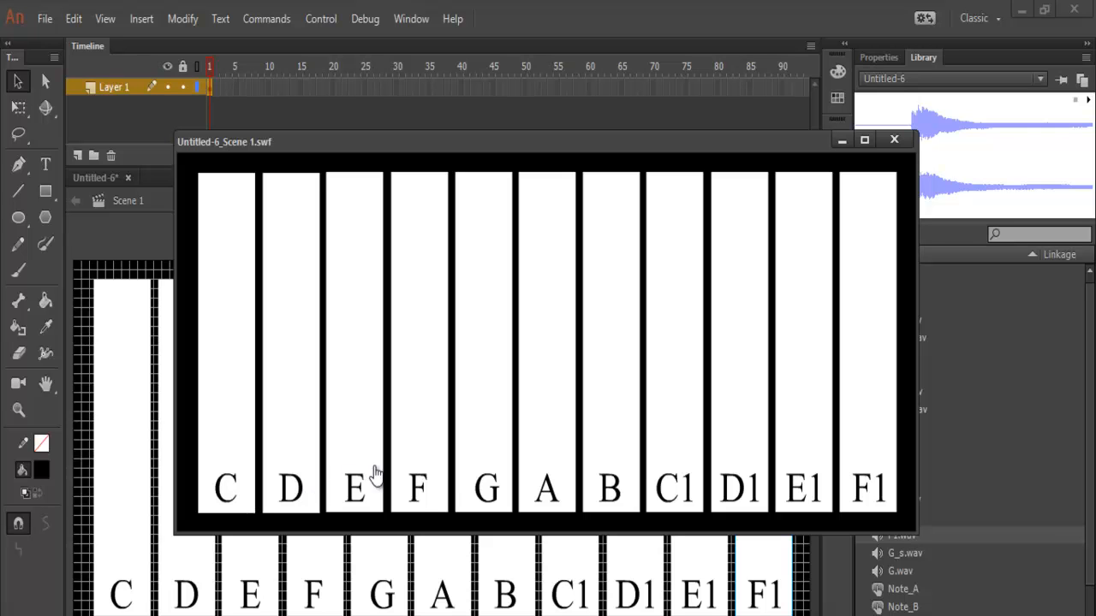
{"action": "mouse_move", "coordinate": [551, 466]}
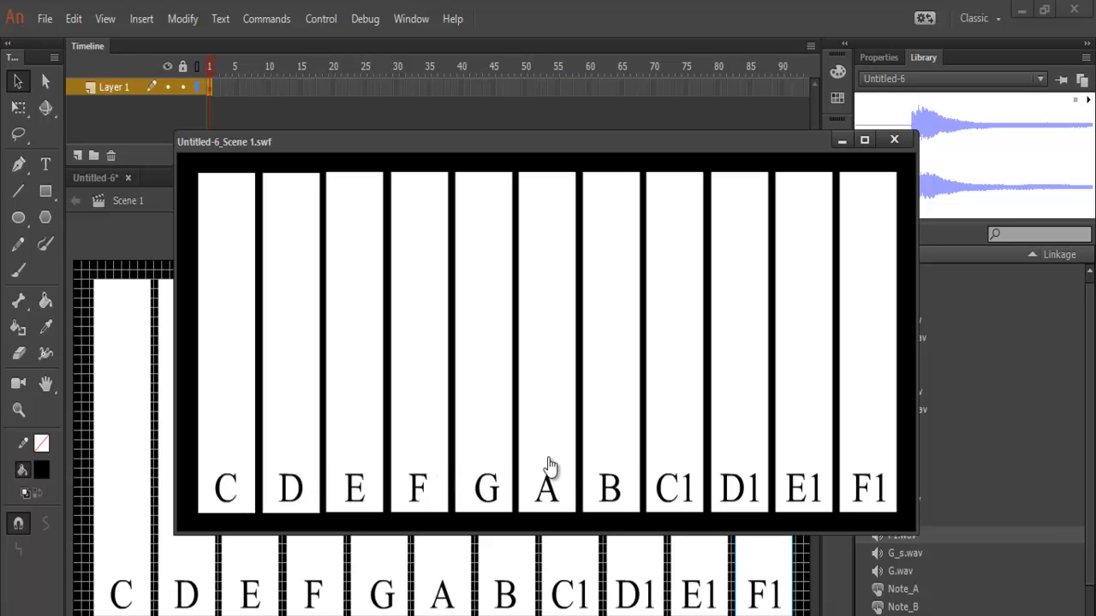
{"action": "mouse_move", "coordinate": [791, 483]}
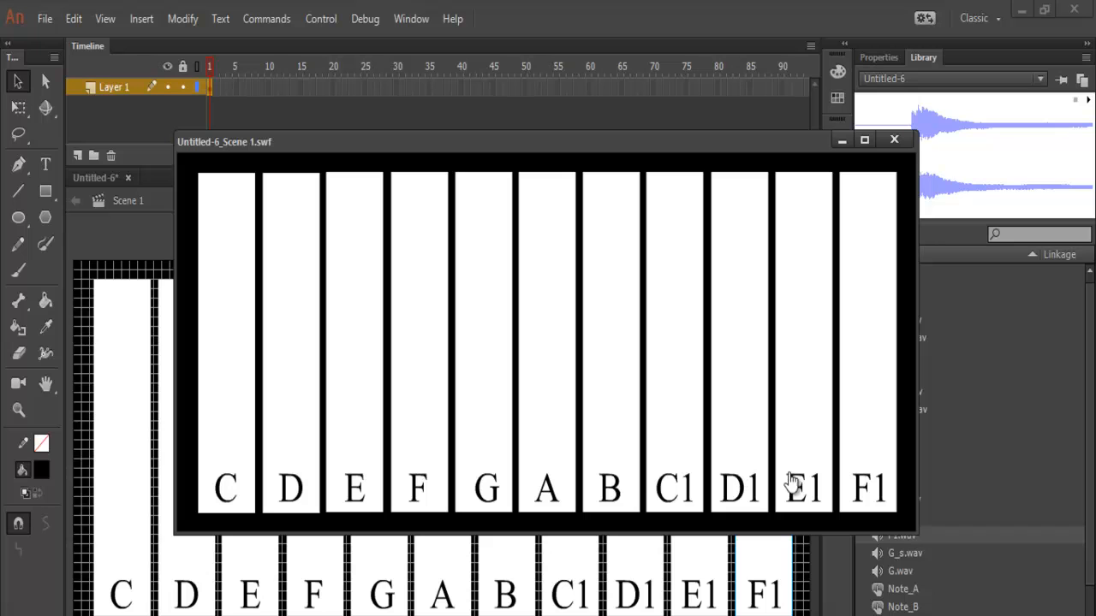
{"action": "mouse_move", "coordinate": [866, 486]}
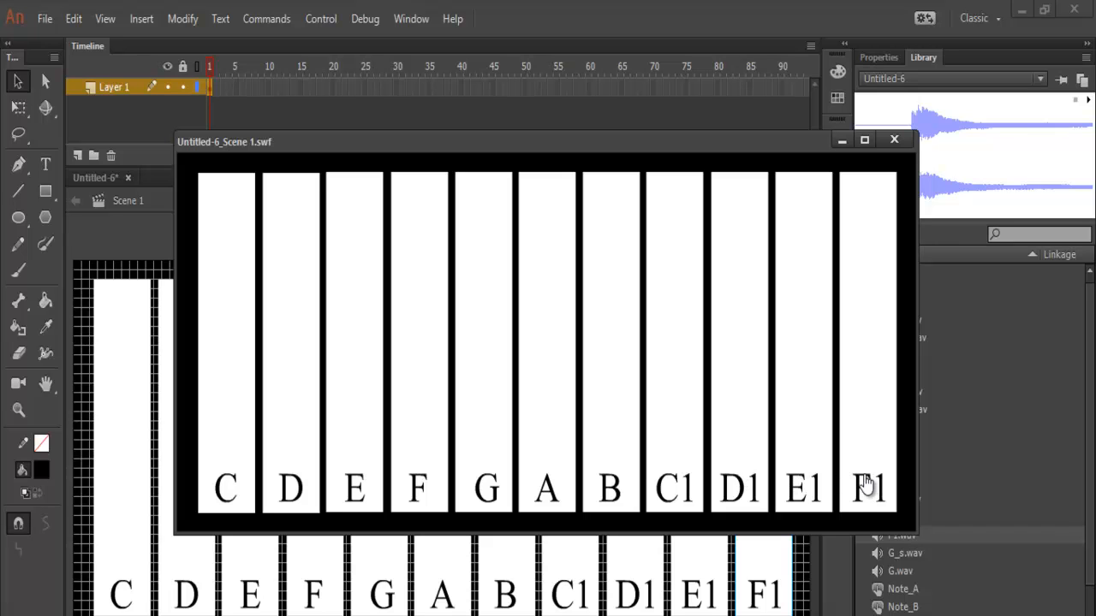
{"action": "mouse_move", "coordinate": [229, 479]}
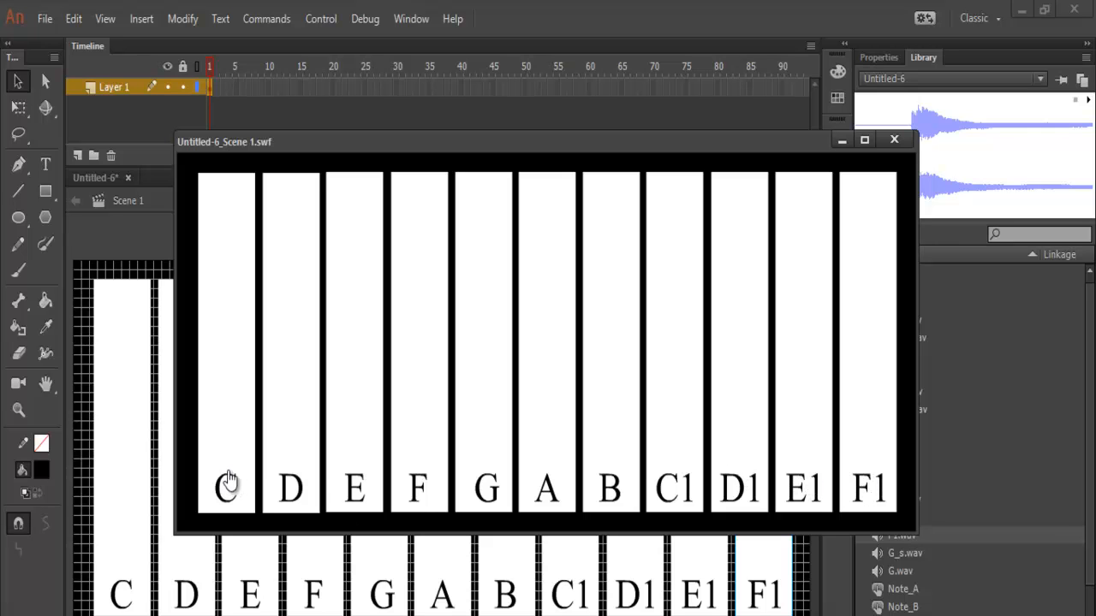
{"action": "mouse_move", "coordinate": [486, 471]}
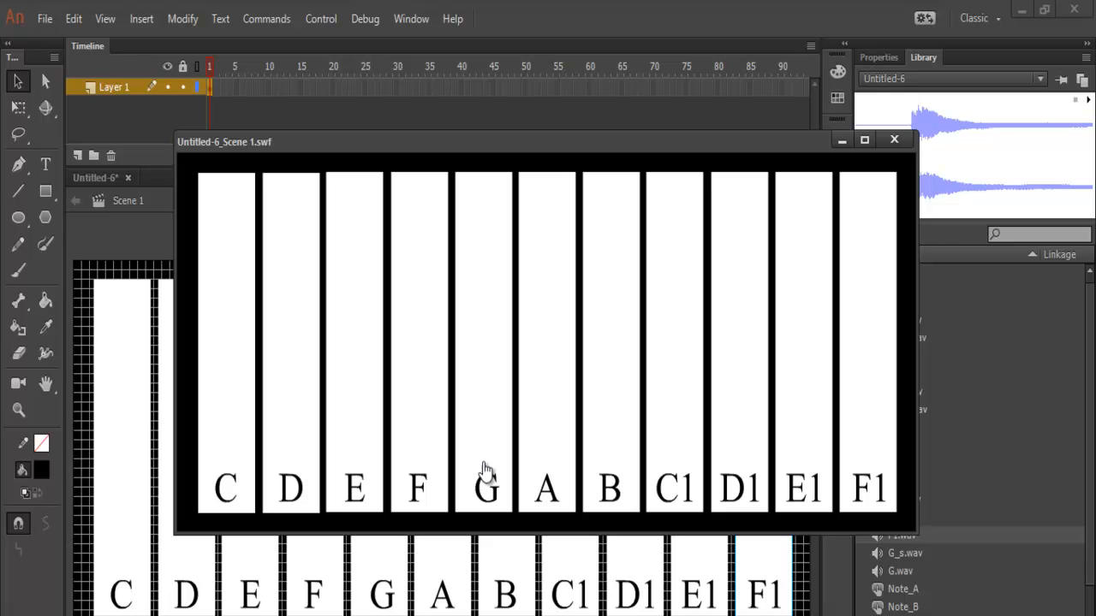
{"action": "mouse_move", "coordinate": [559, 469]}
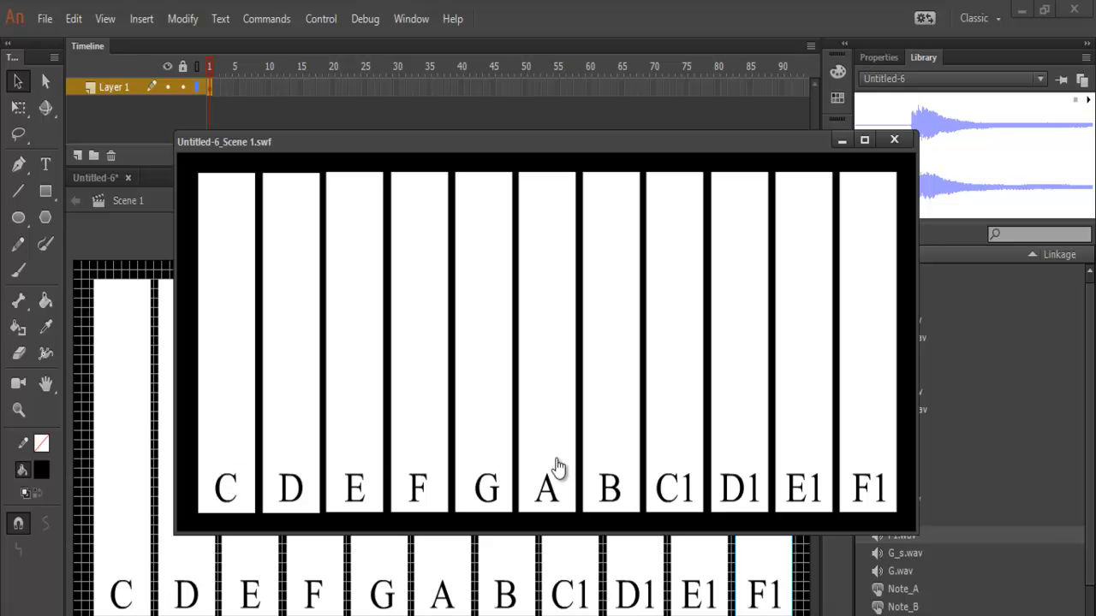
{"action": "mouse_move", "coordinate": [463, 480]}
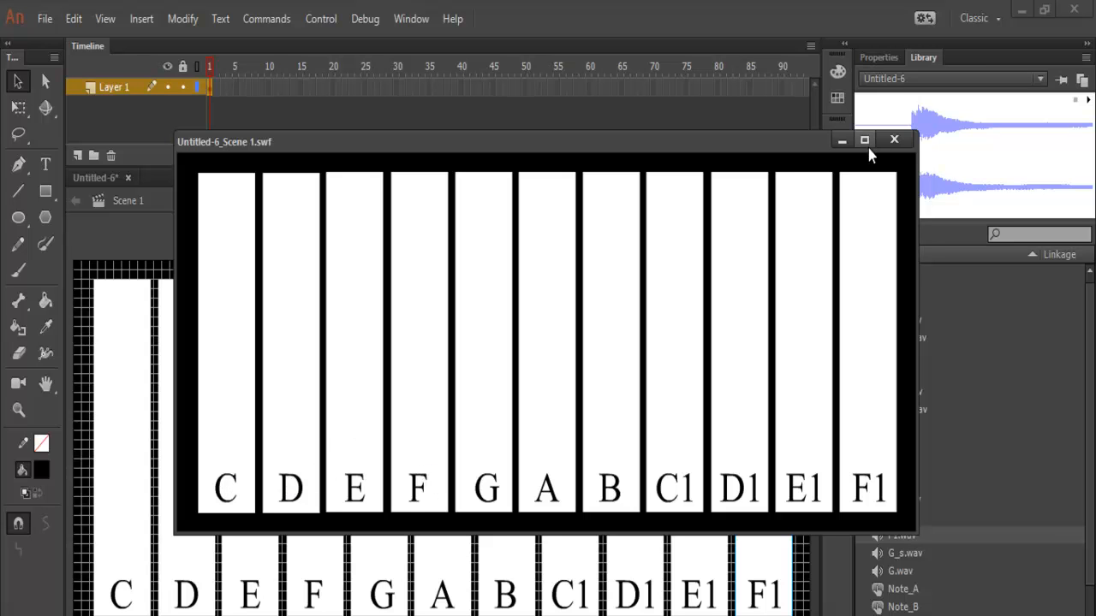
{"action": "left_click", "coordinate": [894, 139]}
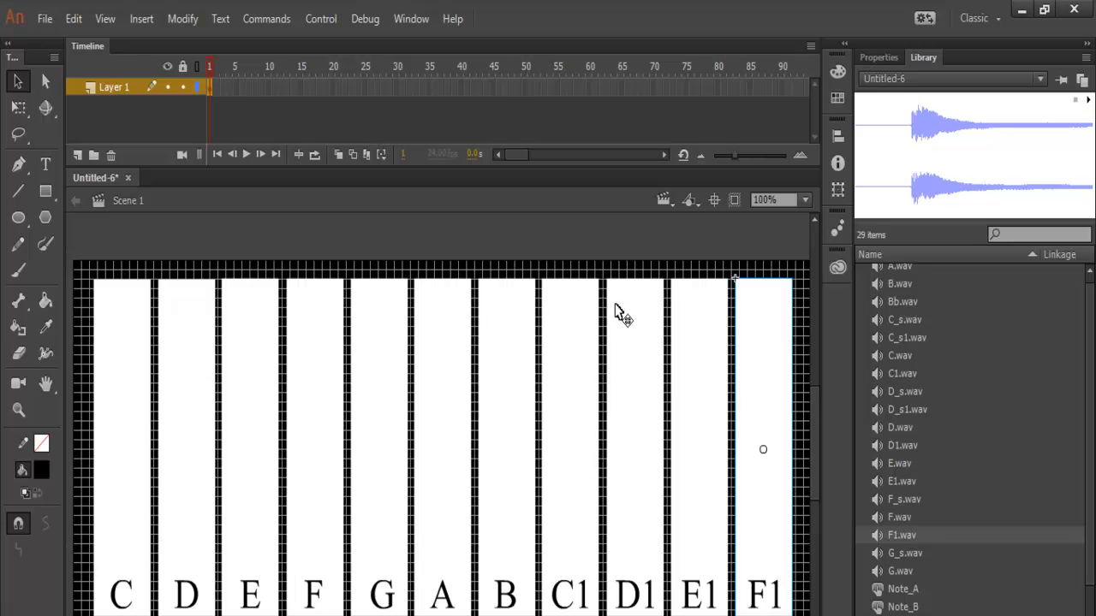
{"action": "mouse_move", "coordinate": [505, 346]}
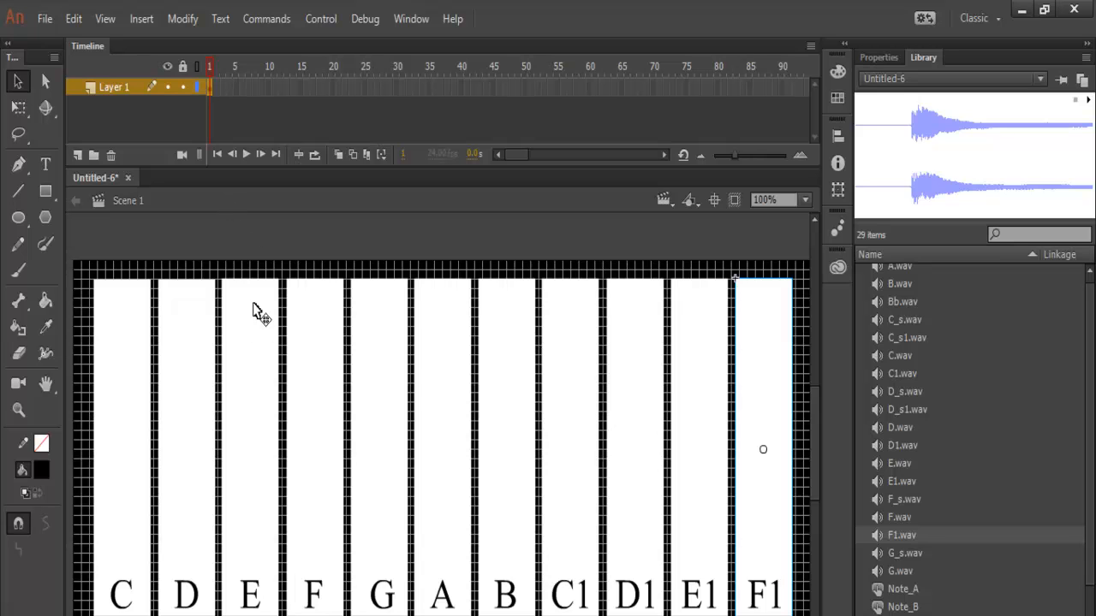
{"action": "mouse_move", "coordinate": [186, 93]}
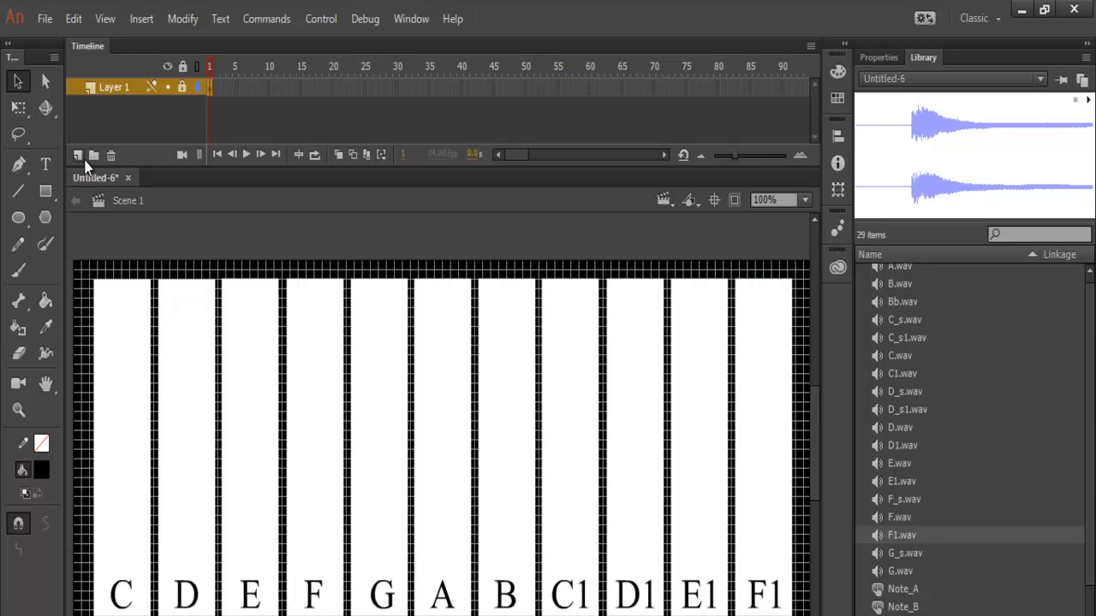
{"action": "mouse_move", "coordinate": [79, 154]}
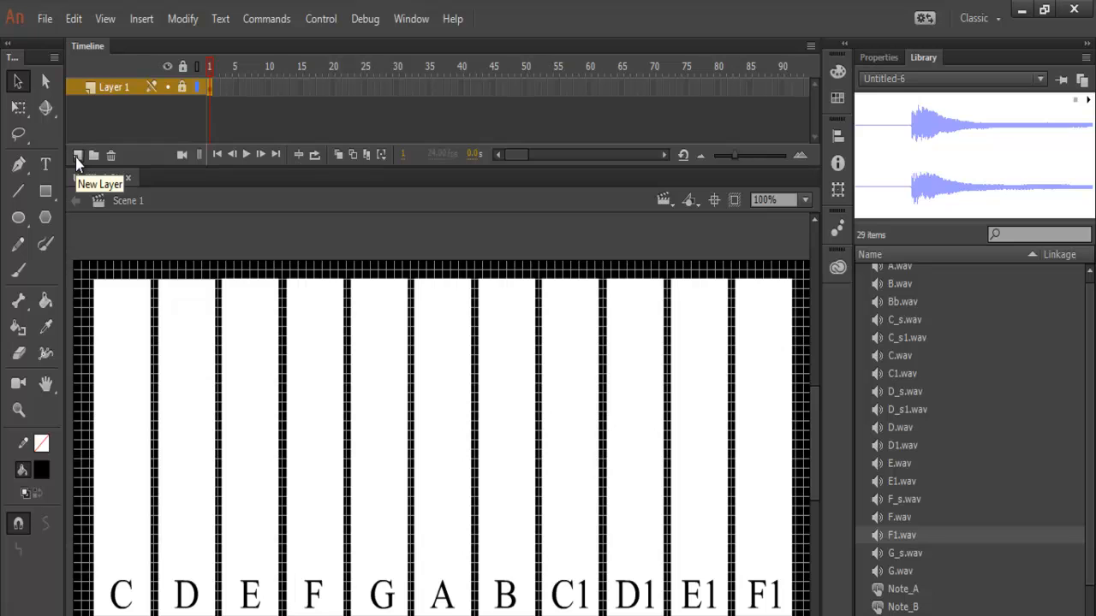
Draw a black key rectangle on a new layer and set its height to 180.
{"action": "left_click", "coordinate": [77, 154]}
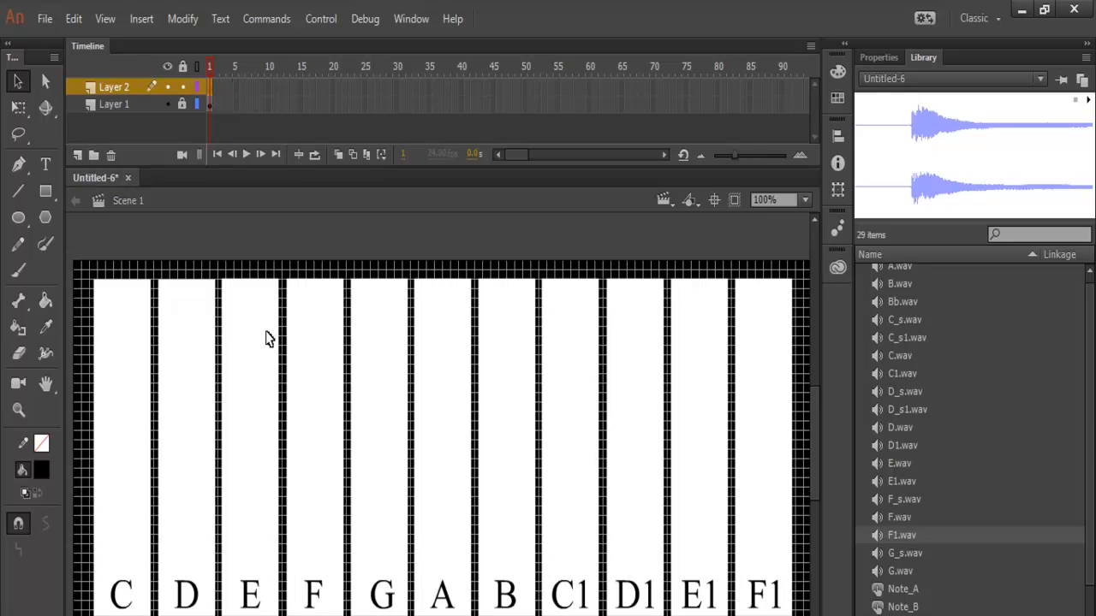
{"action": "left_click", "coordinate": [442, 411]}
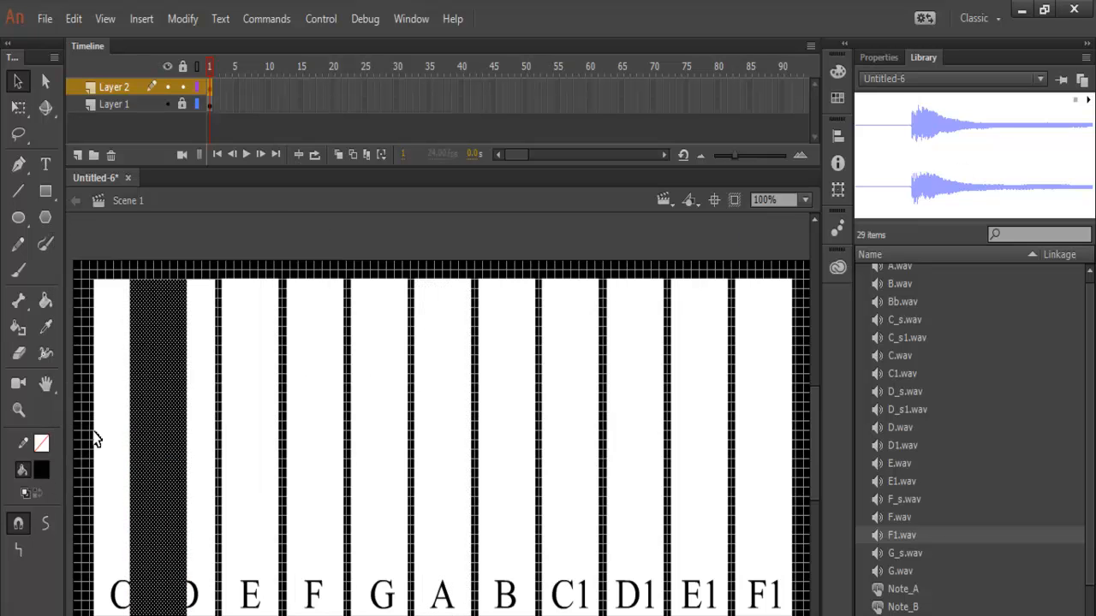
{"action": "left_click", "coordinate": [879, 57]}
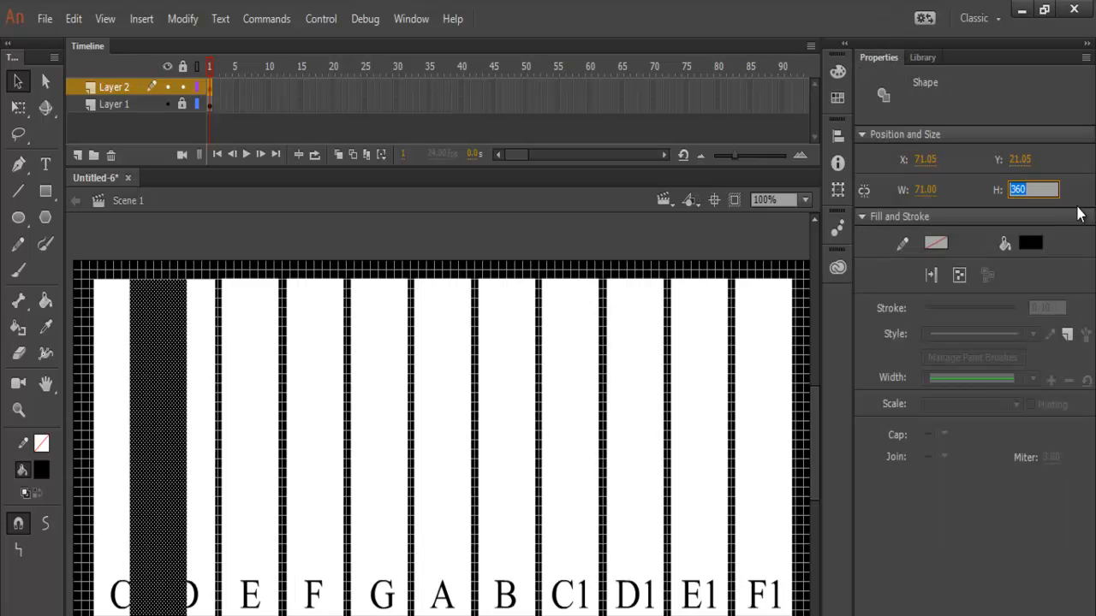
{"action": "type", "text": "180.00"}
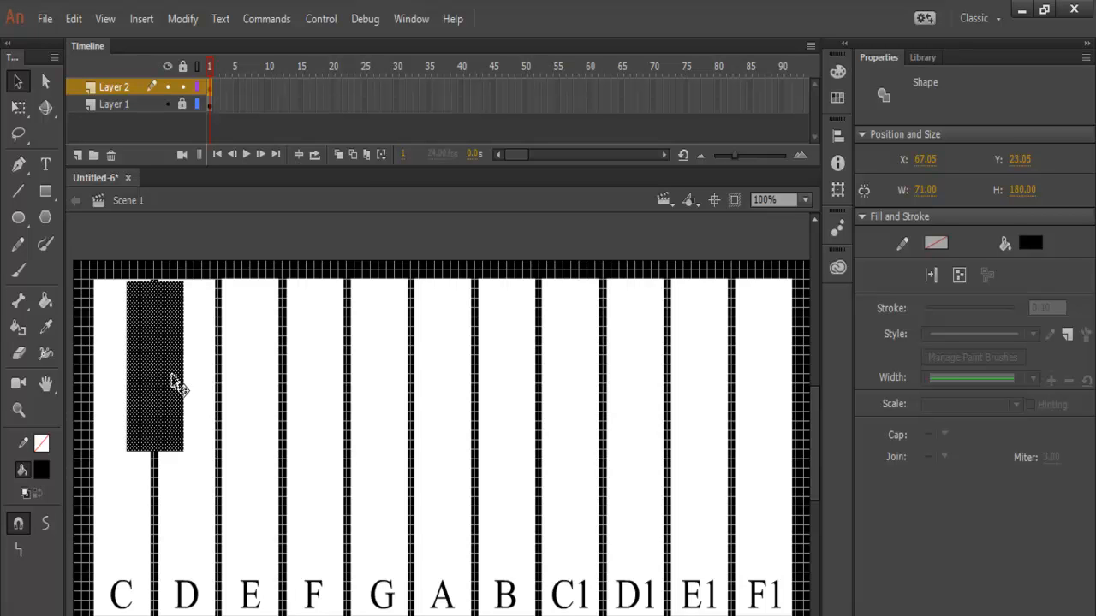
{"action": "mouse_move", "coordinate": [44, 165]}
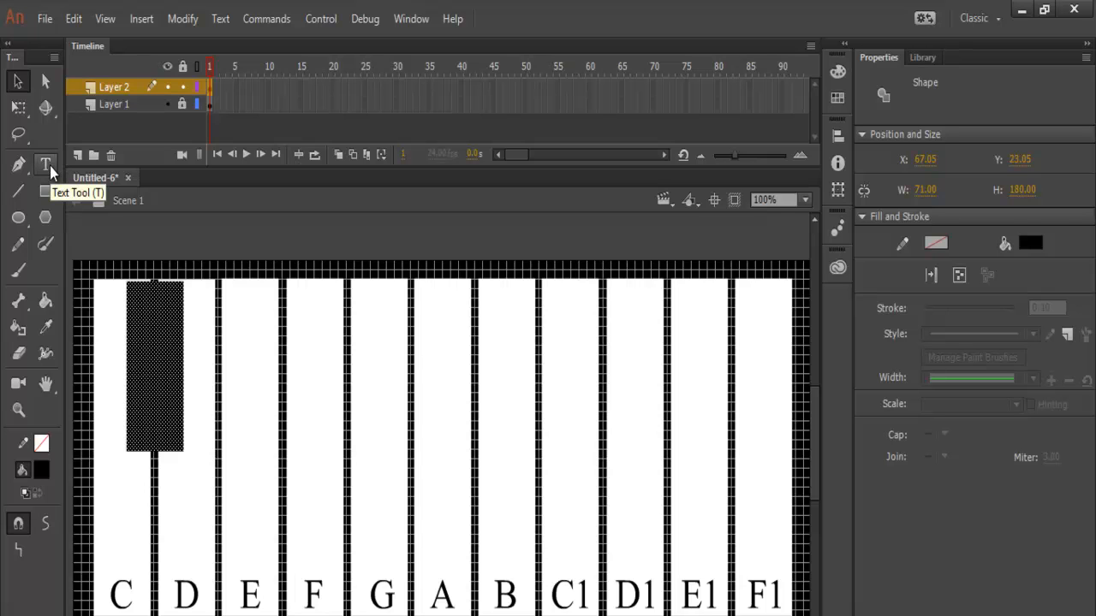
Add a white 'C#' text label on the first black key.
{"action": "left_click", "coordinate": [45, 164]}
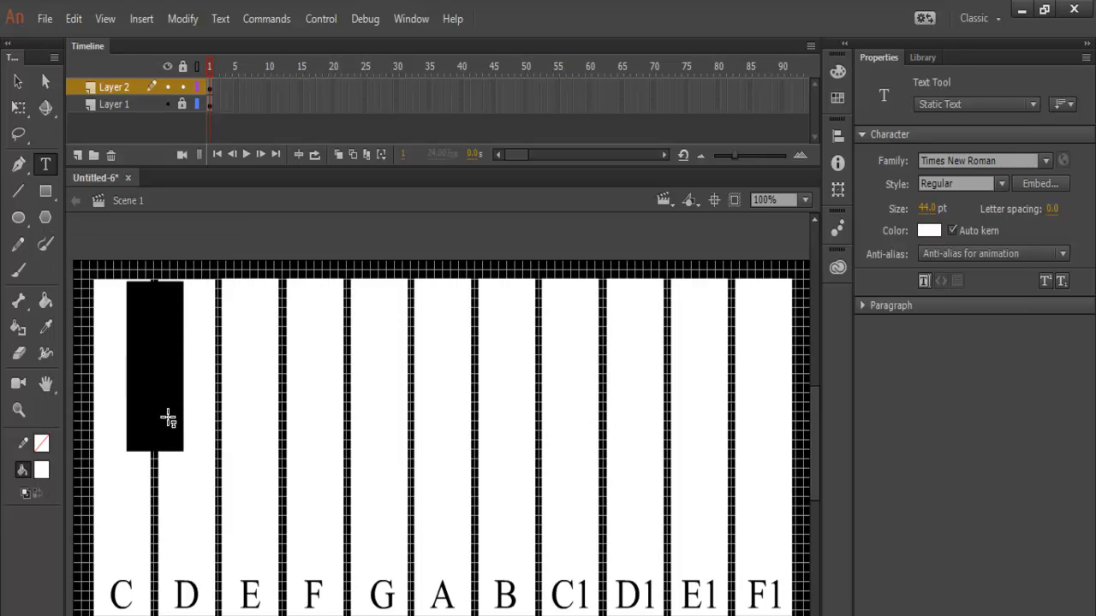
{"action": "left_click", "coordinate": [151, 411]}
{"action": "type", "text": "C"}
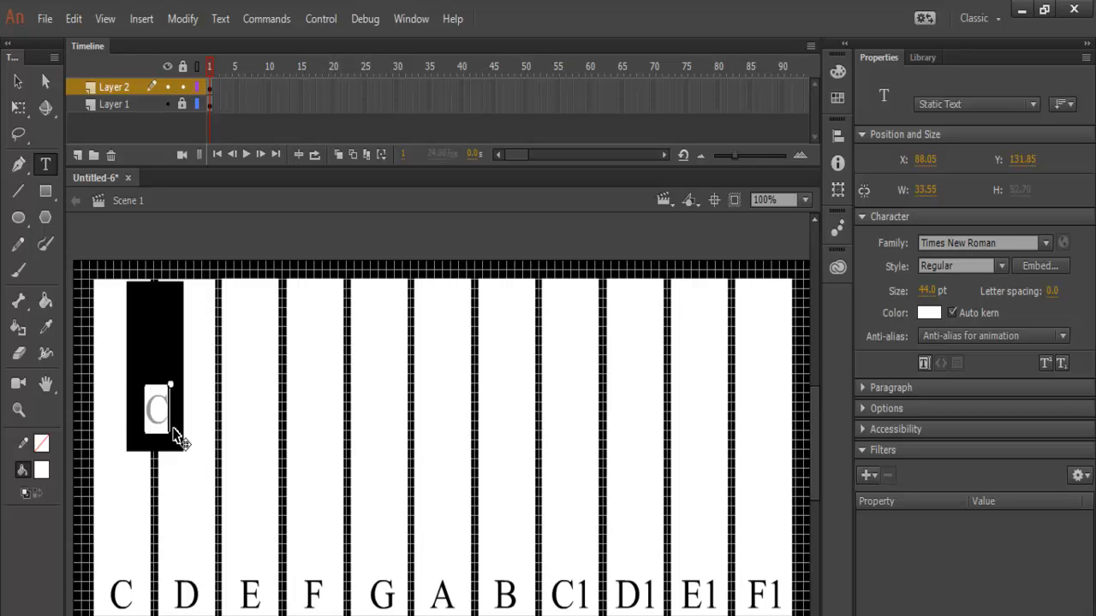
{"action": "type", "text": "#"}
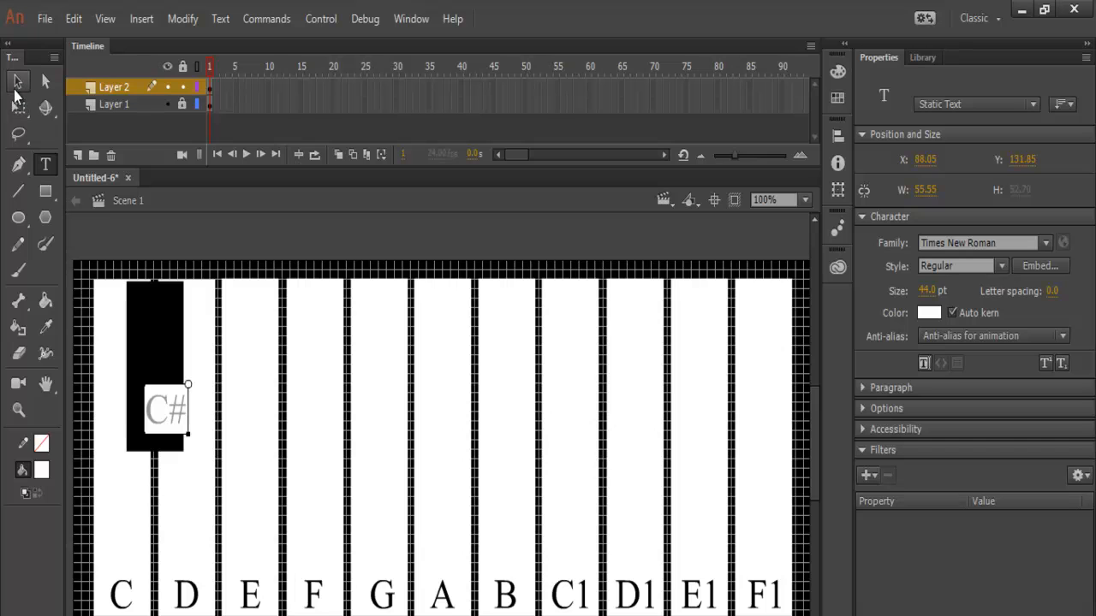
{"action": "mouse_move", "coordinate": [19, 82]}
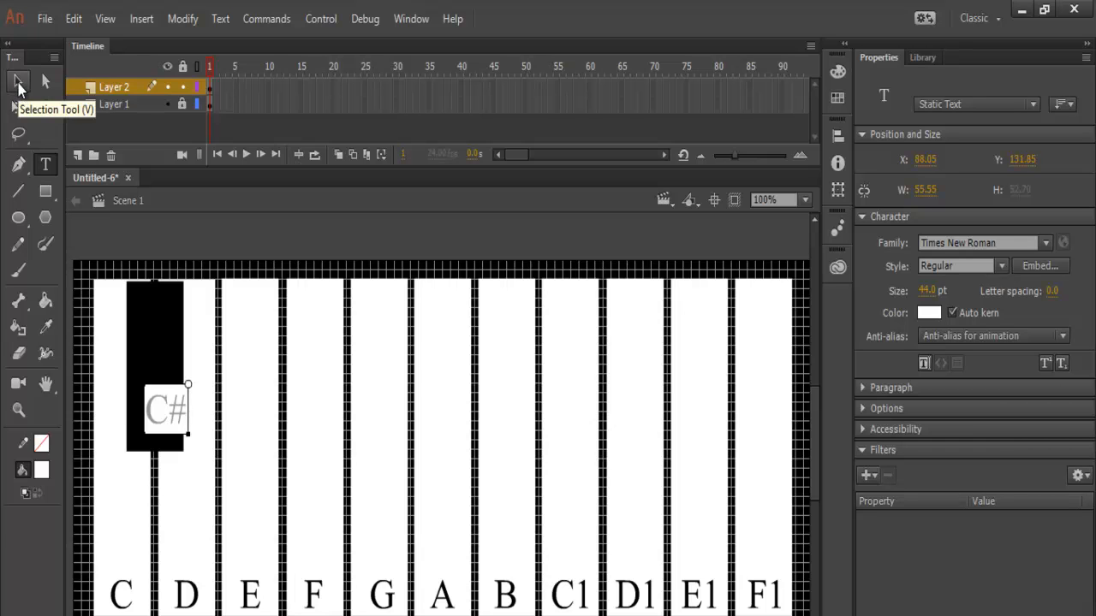
Drag the C# label down to the bottom of the black key.
{"action": "left_click", "coordinate": [19, 80]}
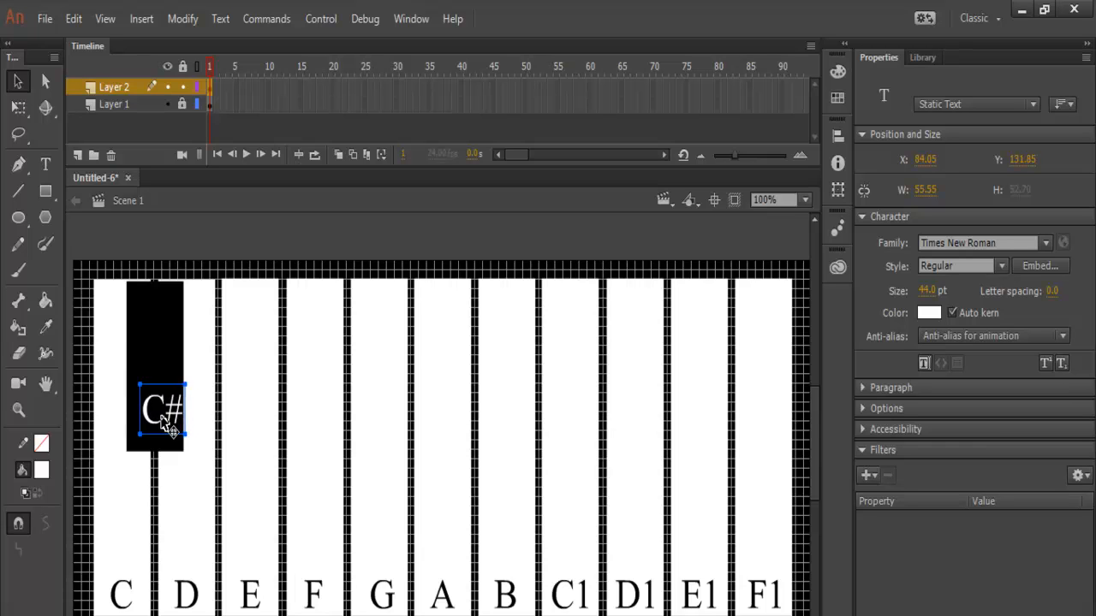
{"action": "left_click_drag", "start_coordinate": [163, 409], "coordinate": [157, 409]}
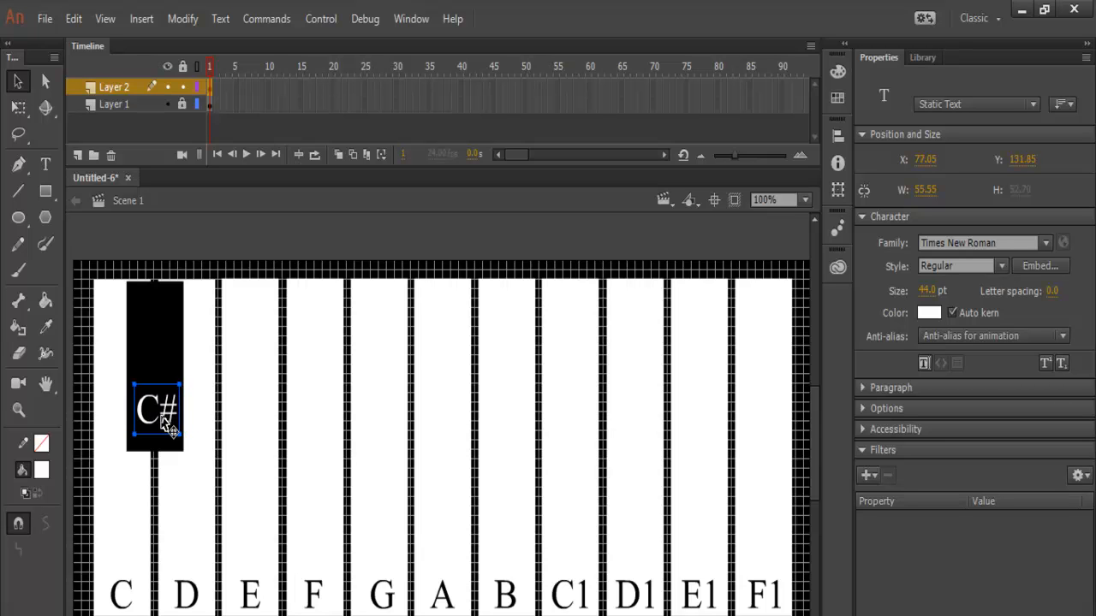
{"action": "left_click_drag", "start_coordinate": [158, 407], "coordinate": [157, 421]}
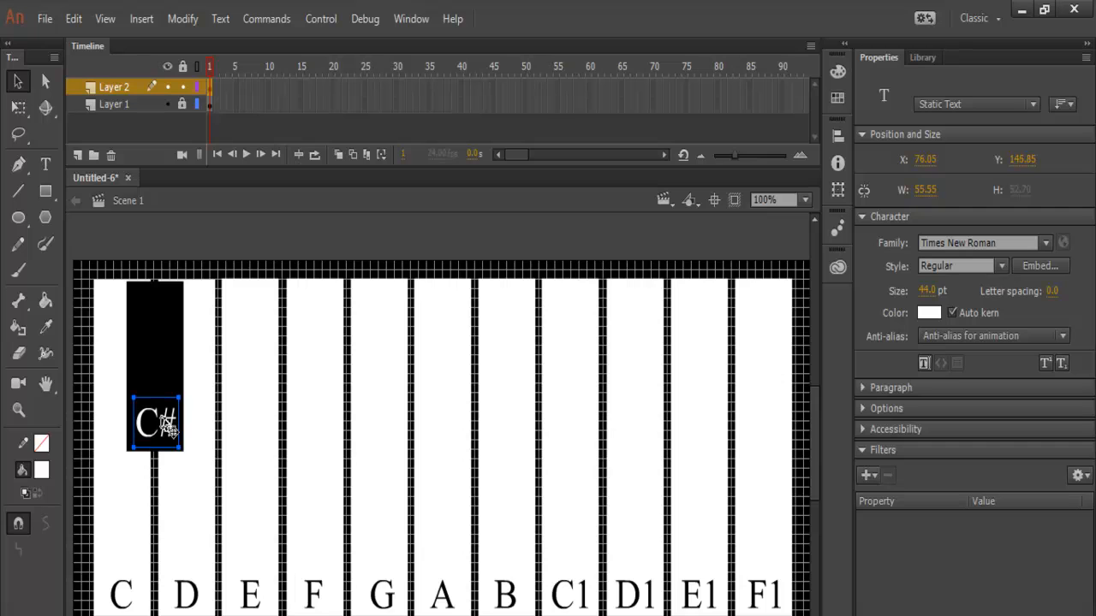
{"action": "left_click_drag", "start_coordinate": [154, 419], "coordinate": [154, 425]}
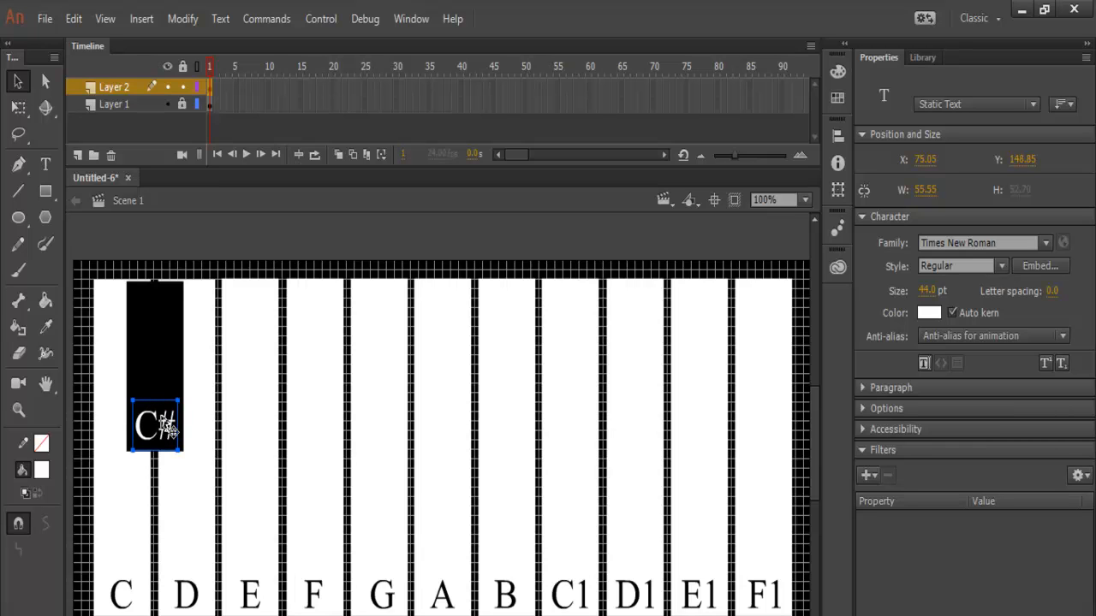
{"action": "mouse_move", "coordinate": [231, 305]}
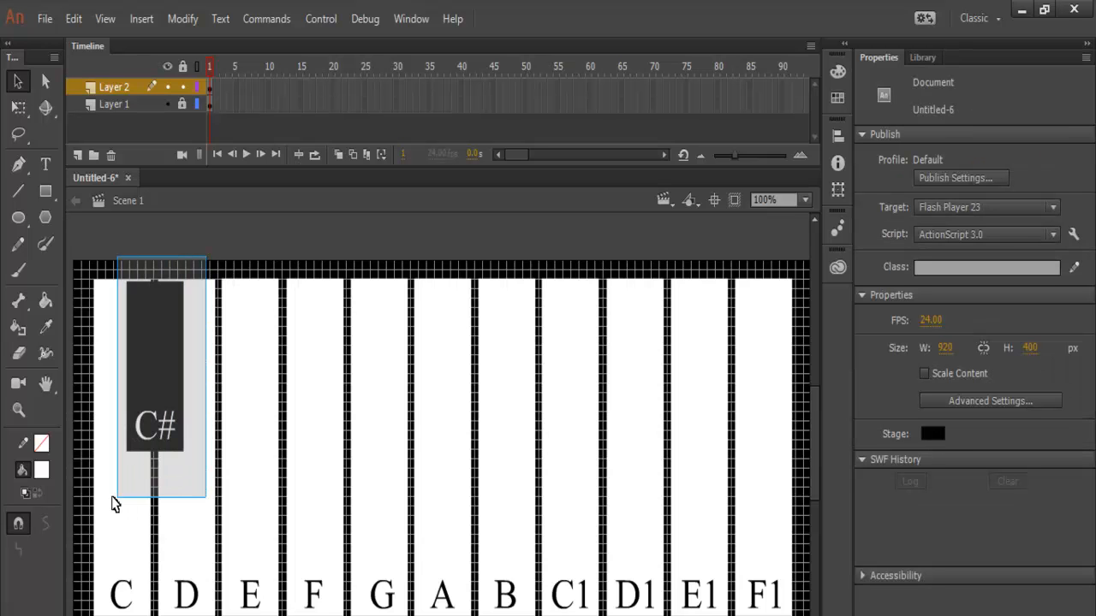
Convert the black C# key and its label into a Button symbol named Note_C#.
{"action": "right_click", "coordinate": [155, 368]}
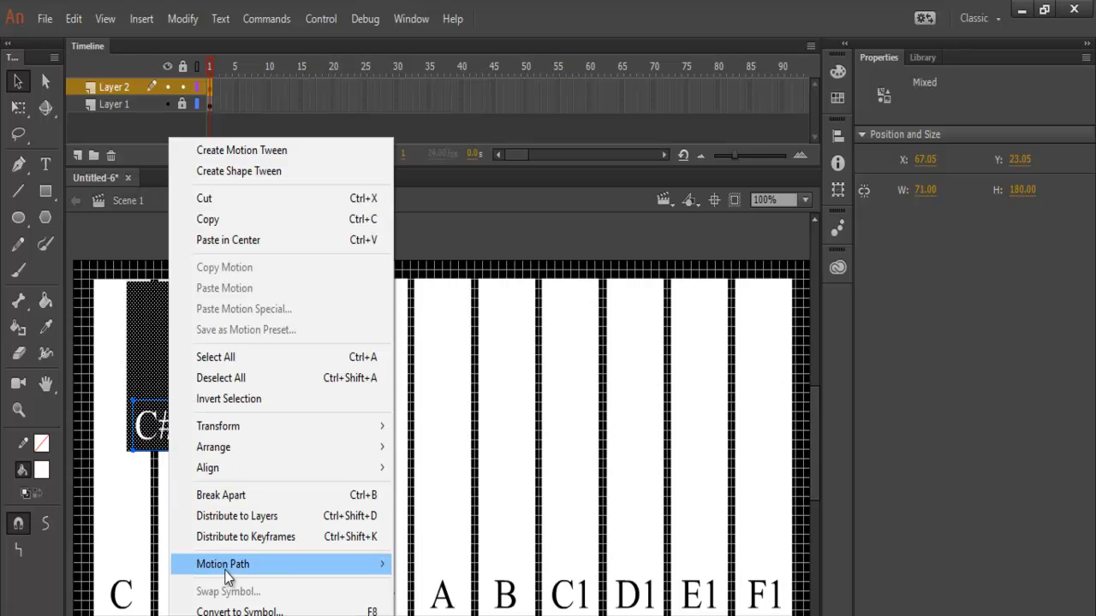
{"action": "left_click", "coordinate": [240, 609]}
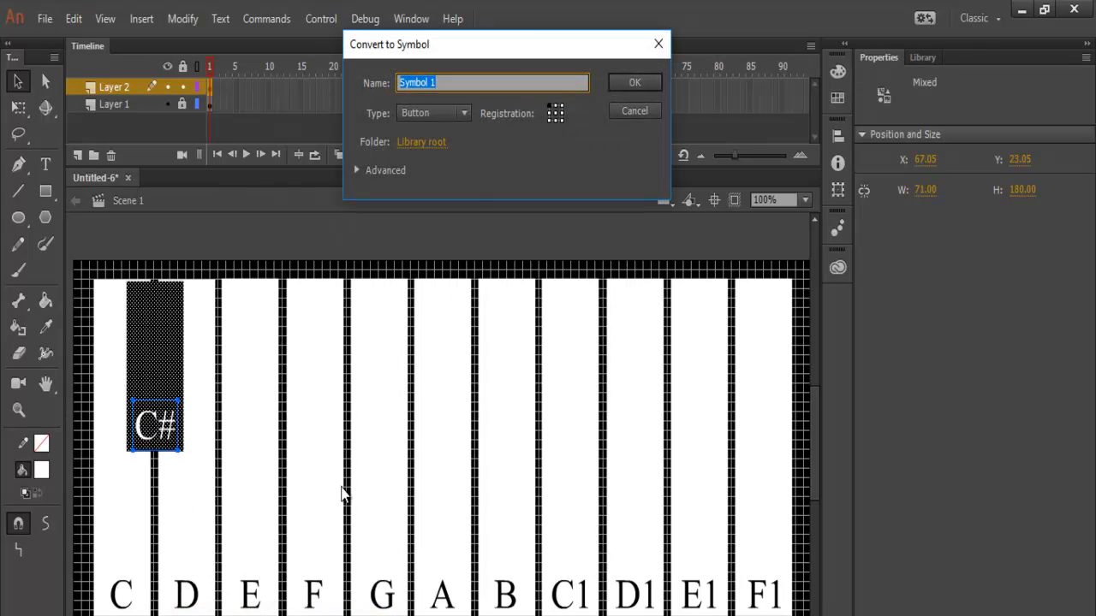
{"action": "mouse_move", "coordinate": [517, 106]}
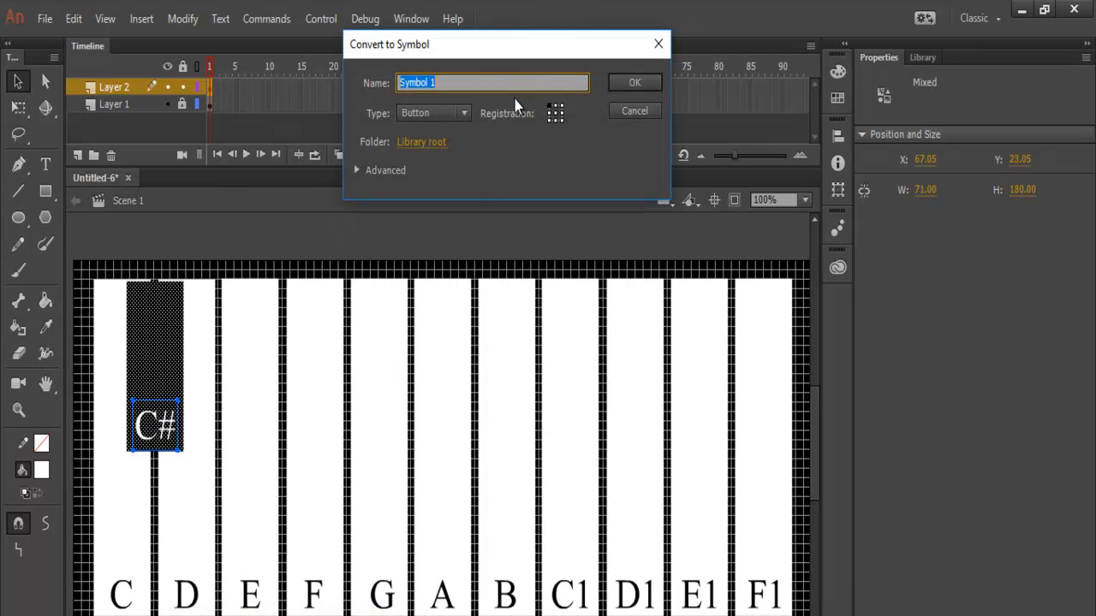
{"action": "type", "text": "Note_C#"}
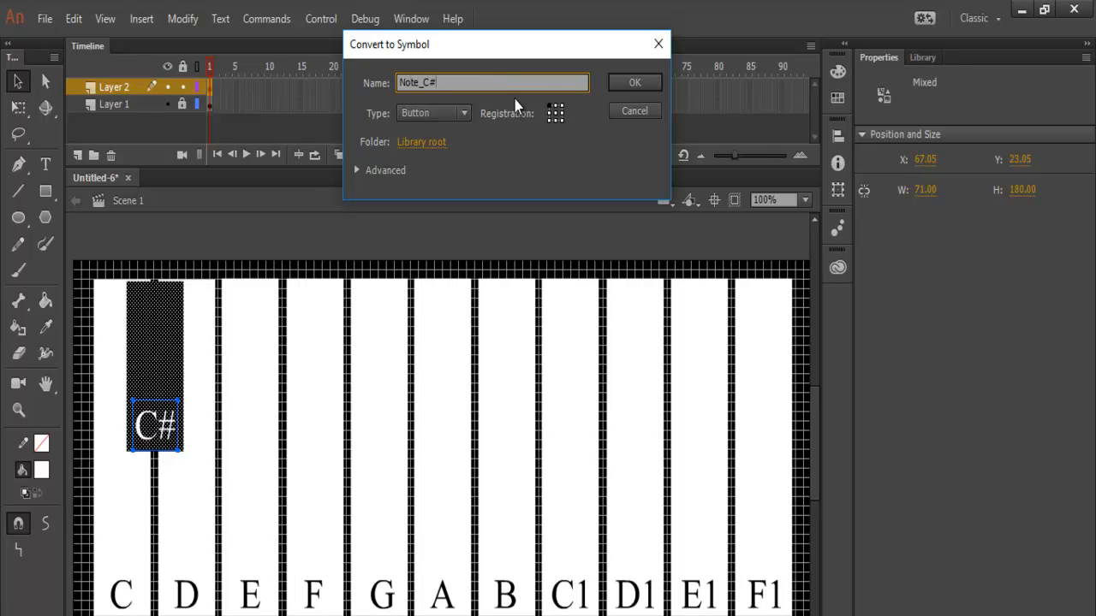
{"action": "left_click", "coordinate": [633, 83]}
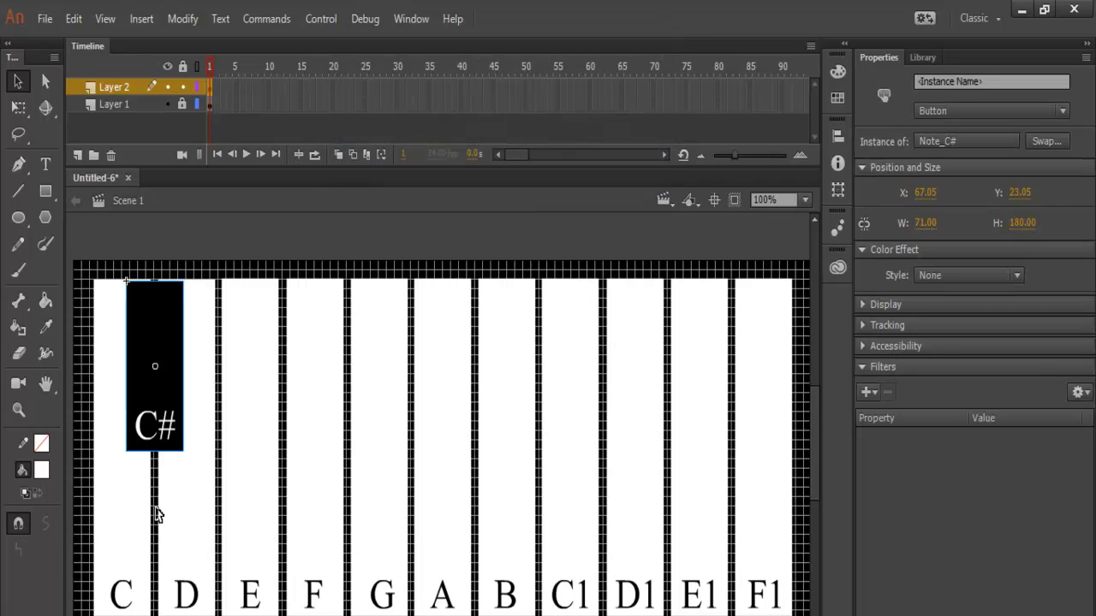
{"action": "mouse_move", "coordinate": [822, 41]}
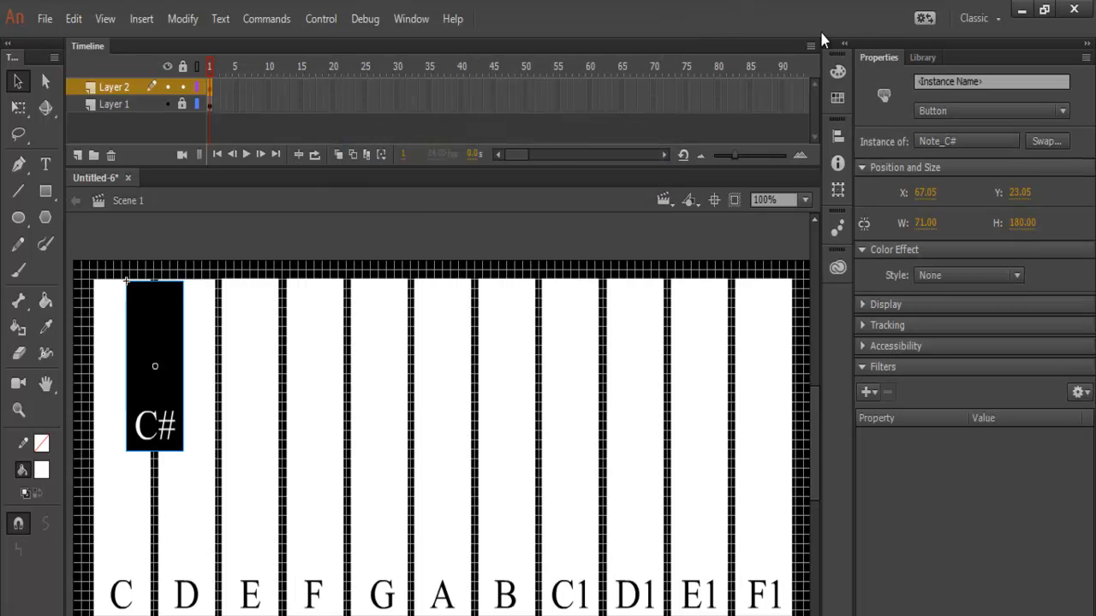
Inside Note_C#, pick C_s.wav from the Library and add a Down-state keyframe.
{"action": "left_click", "coordinate": [923, 59]}
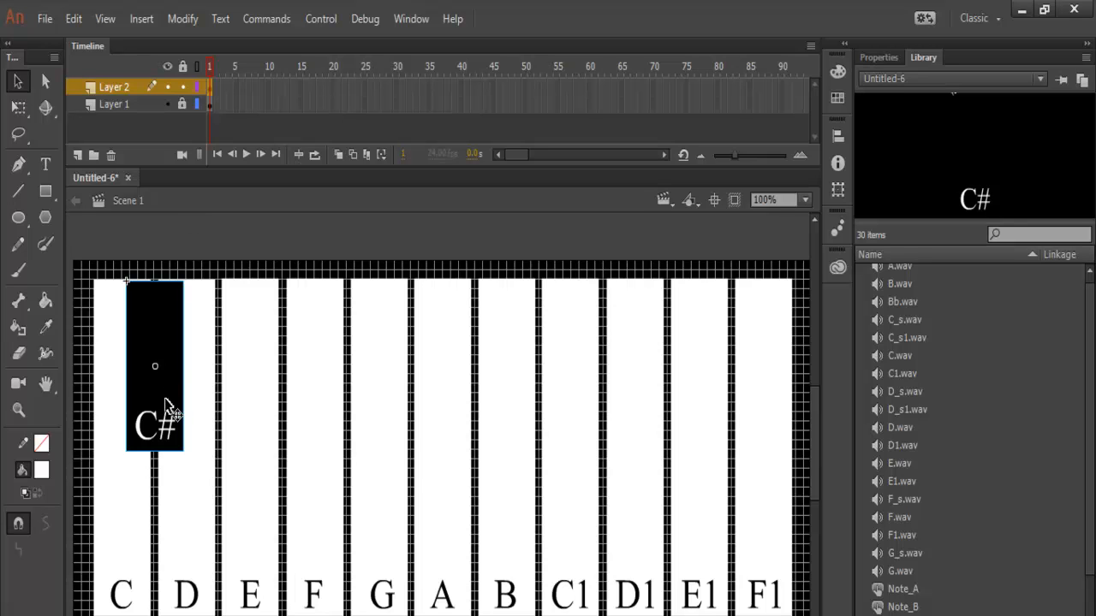
{"action": "double_click", "coordinate": [154, 368]}
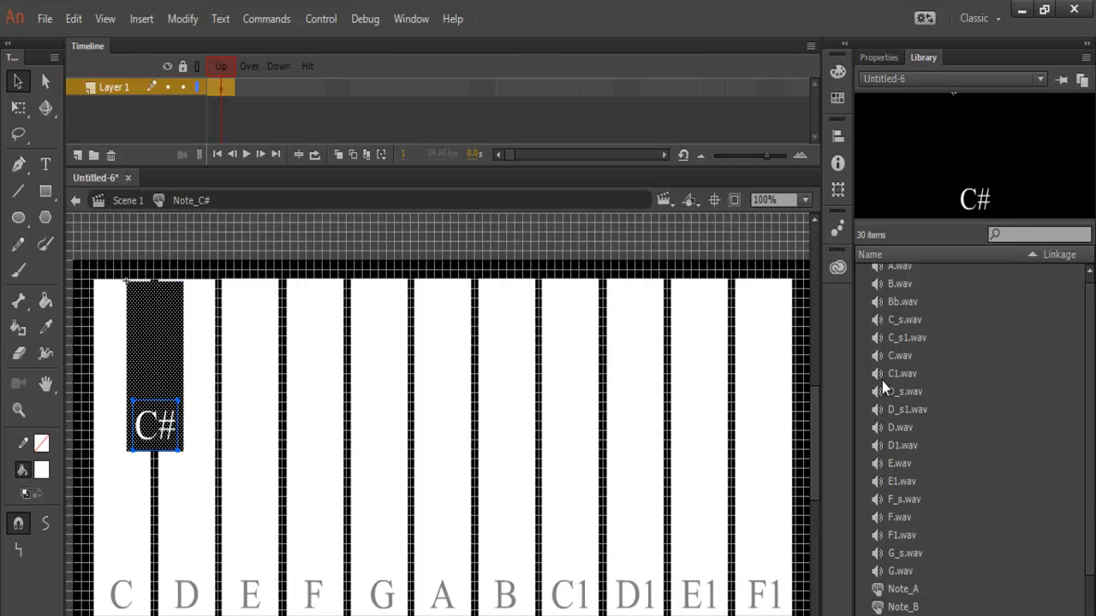
{"action": "mouse_move", "coordinate": [925, 380]}
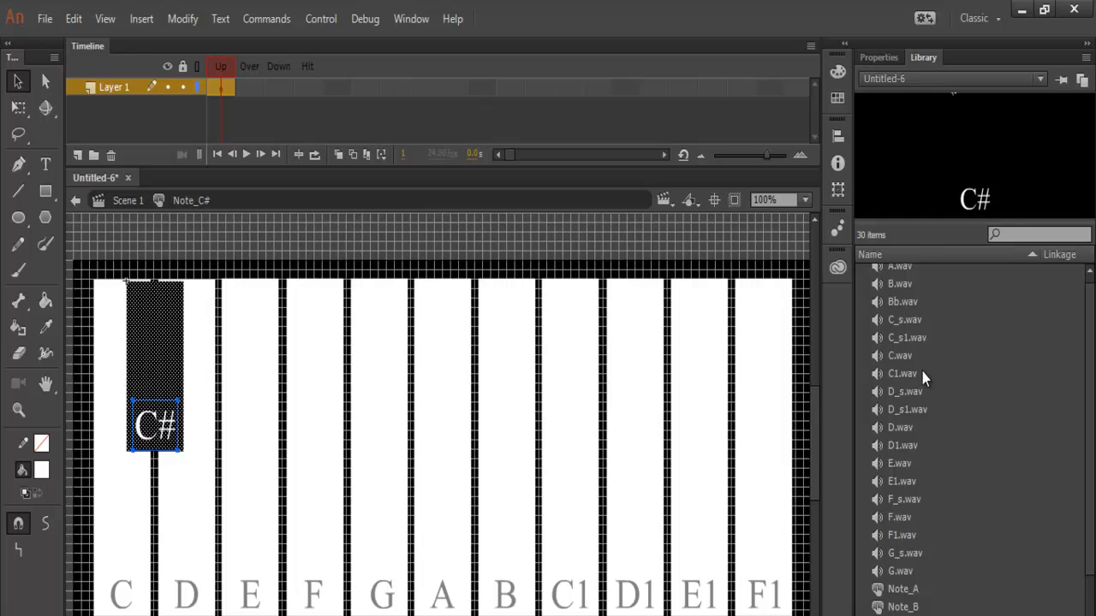
{"action": "mouse_move", "coordinate": [911, 358]}
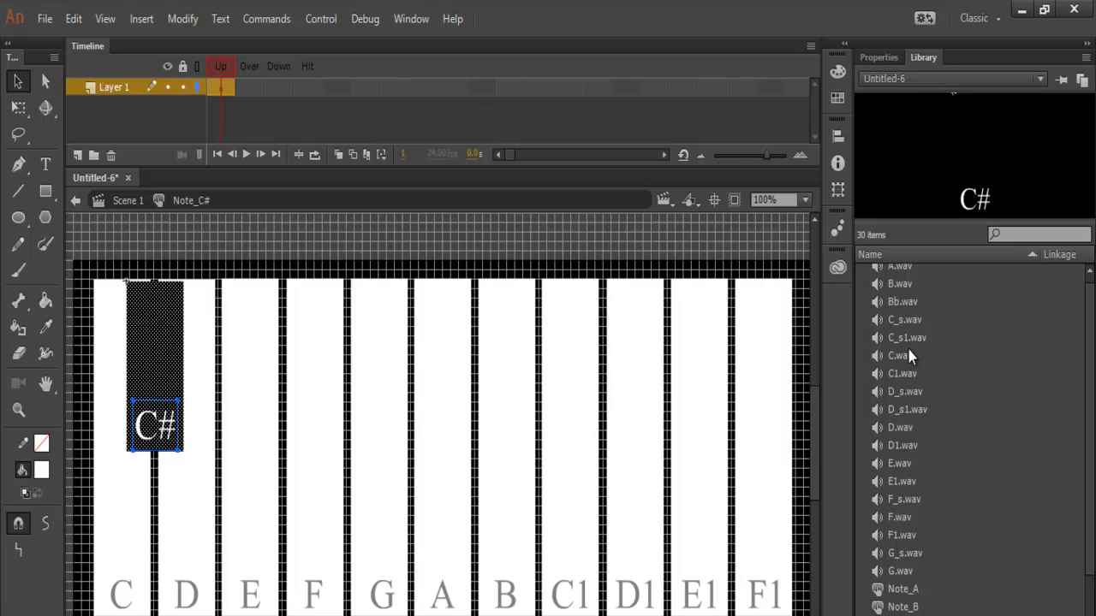
{"action": "mouse_move", "coordinate": [897, 334]}
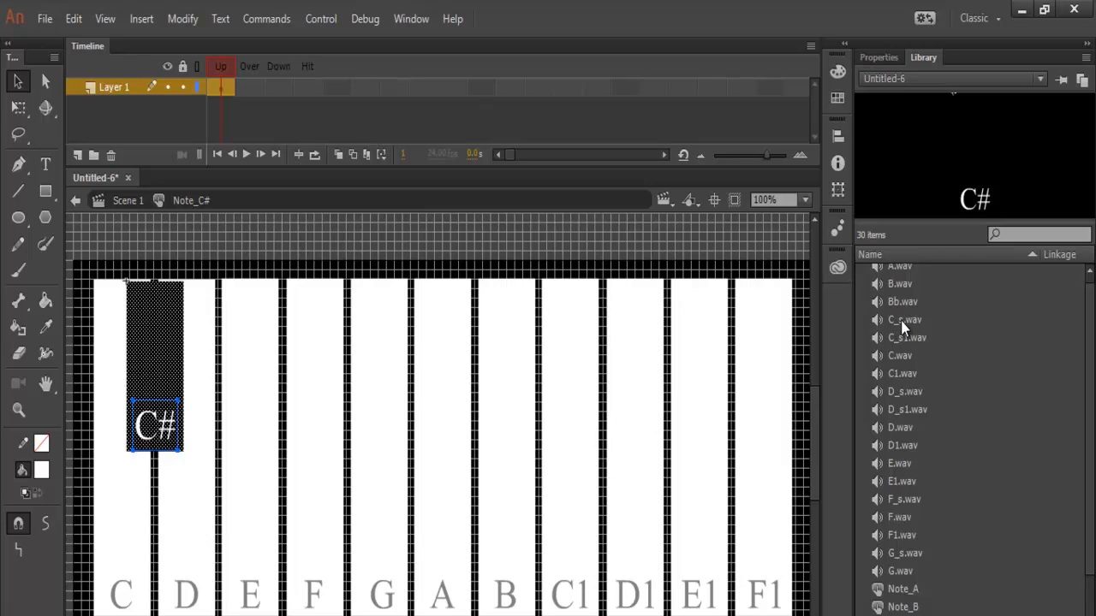
{"action": "left_click", "coordinate": [904, 321]}
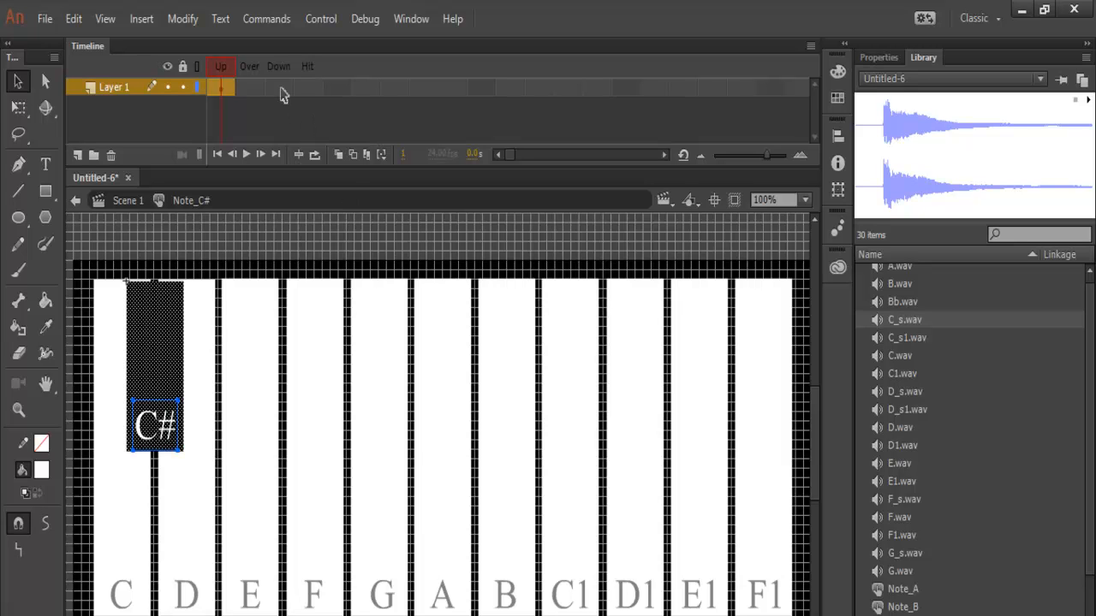
{"action": "left_click", "coordinate": [278, 86]}
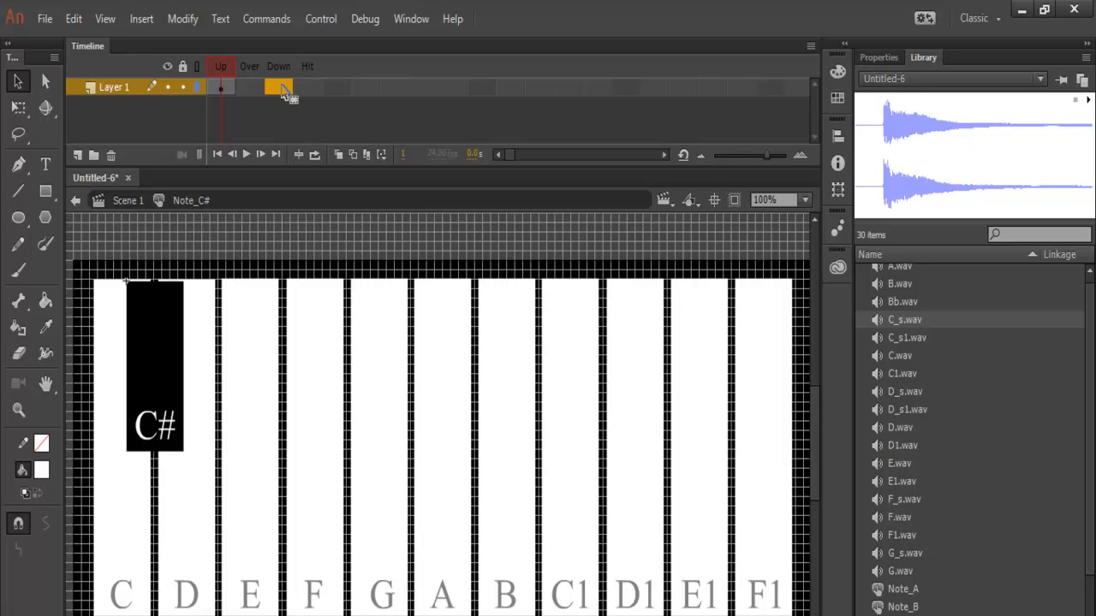
{"action": "mouse_move", "coordinate": [288, 109]}
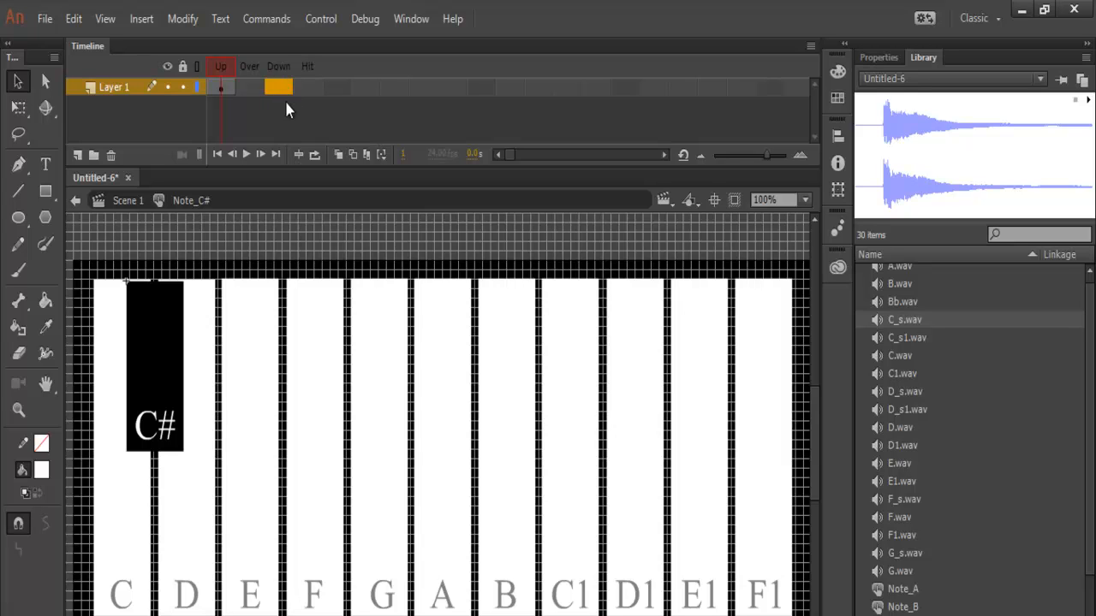
{"action": "mouse_move", "coordinate": [288, 101]}
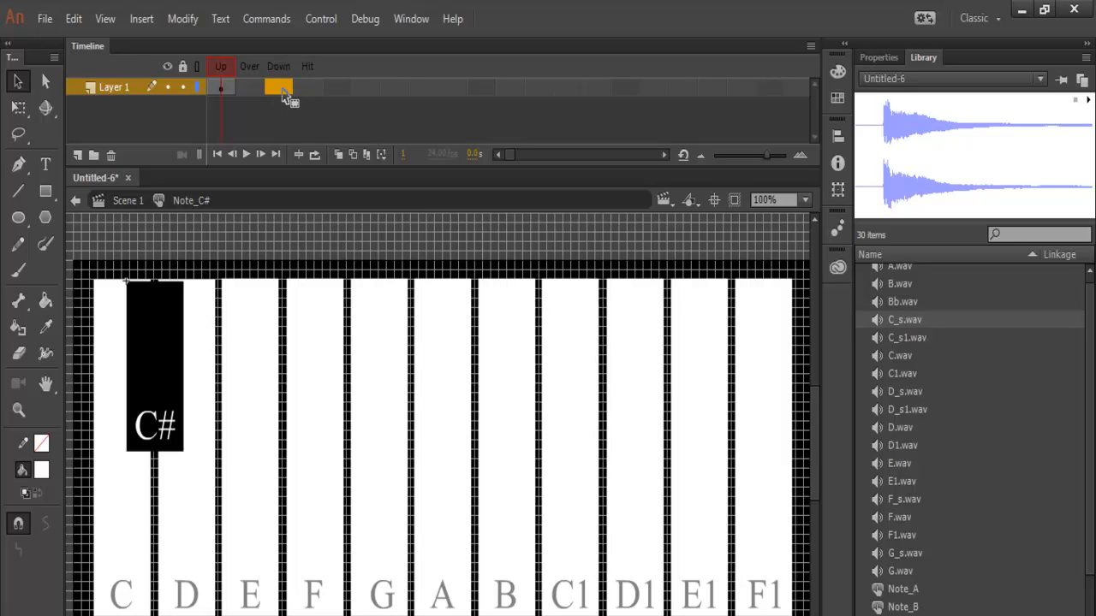
{"action": "right_click", "coordinate": [278, 89]}
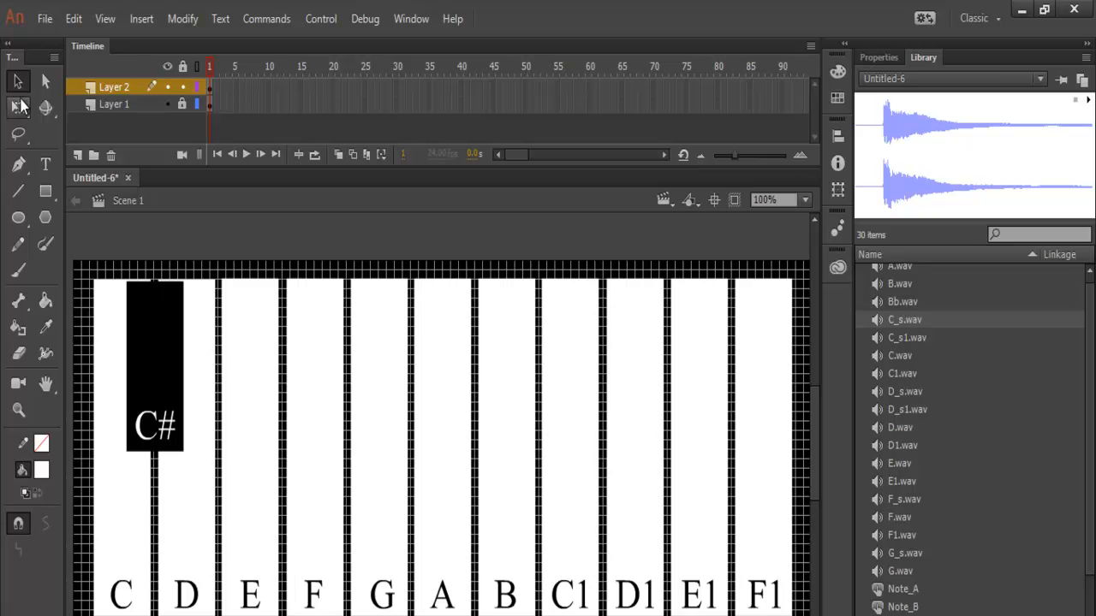
{"action": "mouse_move", "coordinate": [44, 82]}
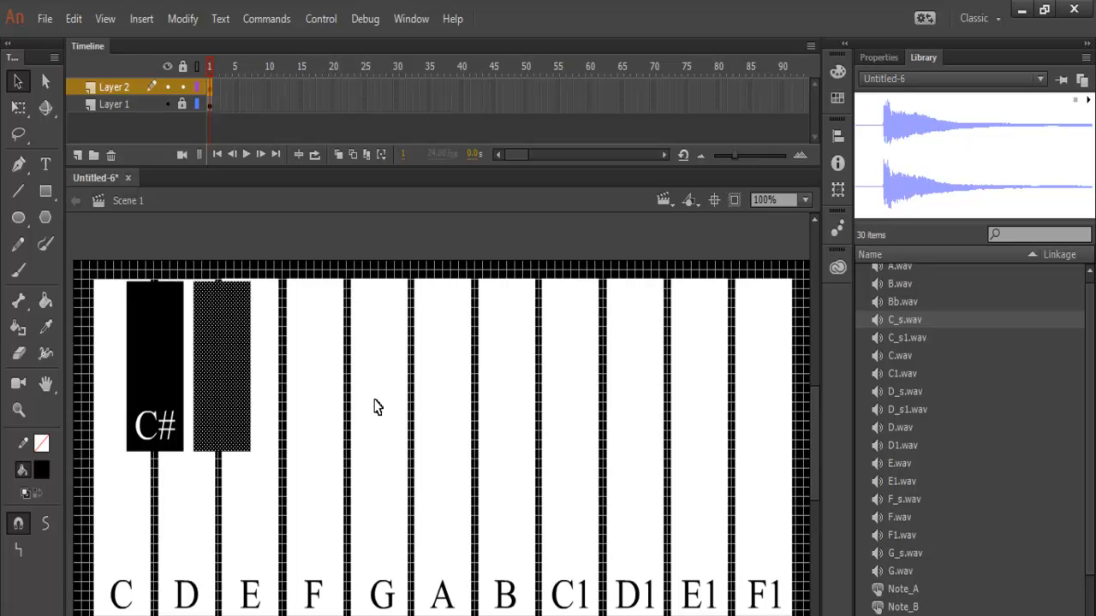
{"action": "mouse_move", "coordinate": [384, 404]}
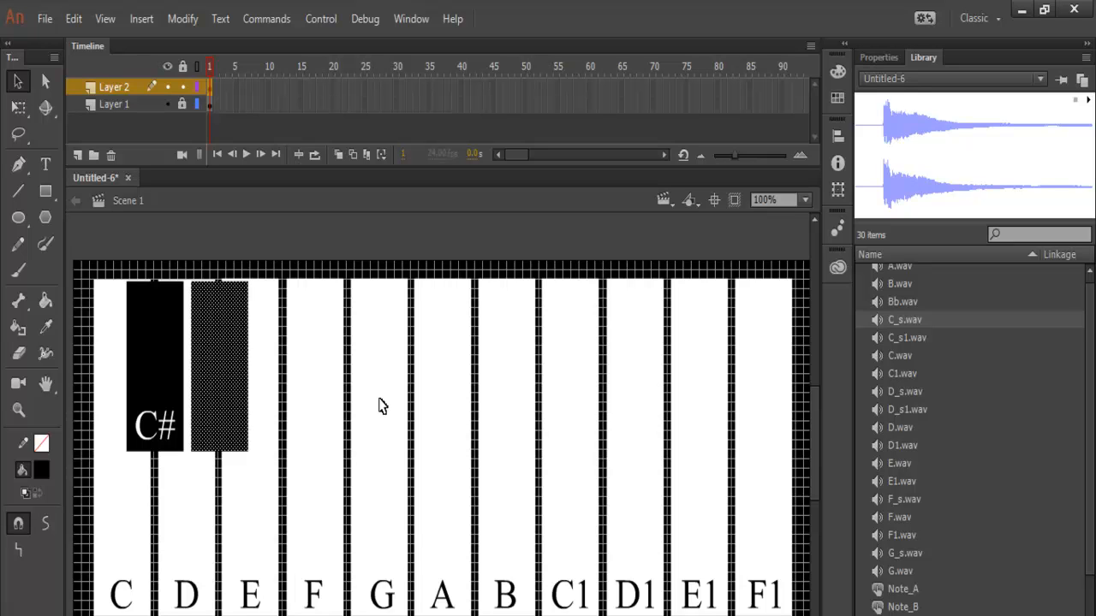
{"action": "mouse_move", "coordinate": [69, 184]}
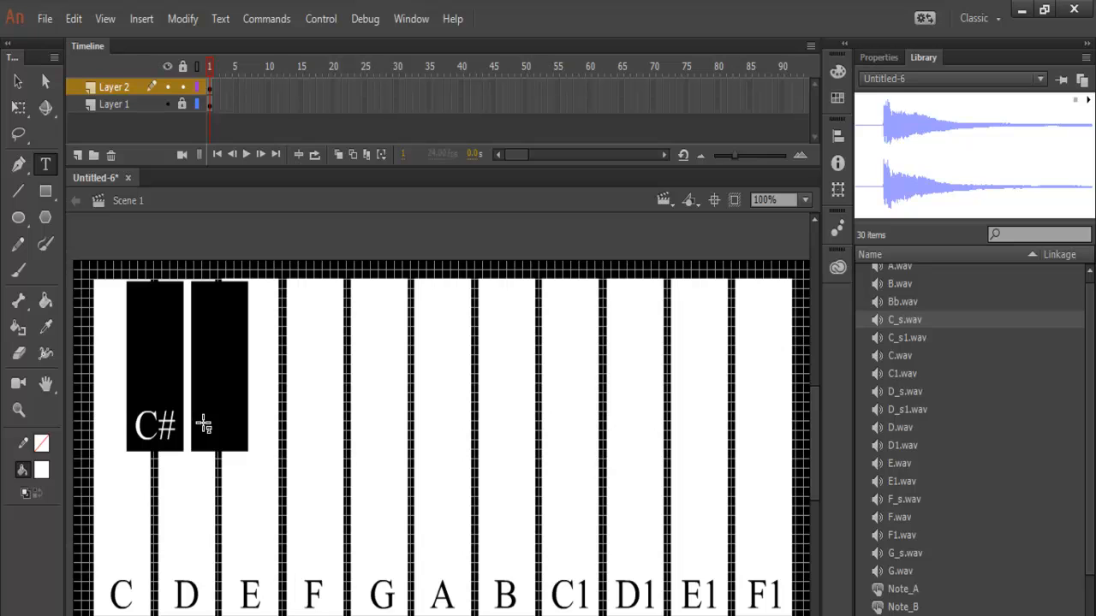
Label the second black key 'D#' and select the key with its label.
{"action": "left_click", "coordinate": [209, 402]}
{"action": "type", "text": "D#"}
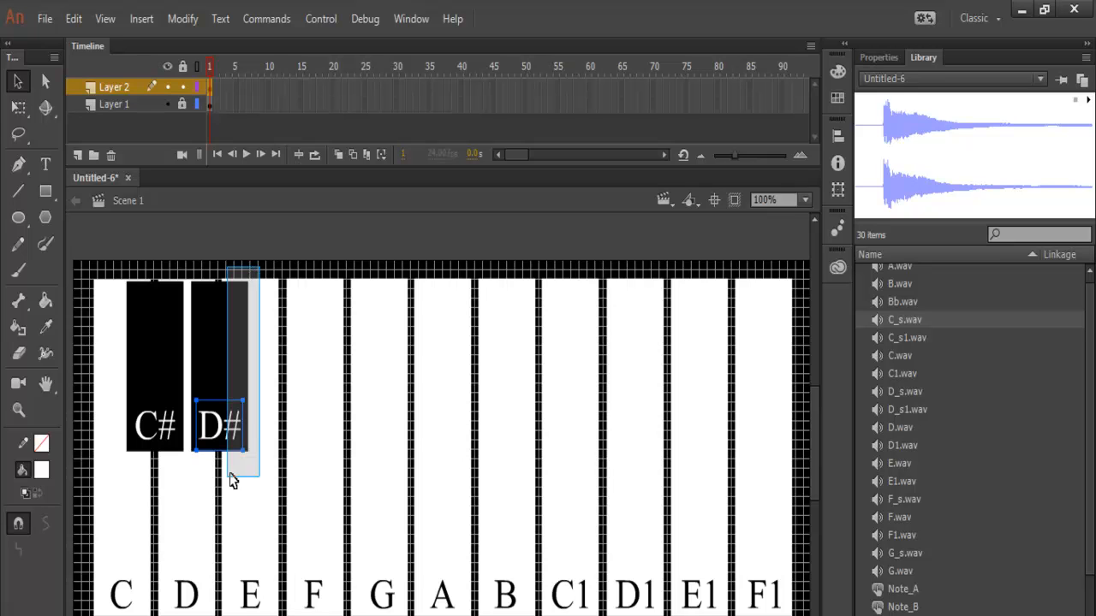
{"action": "left_click", "coordinate": [219, 368]}
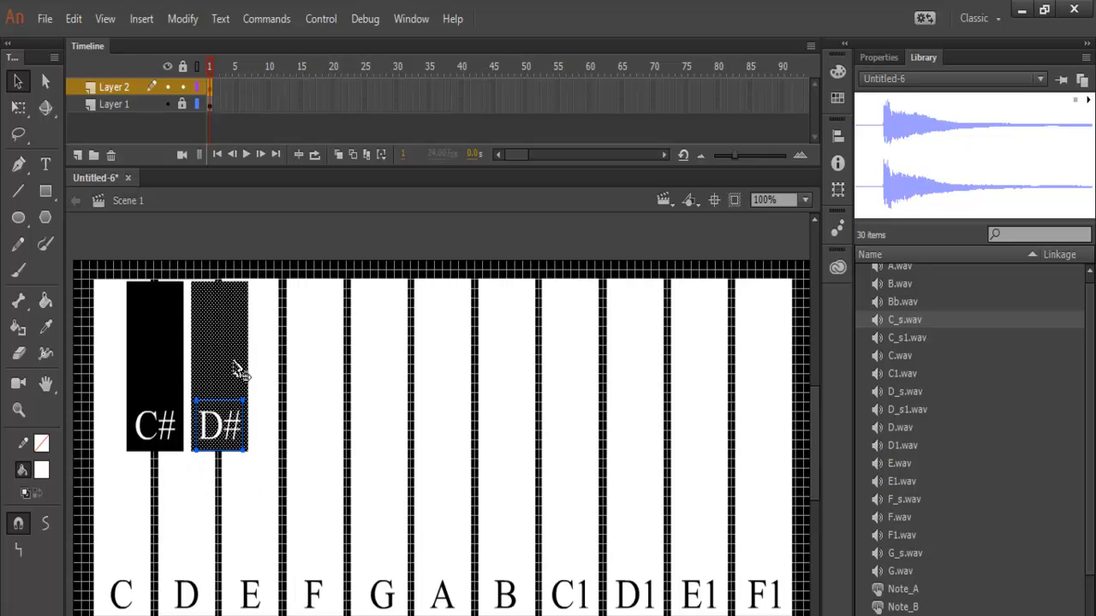
Convert the D# key and label into a Button symbol named Note_D#.
{"action": "right_click", "coordinate": [240, 369]}
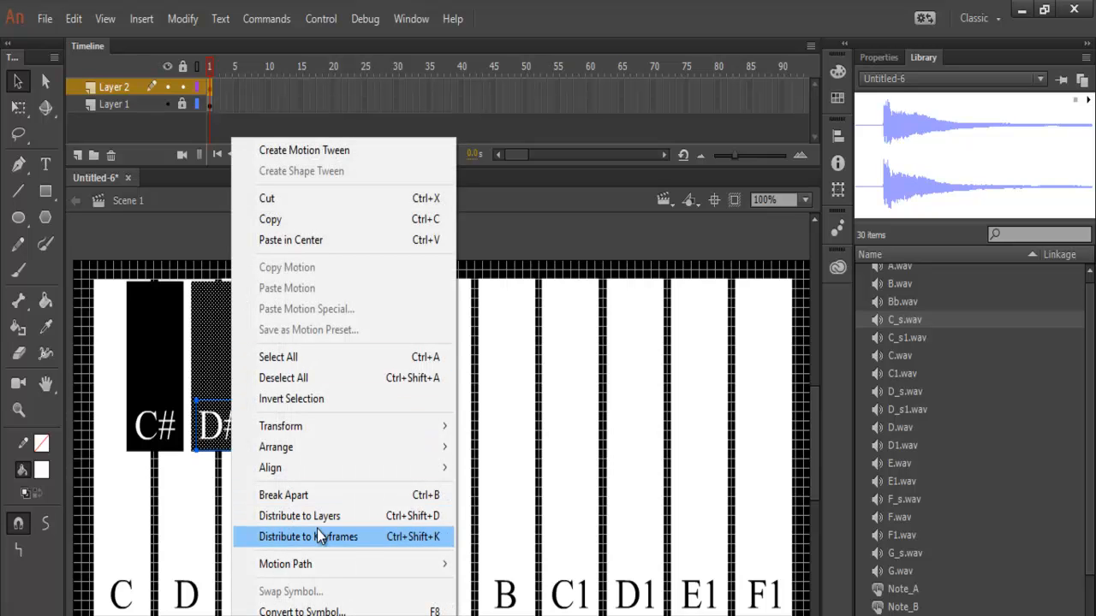
{"action": "left_click", "coordinate": [302, 609]}
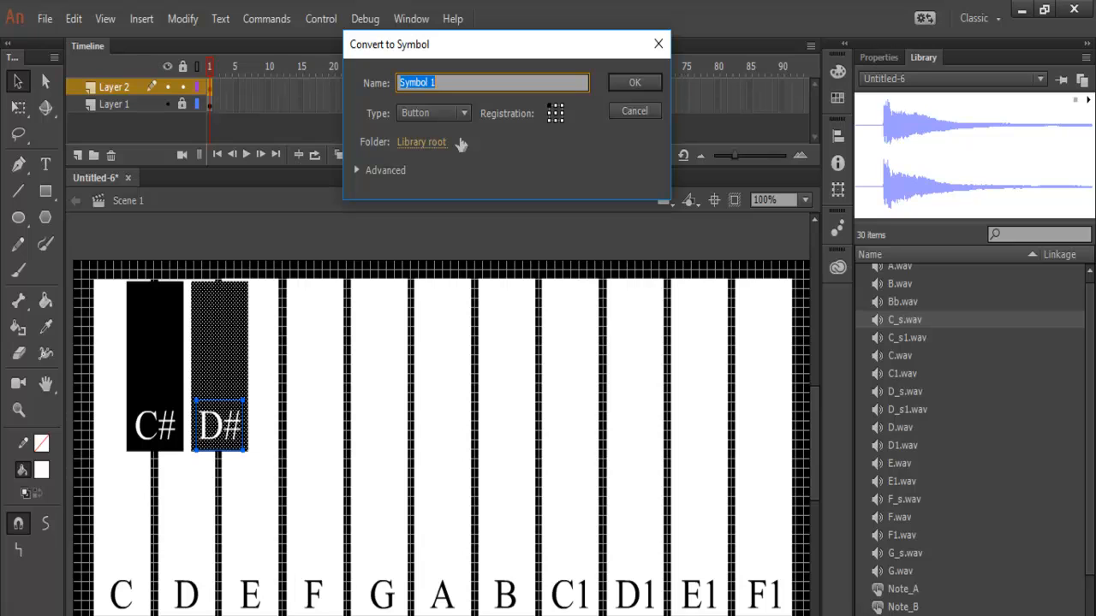
{"action": "type", "text": "Note_D#"}
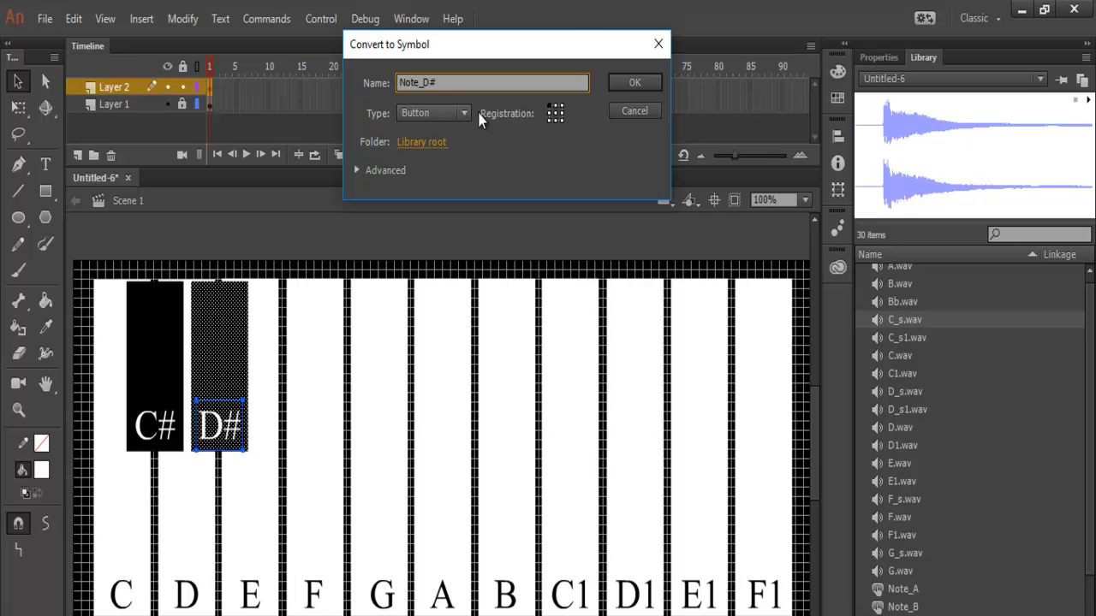
{"action": "left_click", "coordinate": [634, 82]}
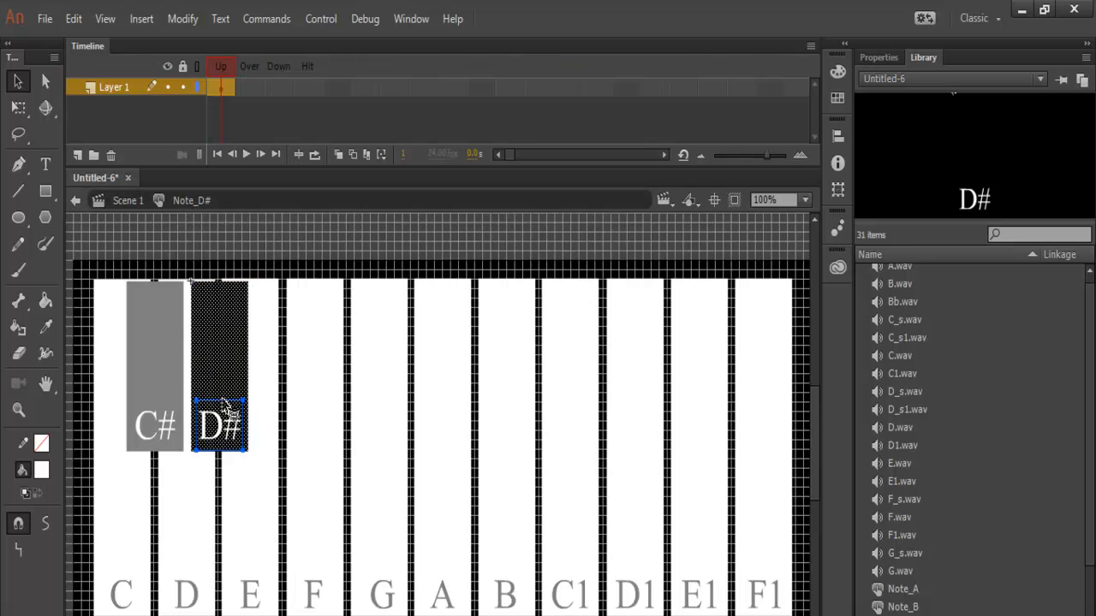
{"action": "mouse_move", "coordinate": [286, 96]}
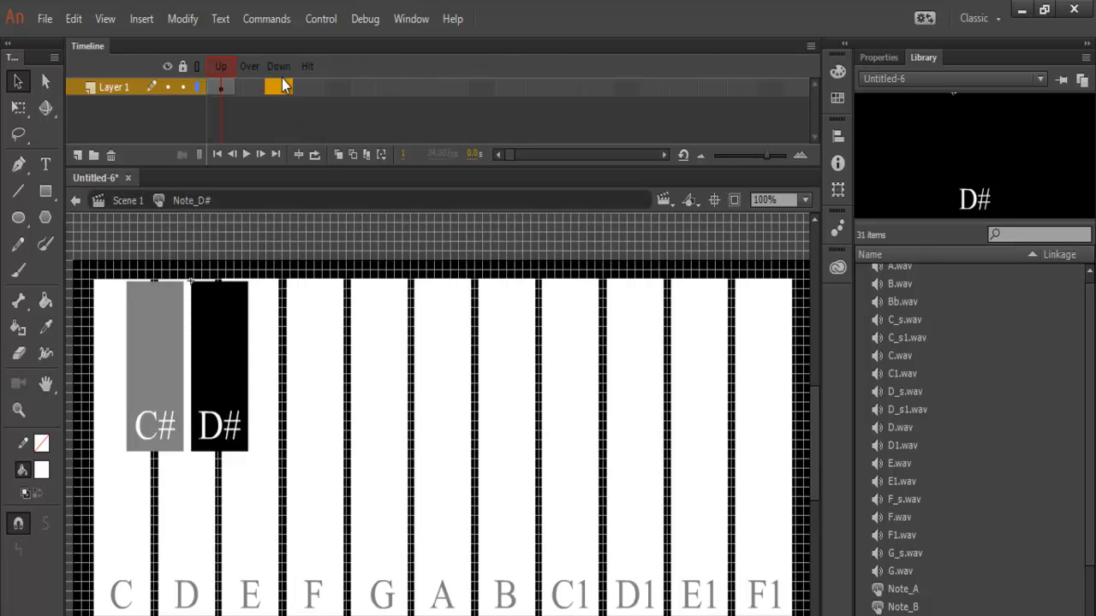
Give Note_D# a Down keyframe carrying the D_s.wav sound.
{"action": "right_click", "coordinate": [283, 86]}
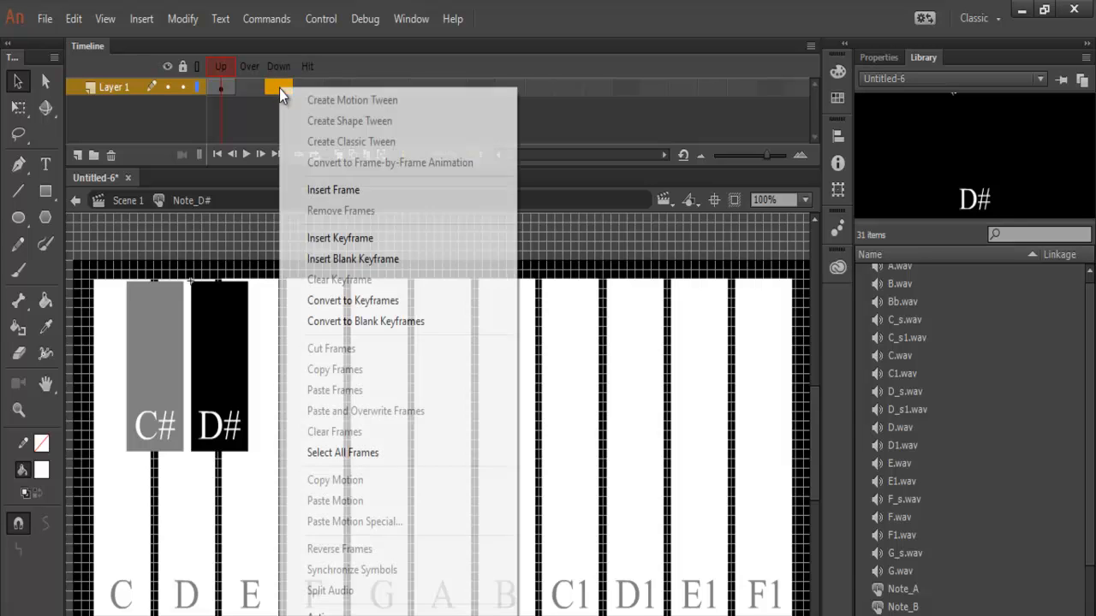
{"action": "mouse_move", "coordinate": [351, 238]}
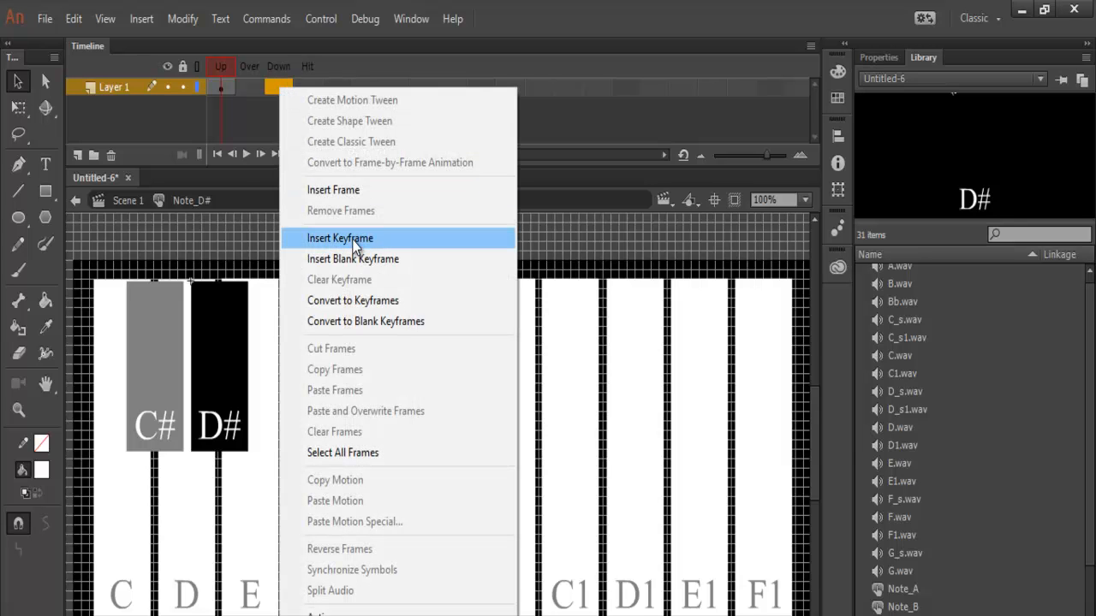
{"action": "left_click", "coordinate": [339, 238]}
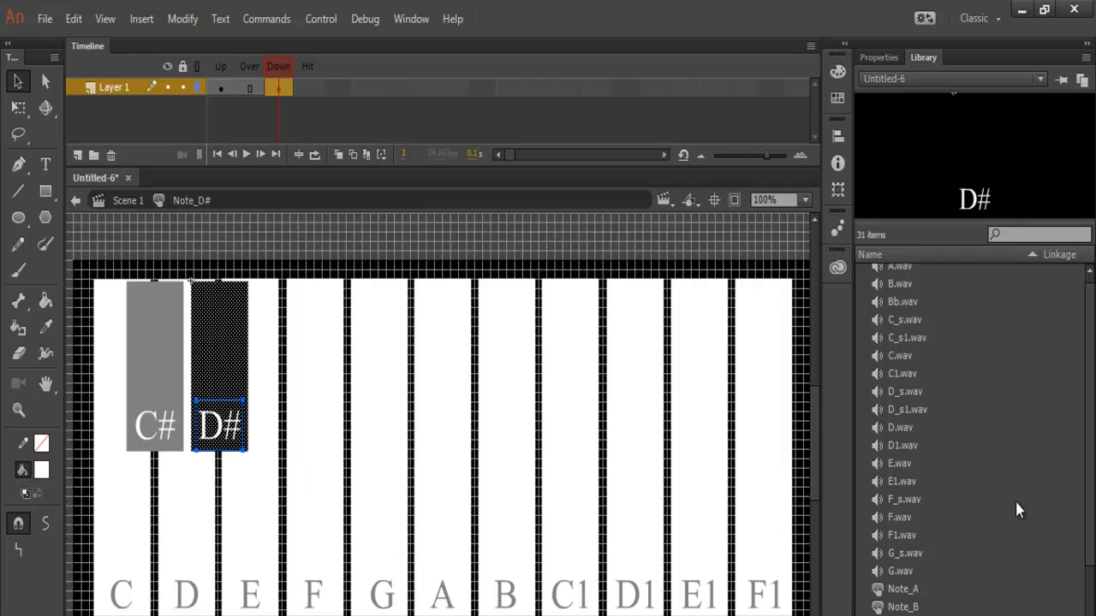
{"action": "left_click", "coordinate": [904, 391]}
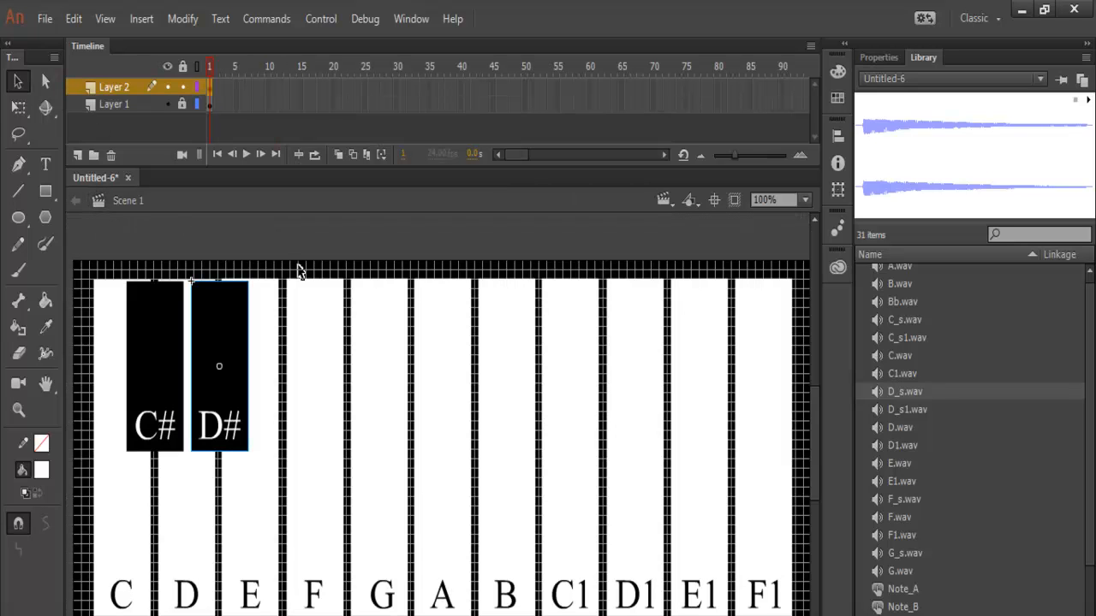
{"action": "mouse_move", "coordinate": [384, 395]}
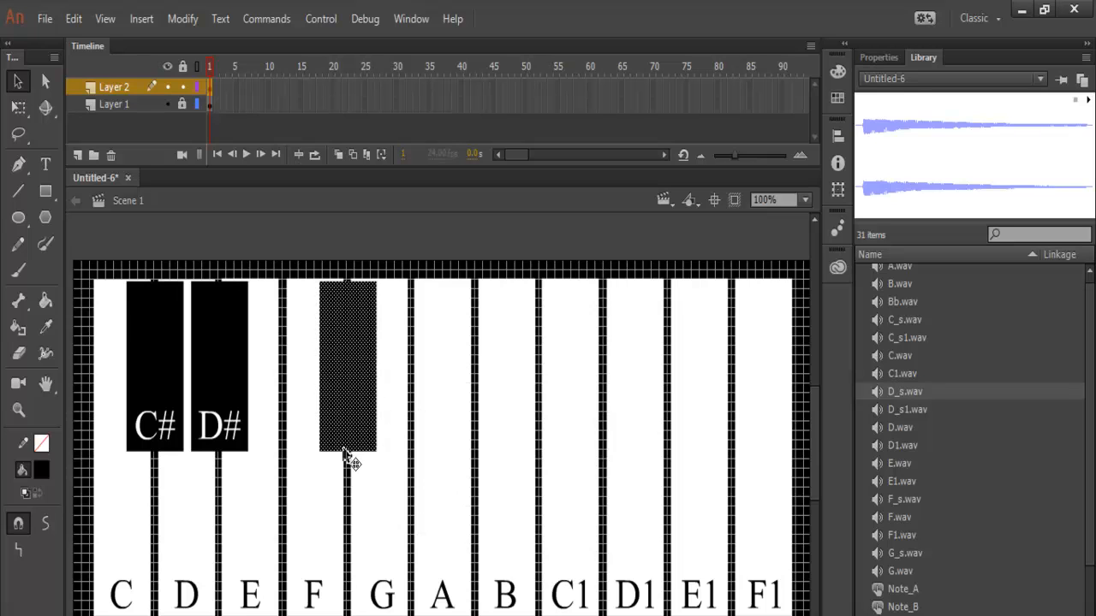
{"action": "mouse_move", "coordinate": [53, 449]}
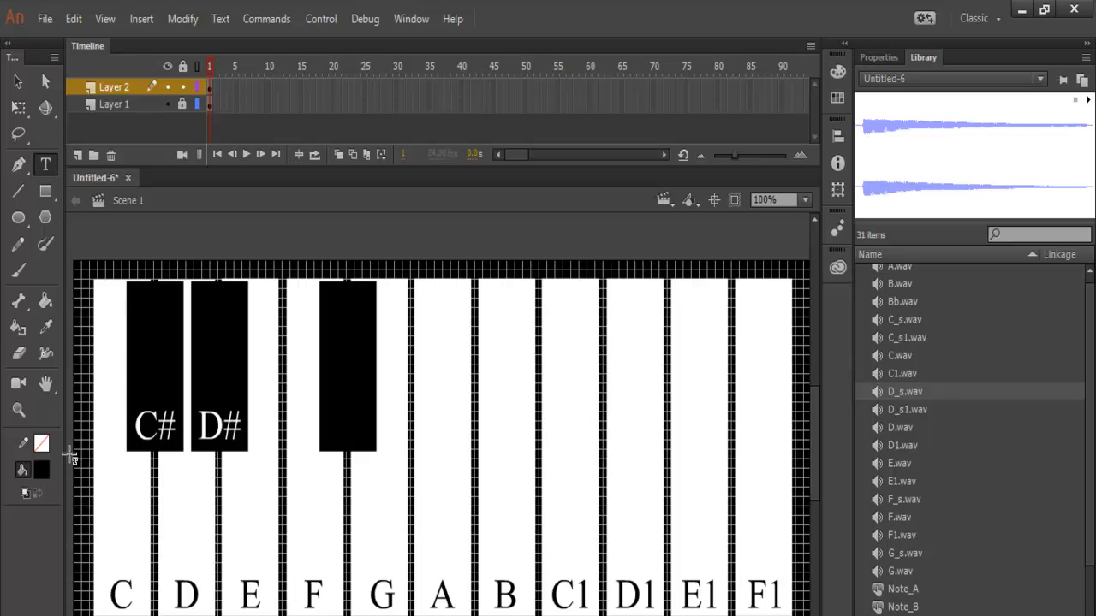
Label the black key F# in white and convert key and label into button symbol Note_F#.
{"action": "left_click", "coordinate": [24, 469]}
{"action": "type", "text": "F#"}
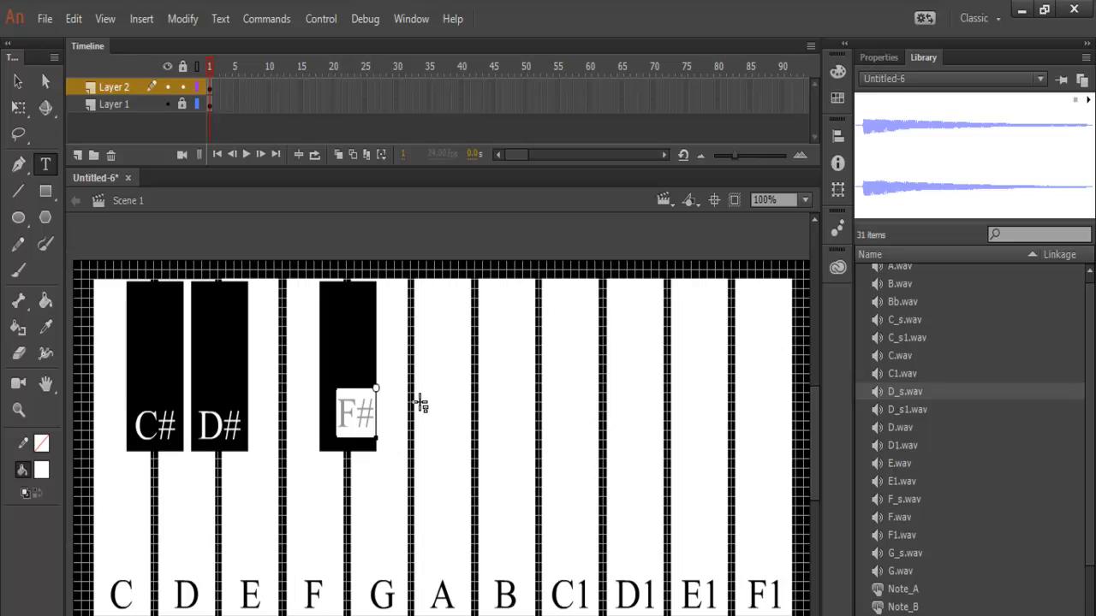
{"action": "left_click", "coordinate": [354, 413]}
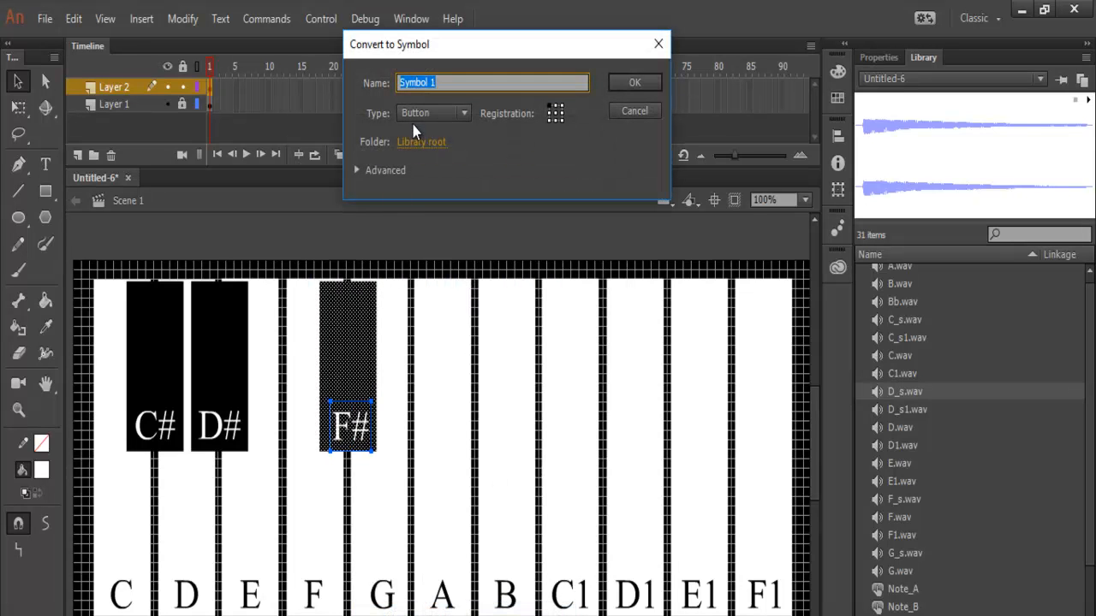
{"action": "type", "text": "Note_F#"}
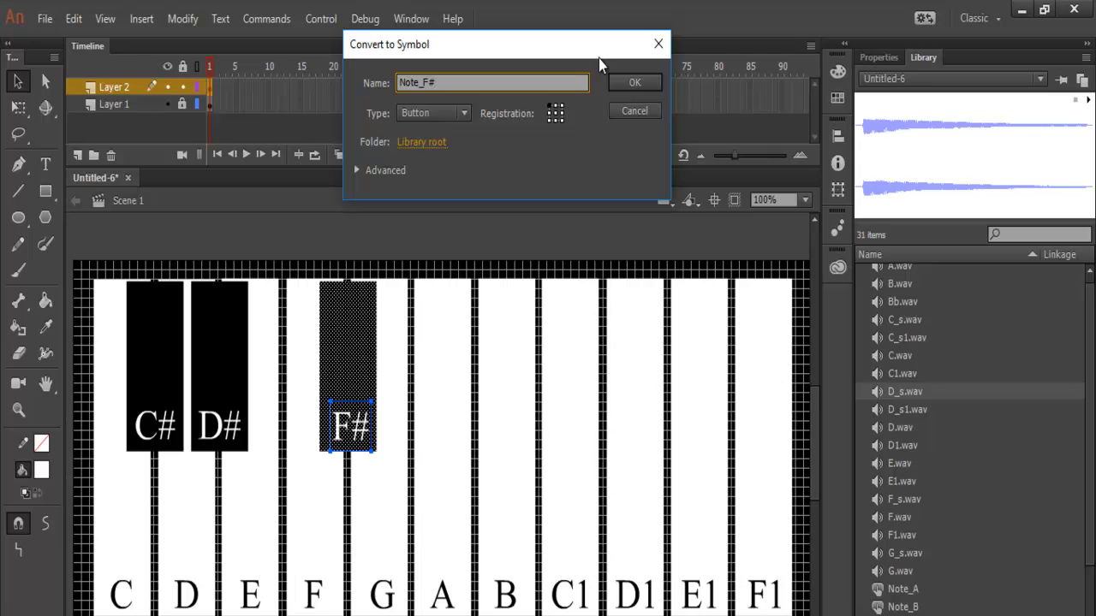
{"action": "left_click", "coordinate": [633, 82]}
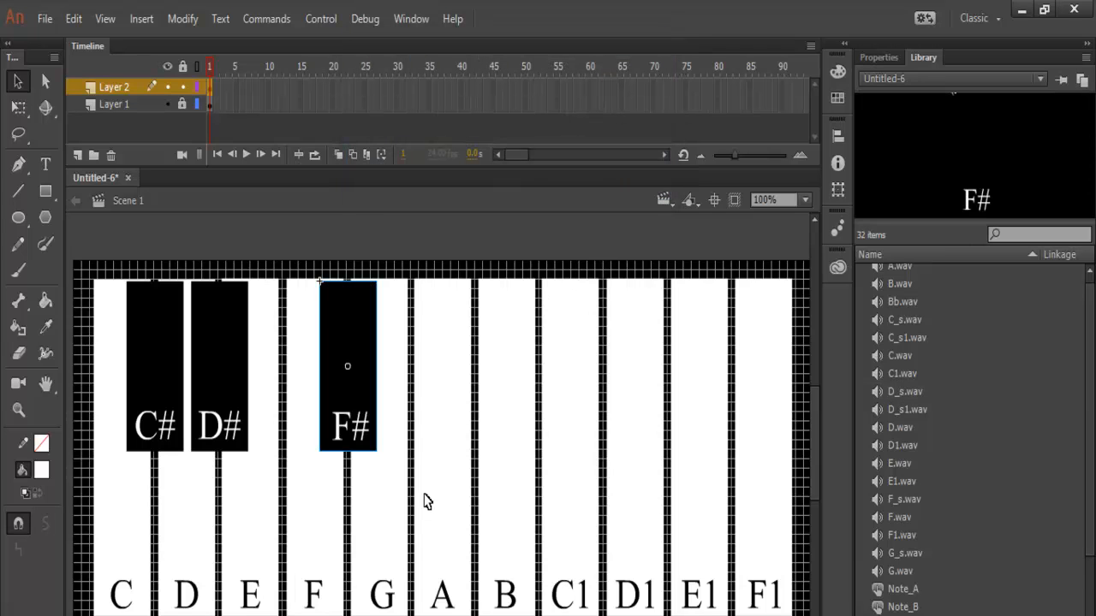
{"action": "mouse_move", "coordinate": [774, 483]}
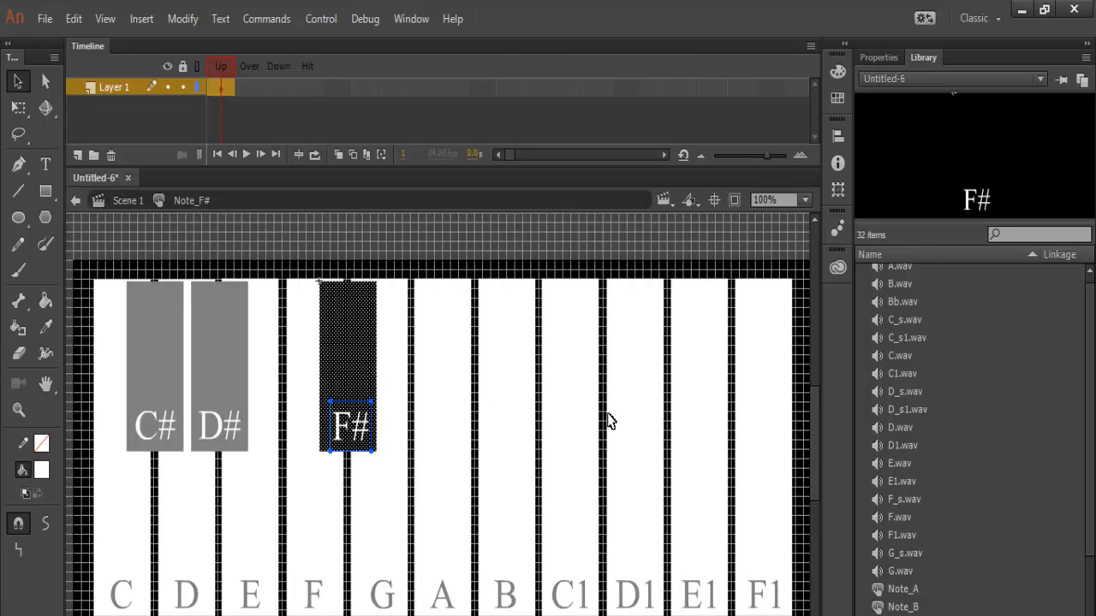
Insert a Down keyframe inside the F# button for its pressed state and sound.
{"action": "right_click", "coordinate": [278, 85]}
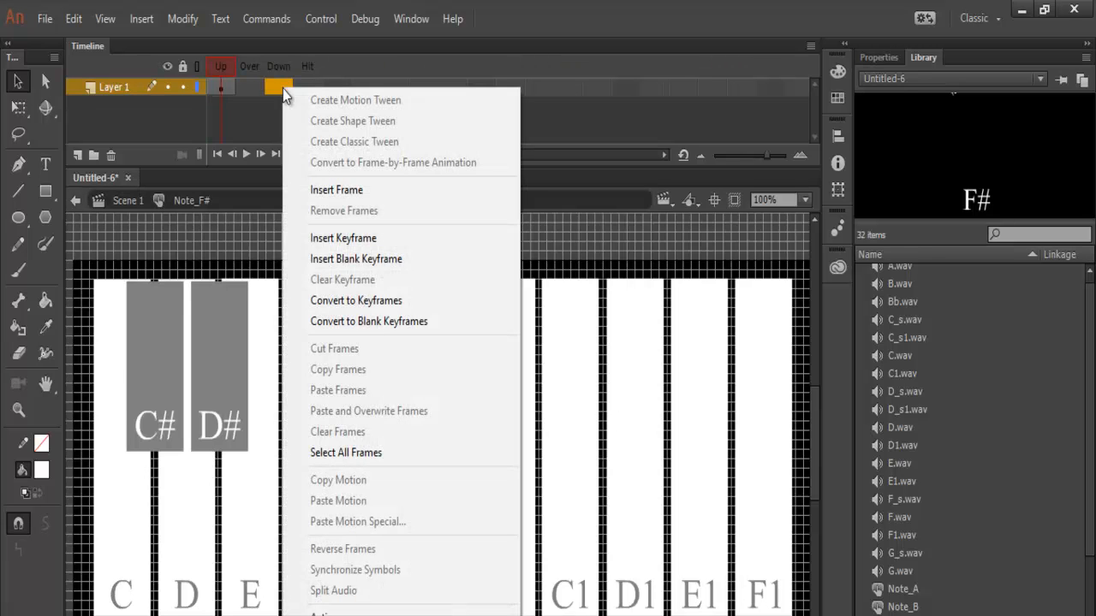
{"action": "left_click", "coordinate": [342, 239]}
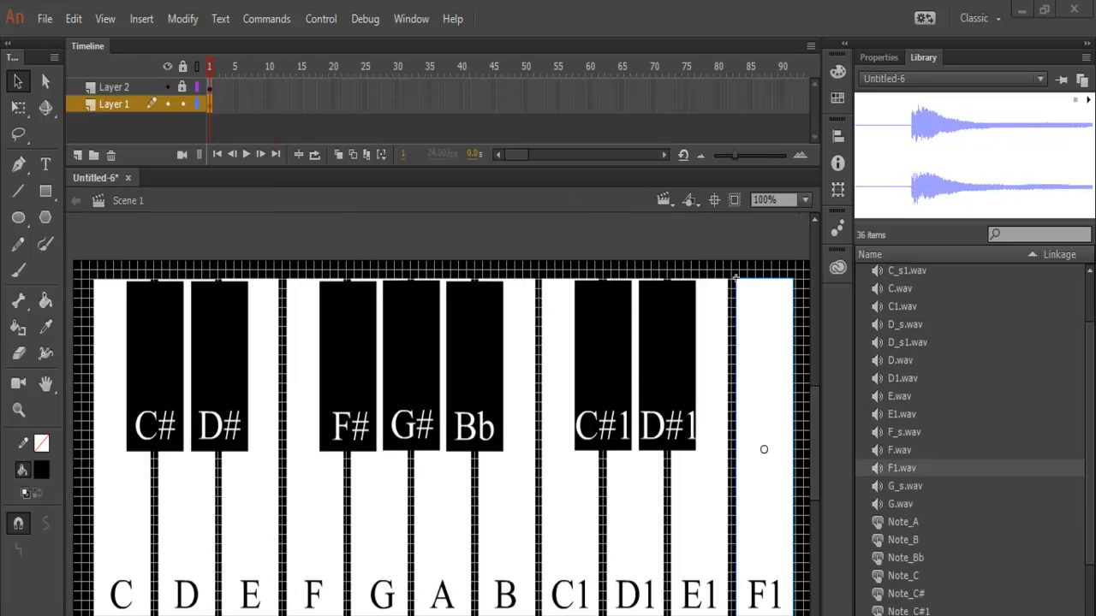
{"action": "mouse_move", "coordinate": [659, 375]}
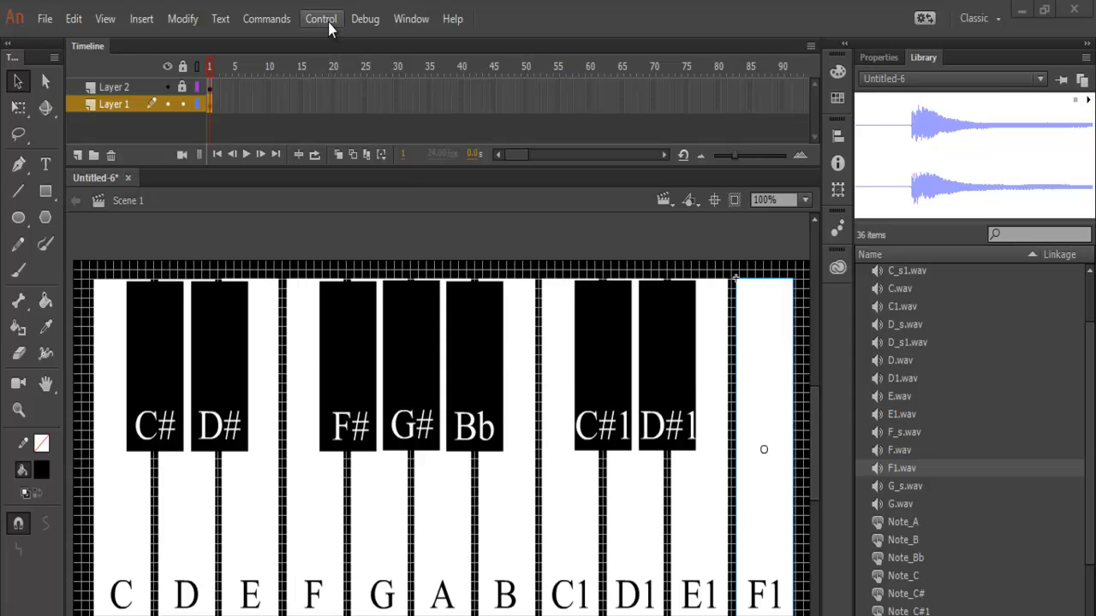
Run Test Scene from the Control menu to preview the full keyboard.
{"action": "left_click", "coordinate": [320, 18]}
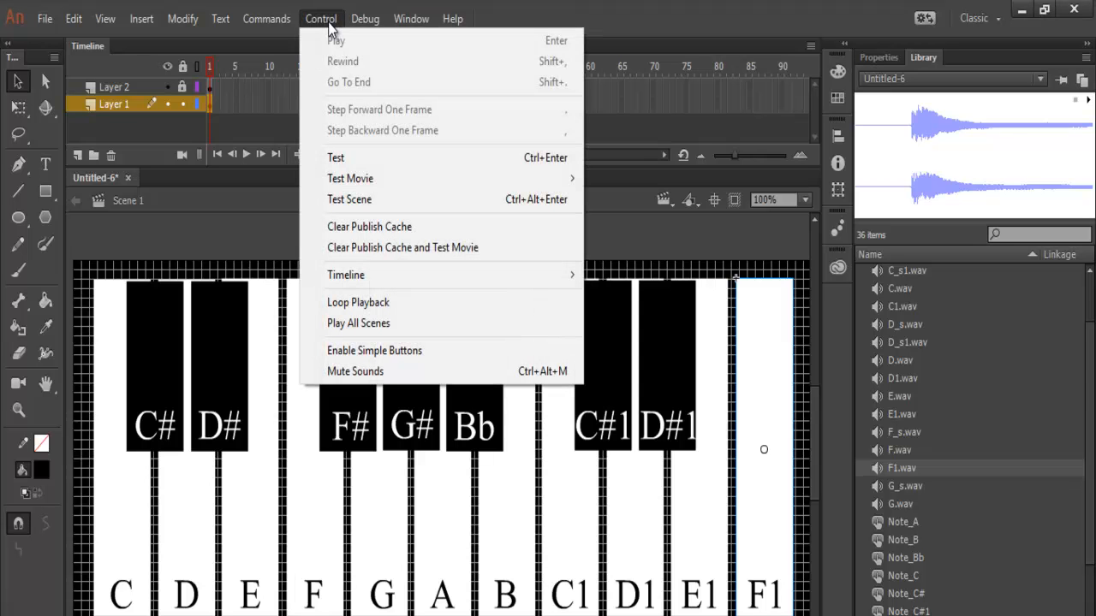
{"action": "mouse_move", "coordinate": [349, 199]}
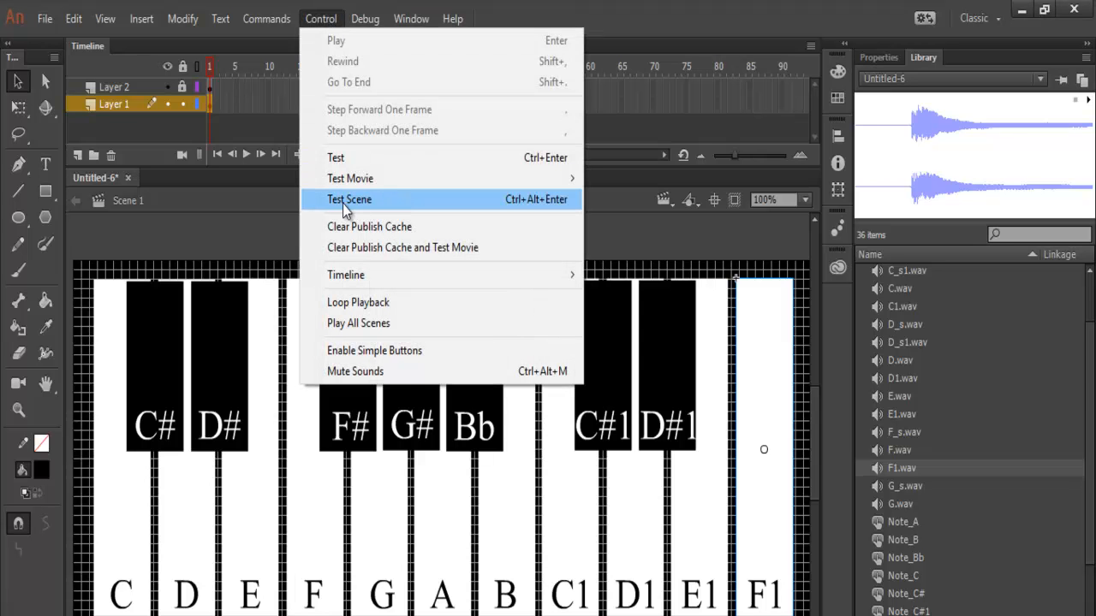
{"action": "left_click", "coordinate": [349, 199]}
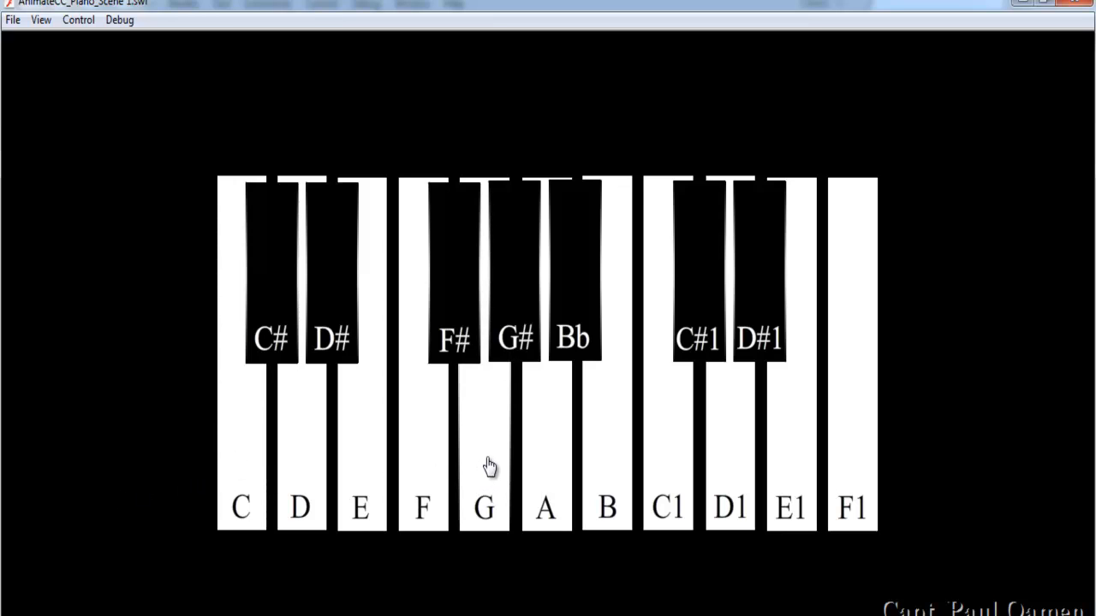
{"action": "mouse_move", "coordinate": [545, 454]}
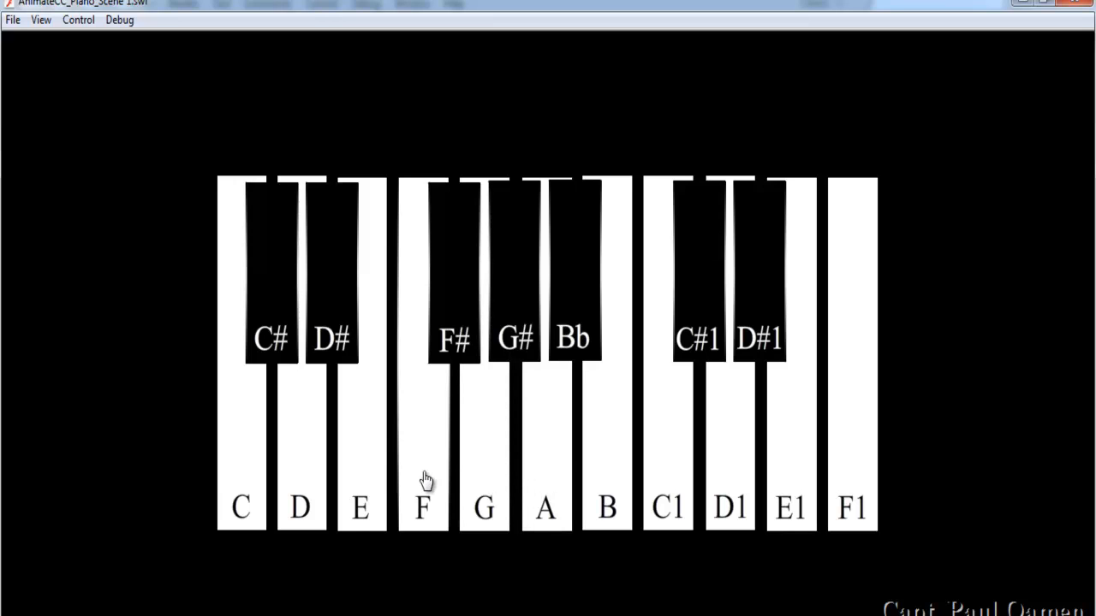
{"action": "mouse_move", "coordinate": [380, 483]}
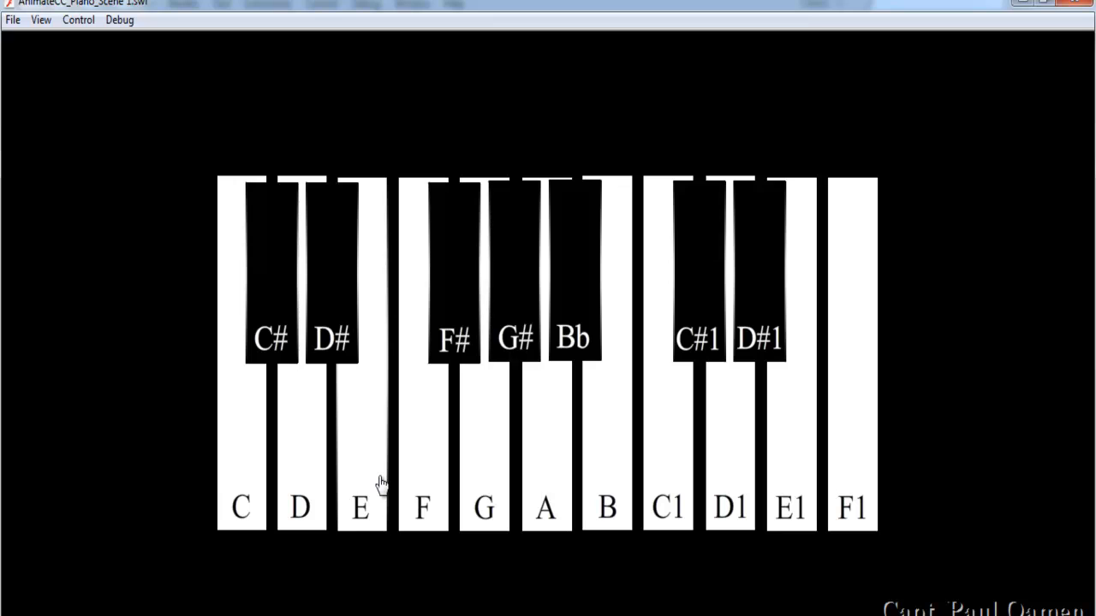
{"action": "left_click", "coordinate": [301, 480]}
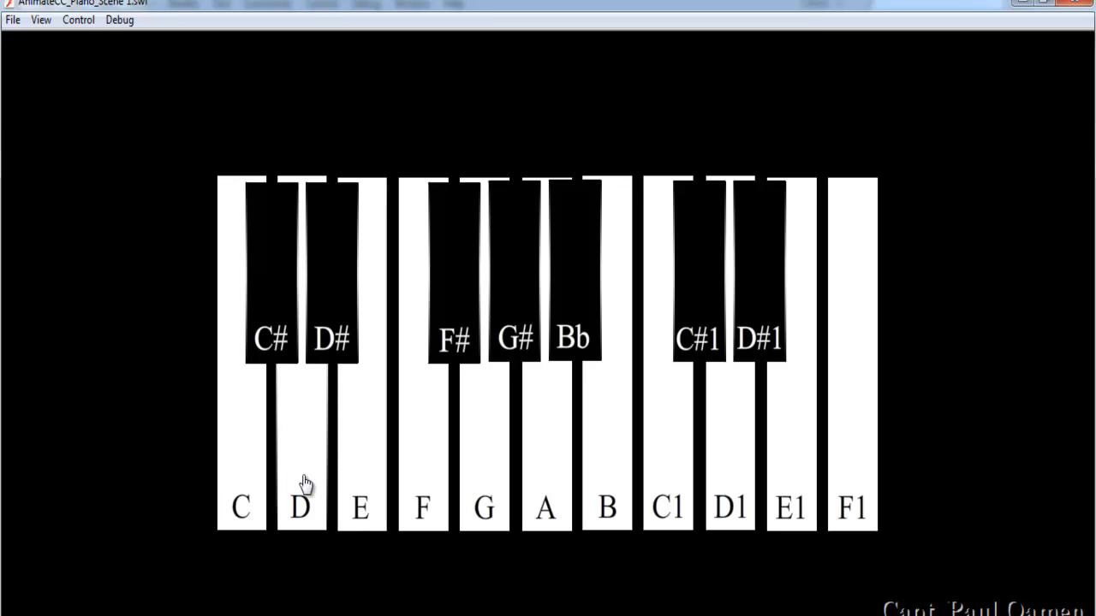
{"action": "mouse_move", "coordinate": [493, 495]}
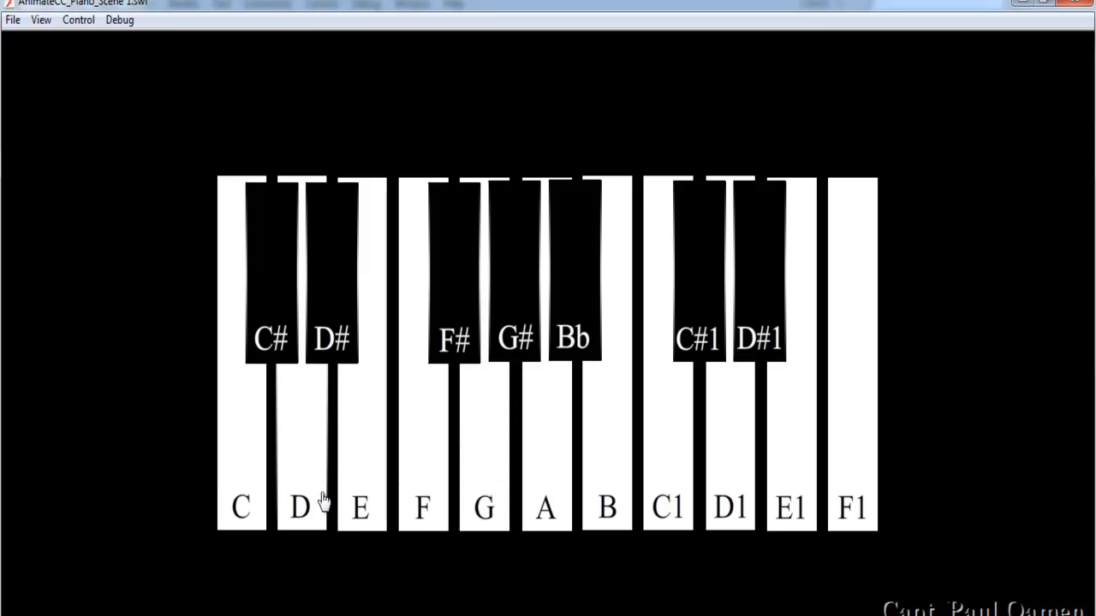
{"action": "mouse_move", "coordinate": [486, 478]}
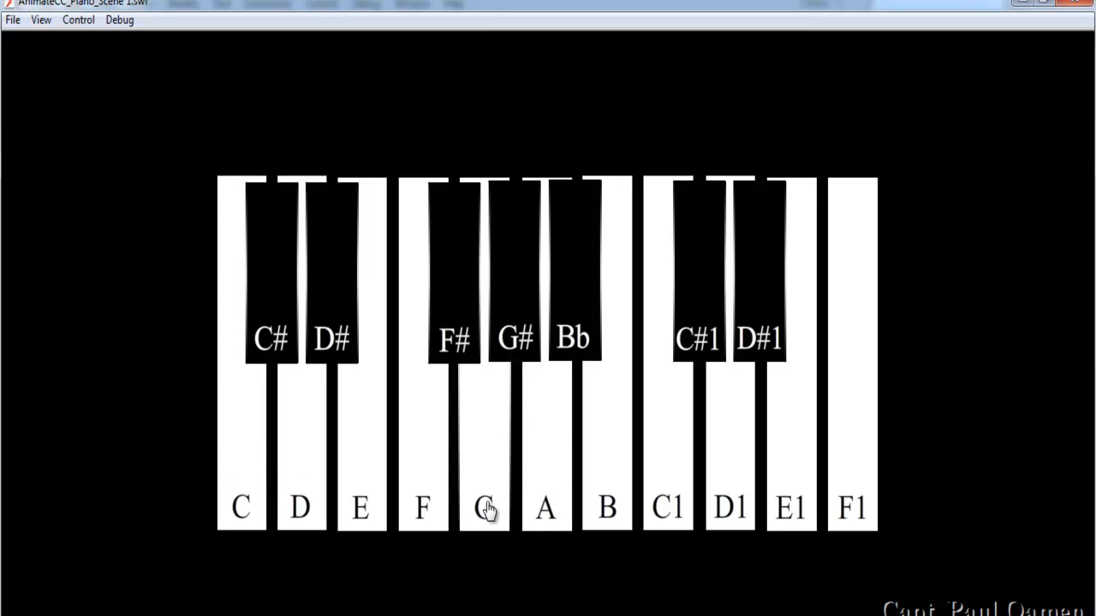
{"action": "mouse_move", "coordinate": [495, 500]}
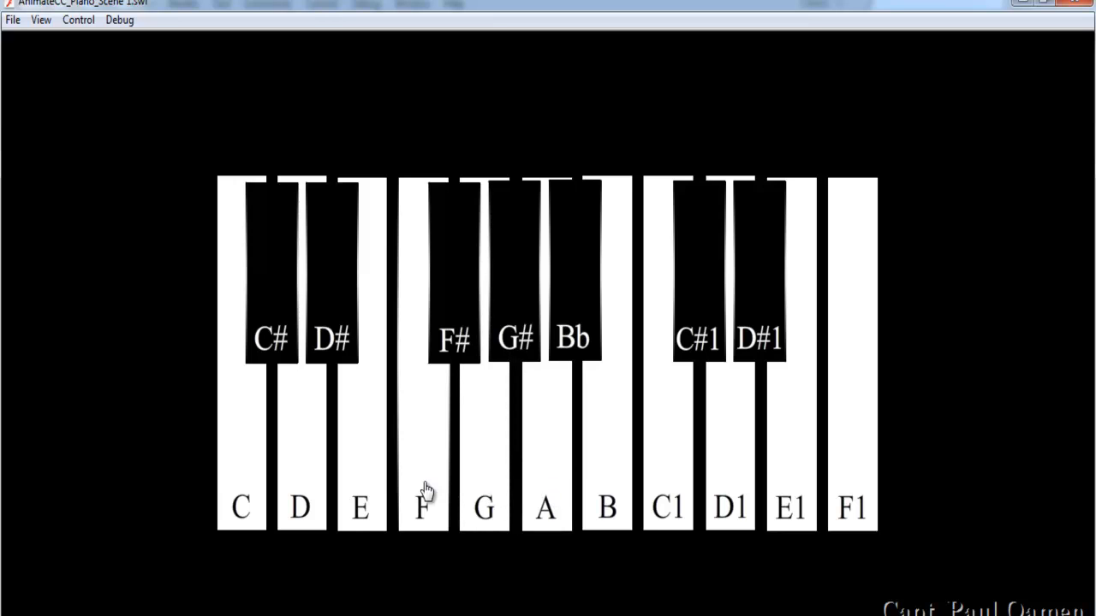
{"action": "mouse_move", "coordinate": [366, 488]}
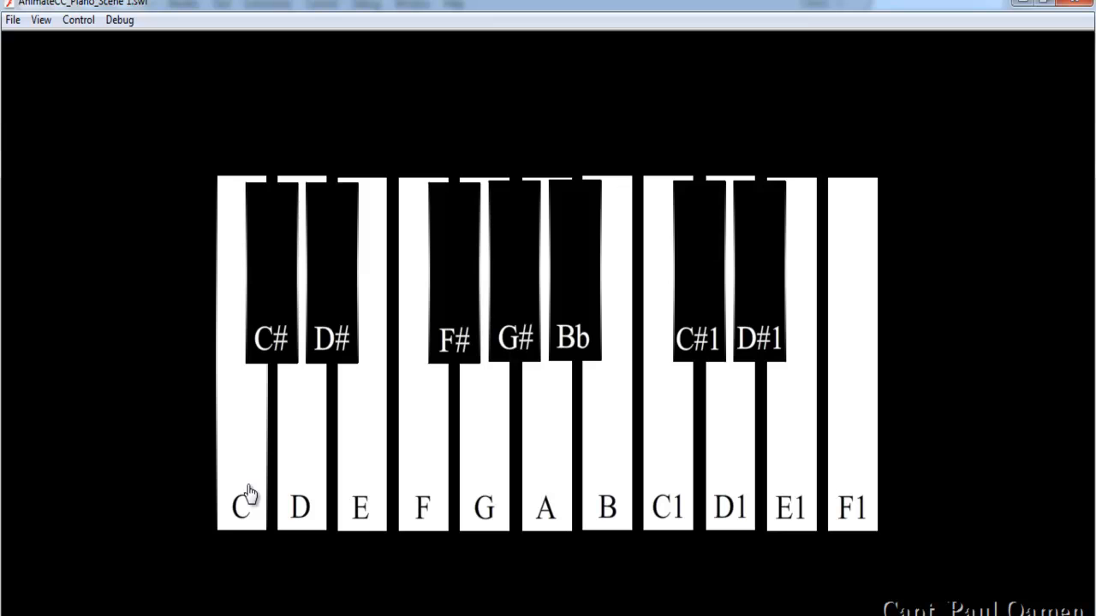
{"action": "mouse_move", "coordinate": [659, 597]}
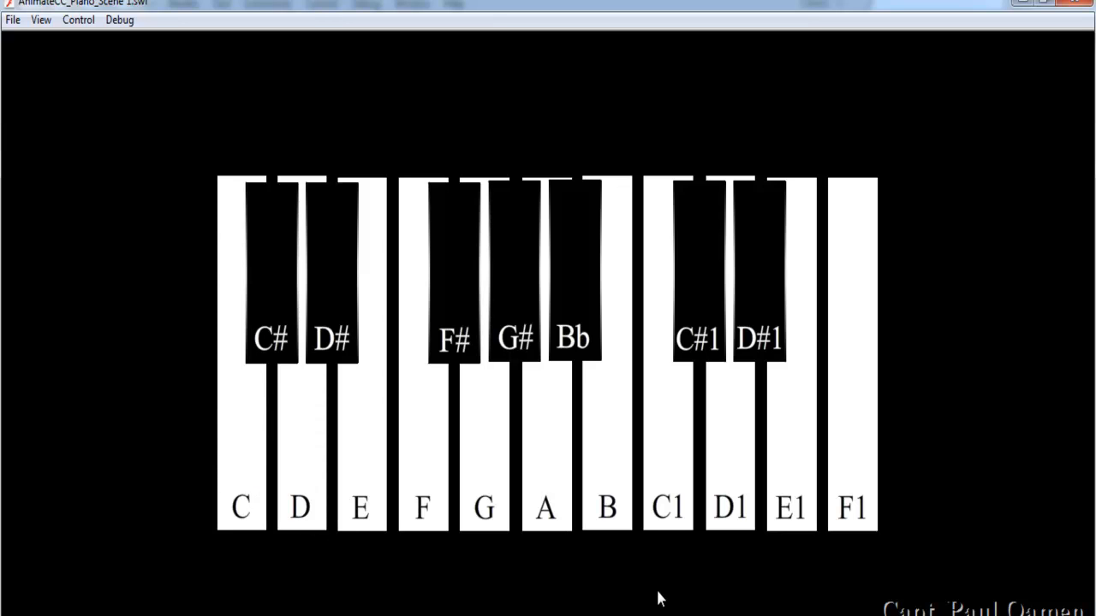
{"action": "mouse_move", "coordinate": [692, 589]}
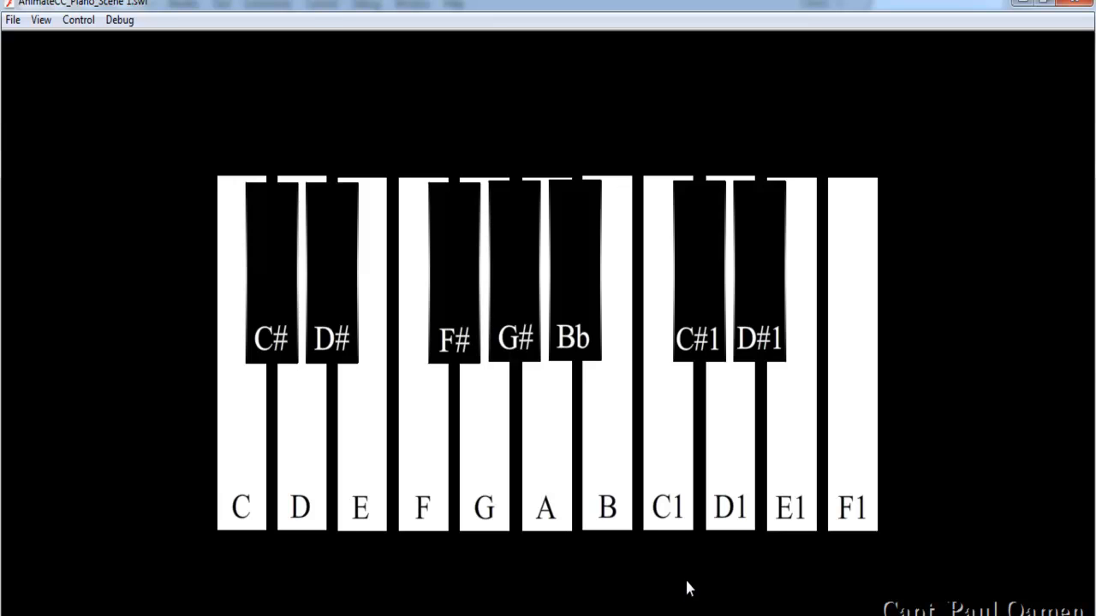